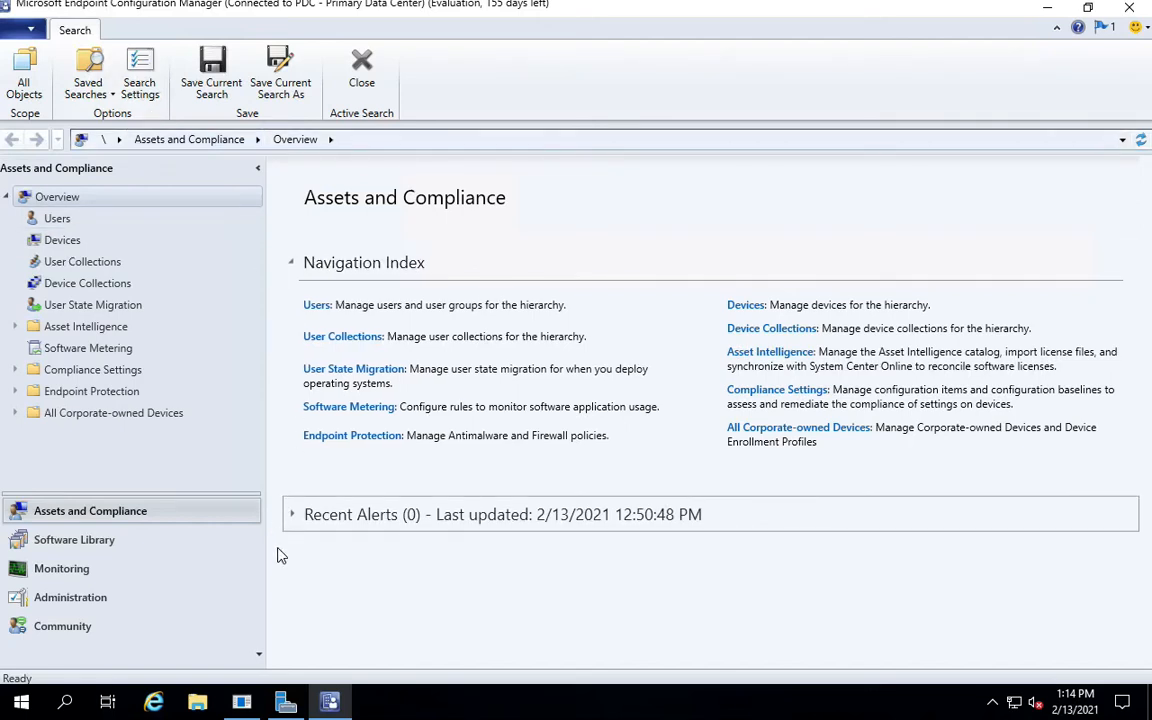
mouse_move(296, 554)
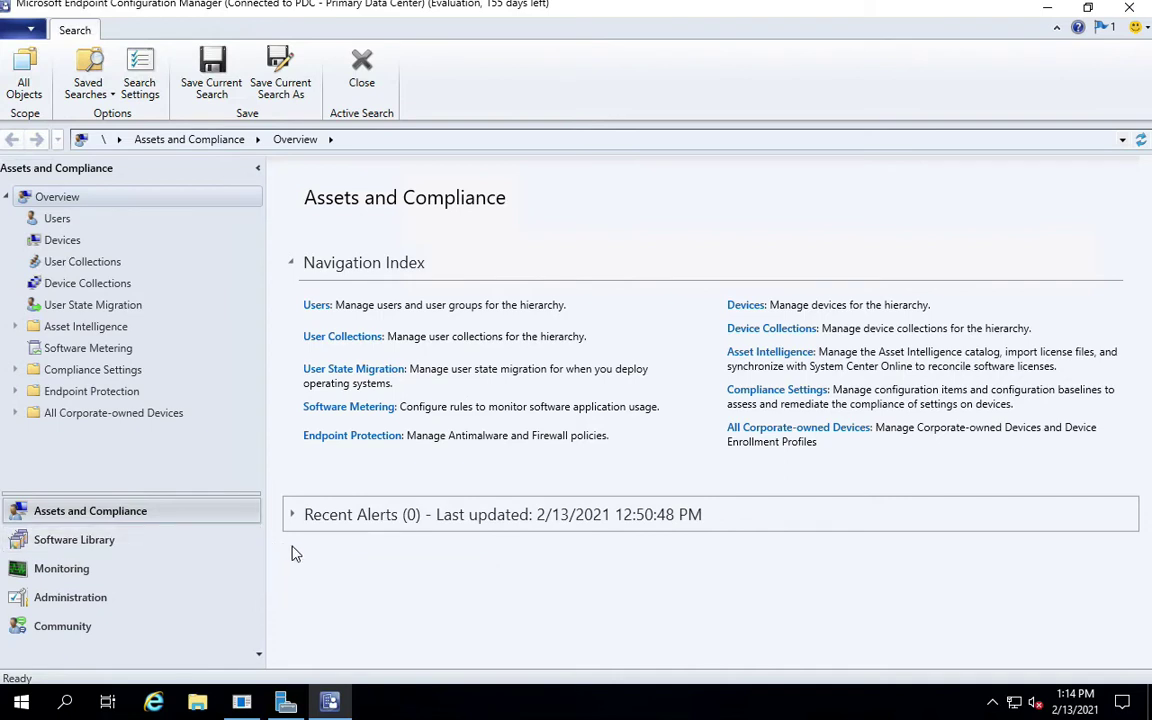
mouse_move(312, 628)
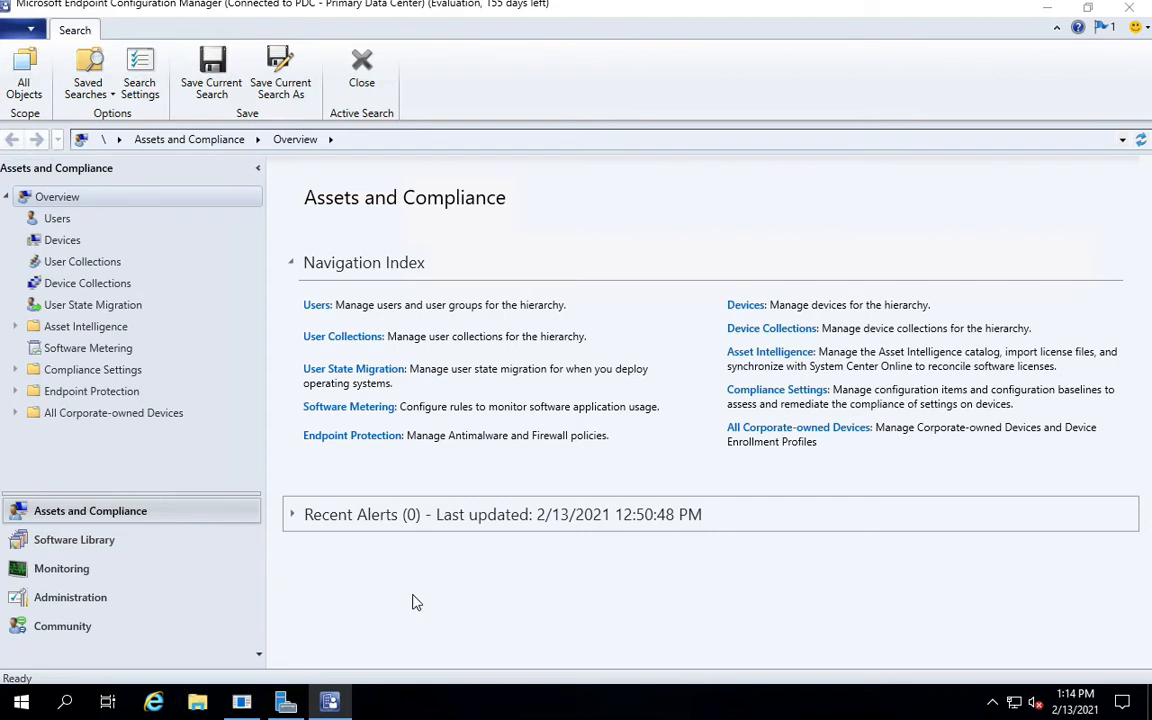
Launch a File Explorer window from the taskbar over the console.
left_click(196, 700)
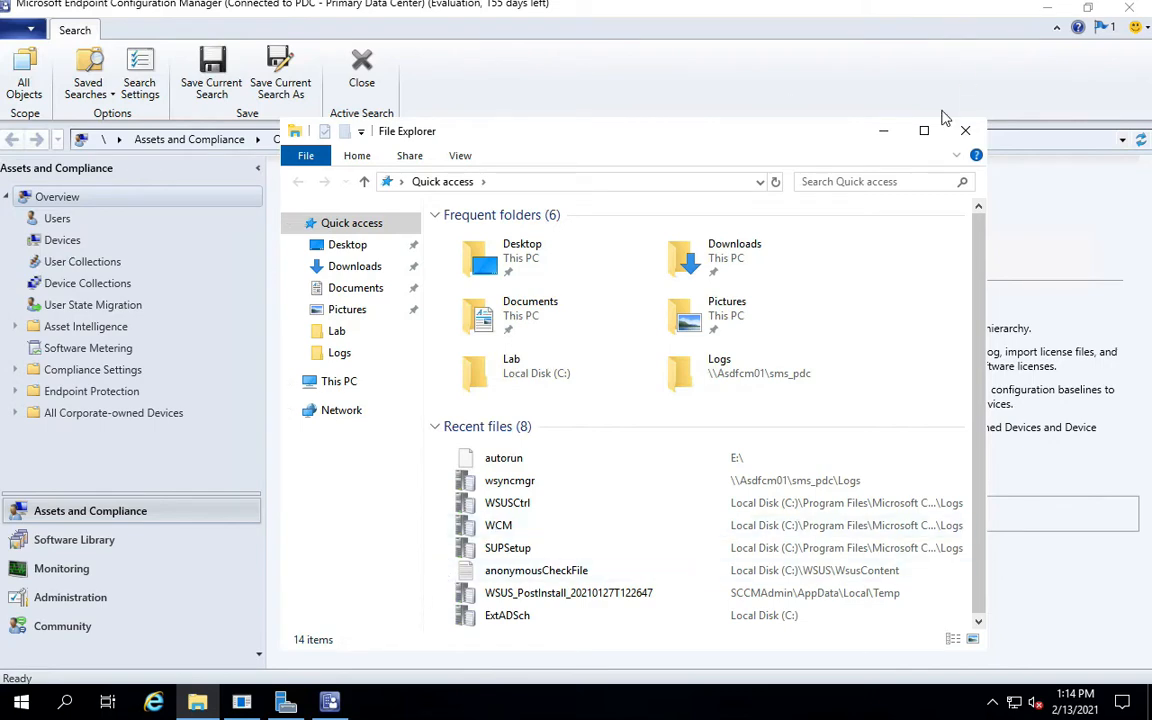
Maximize Explorer, check the empty Driver_Package folder inside Lab, and return to the Local Disk (C:) root.
left_click(924, 132)
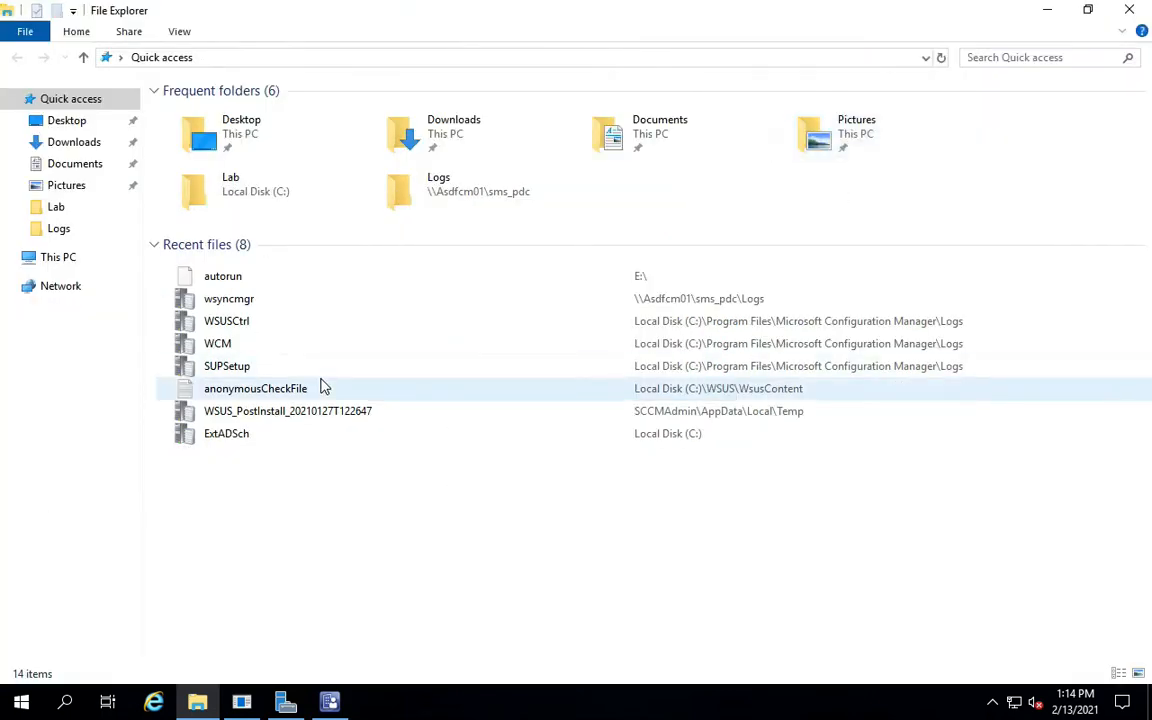
mouse_move(328, 366)
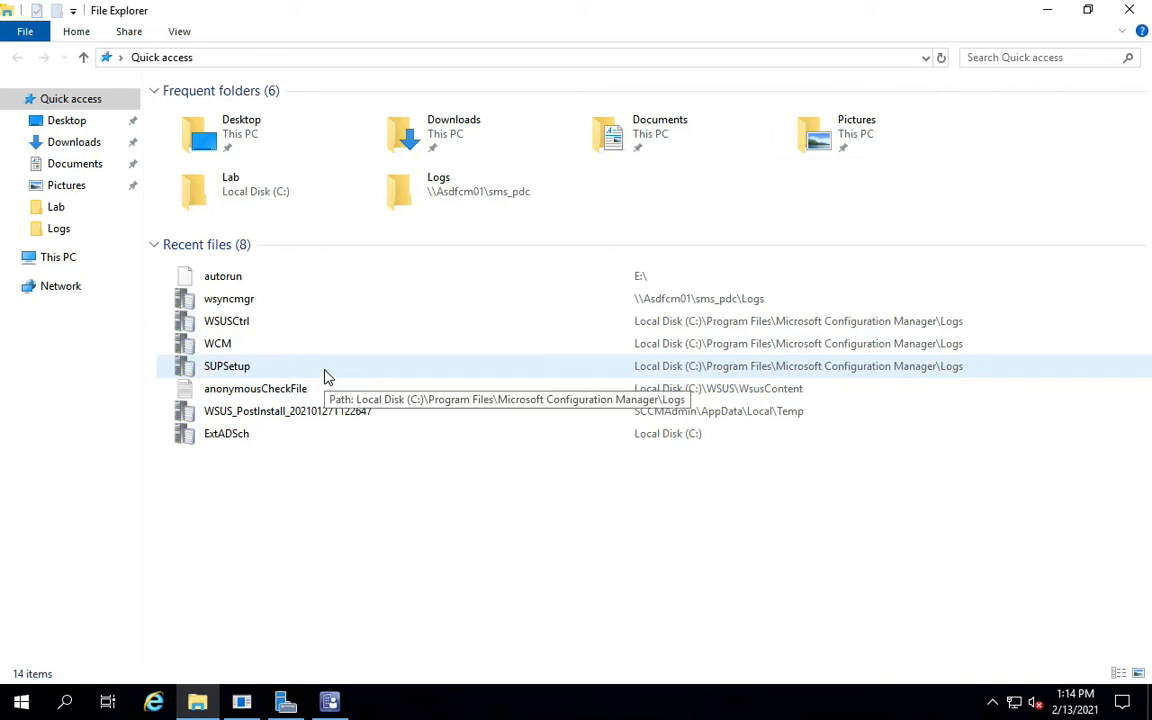
mouse_move(302, 500)
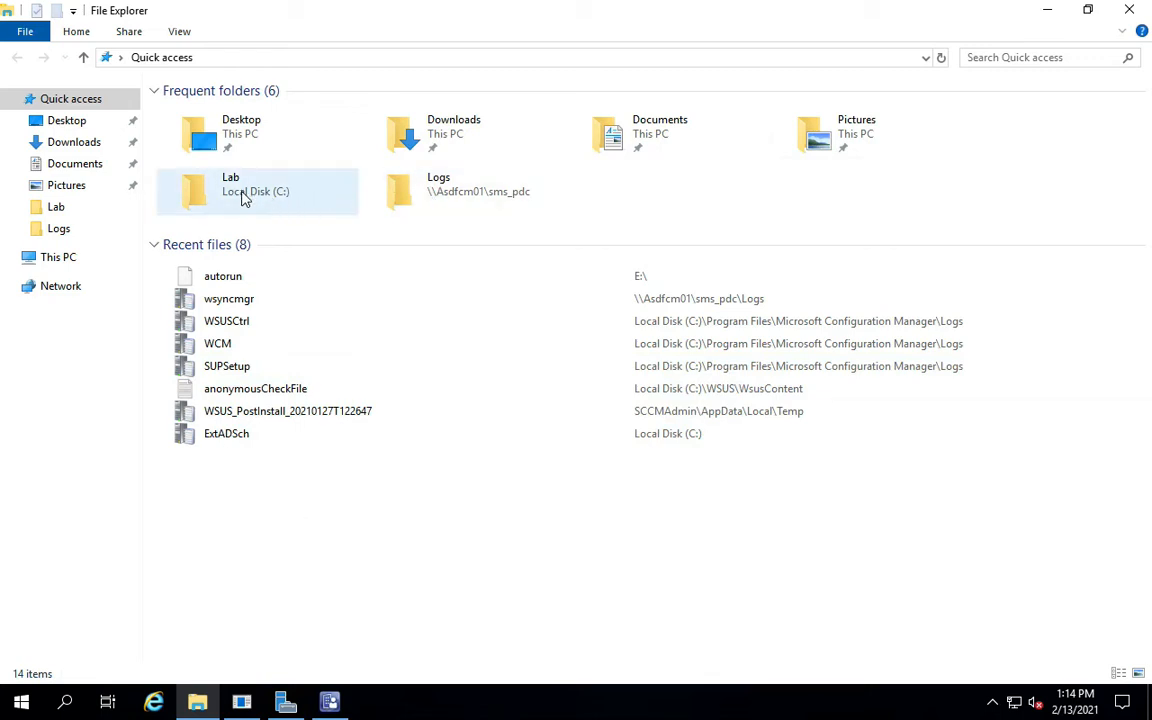
left_click(256, 192)
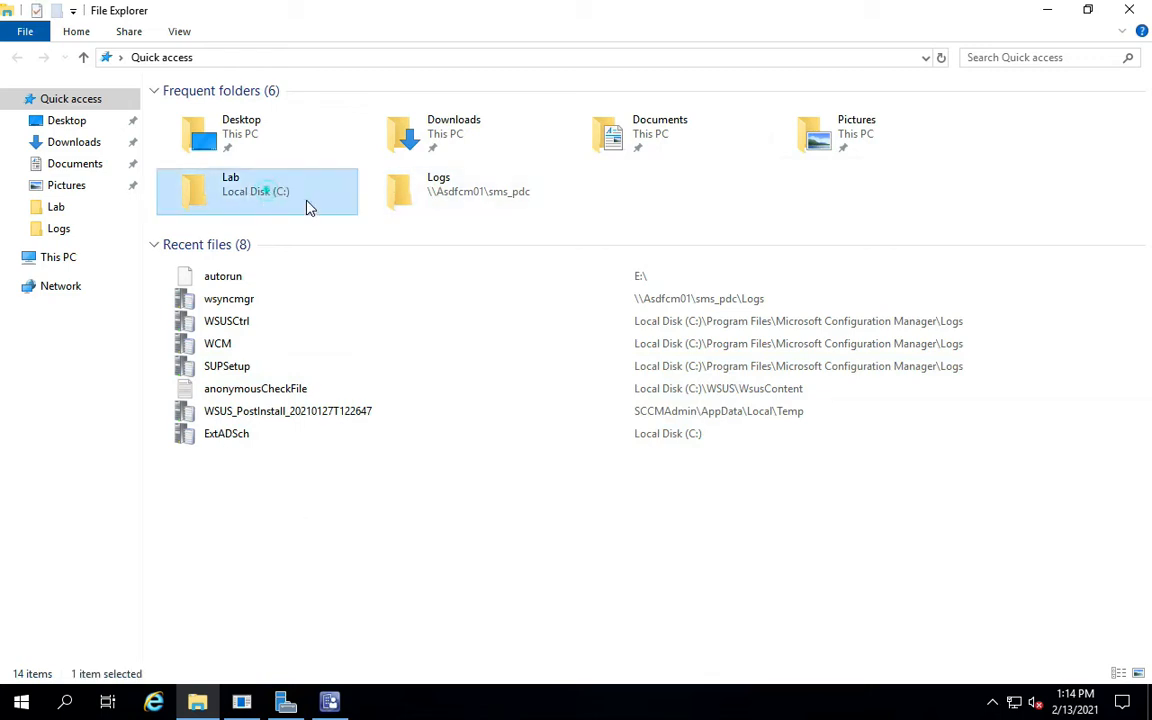
double_click(256, 190)
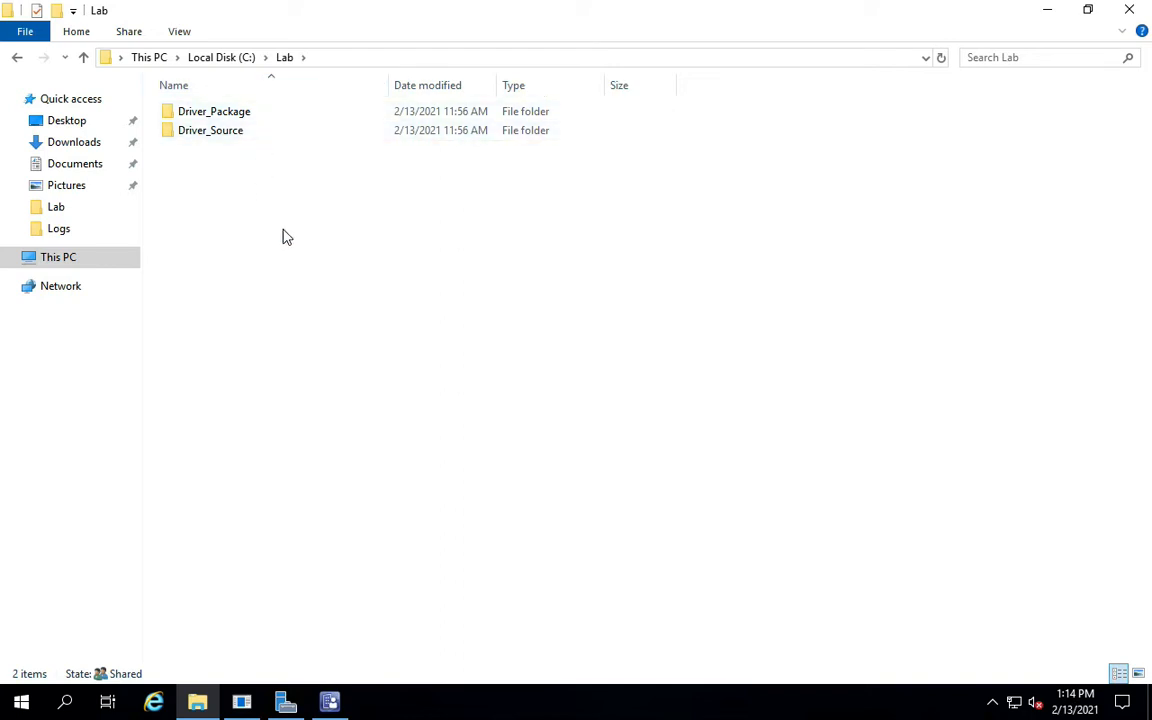
left_click(210, 130)
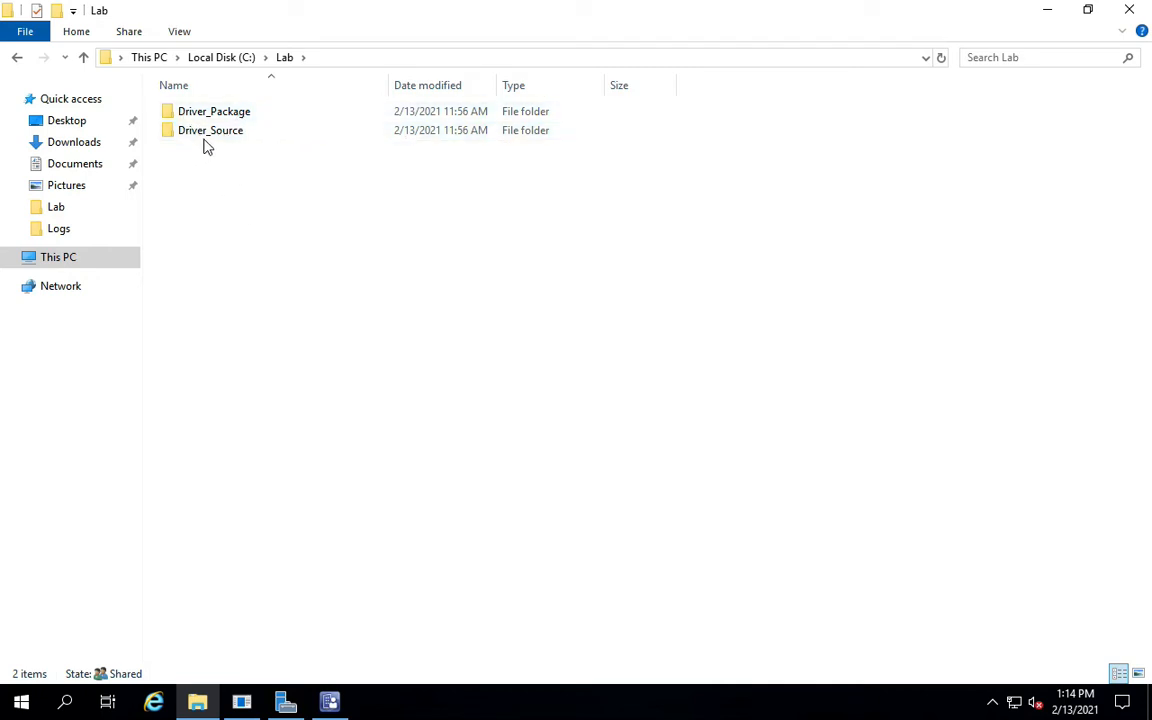
mouse_move(256, 140)
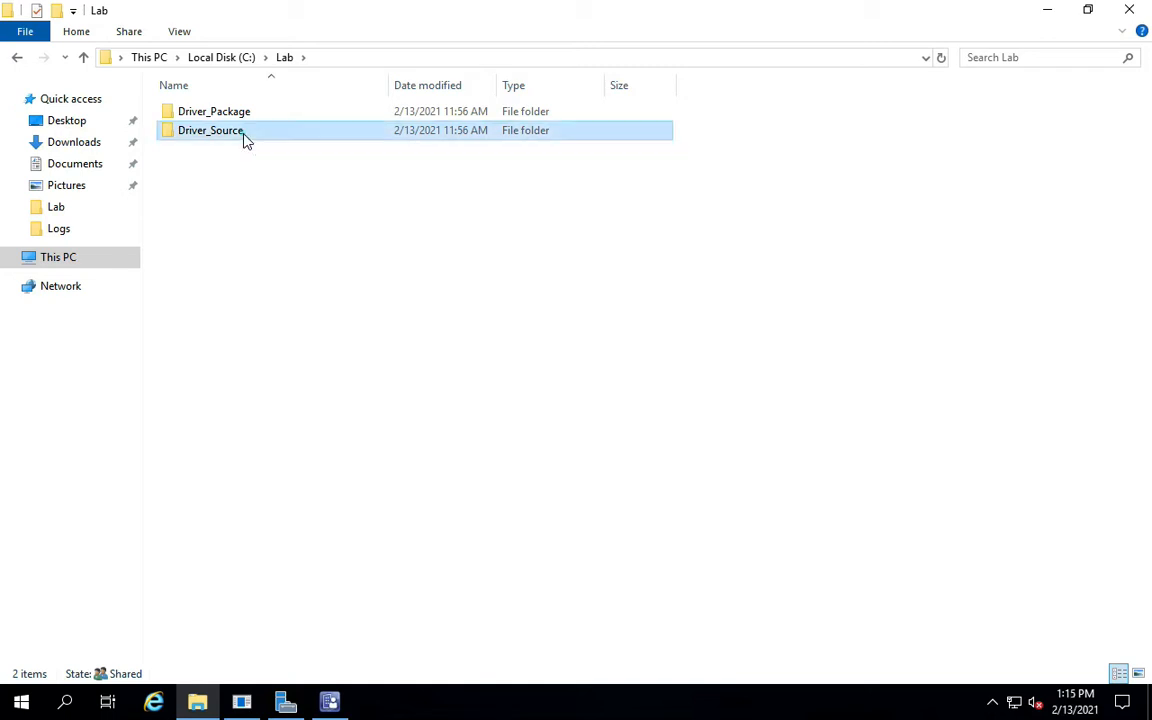
double_click(210, 130)
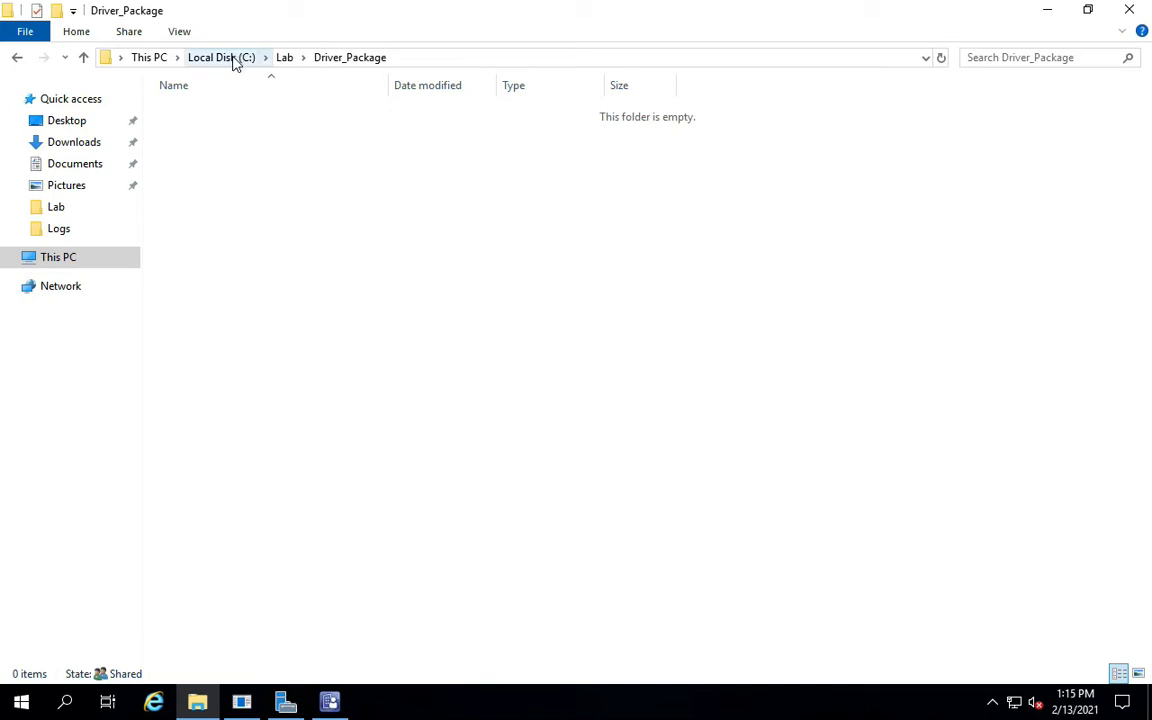
left_click(220, 56)
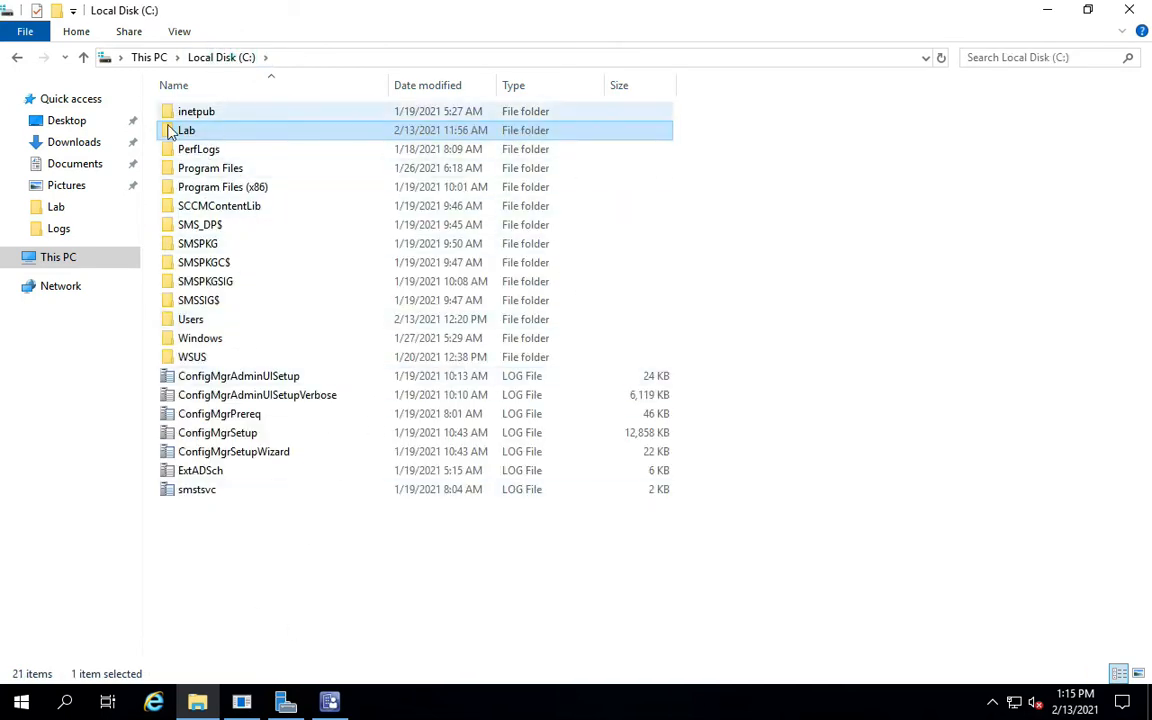
mouse_move(232, 148)
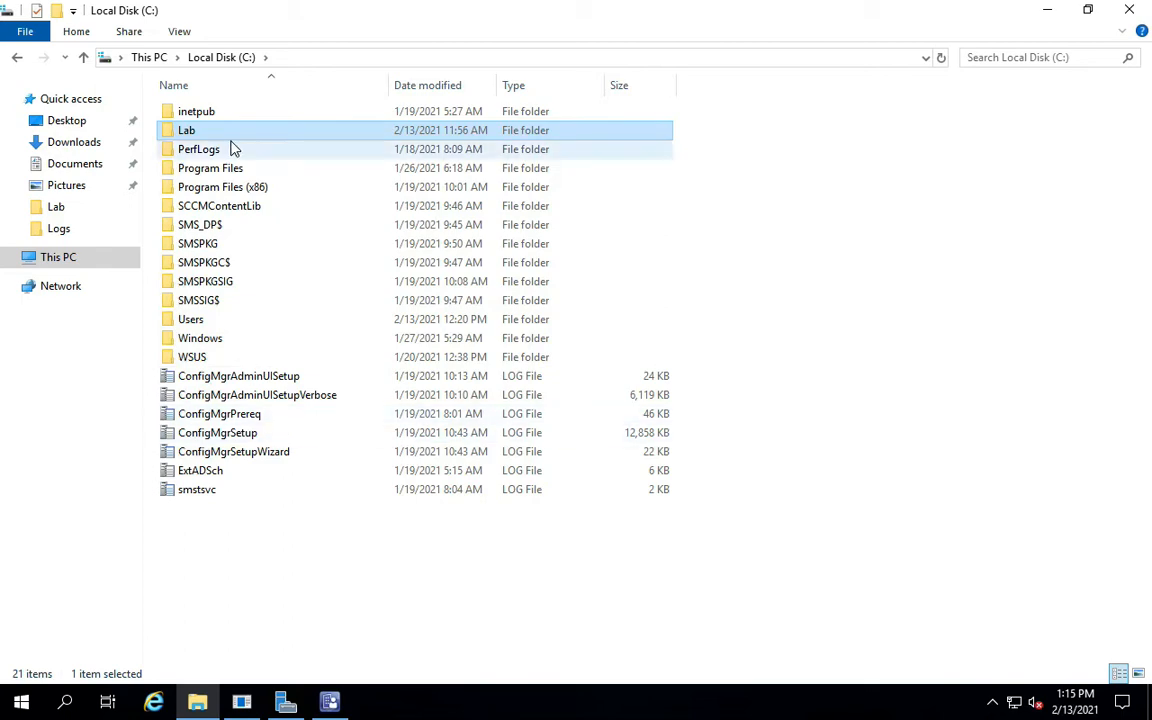
Show the empty Drivers node under Software Library > Operating Systems and begin importing a driver.
left_click(328, 700)
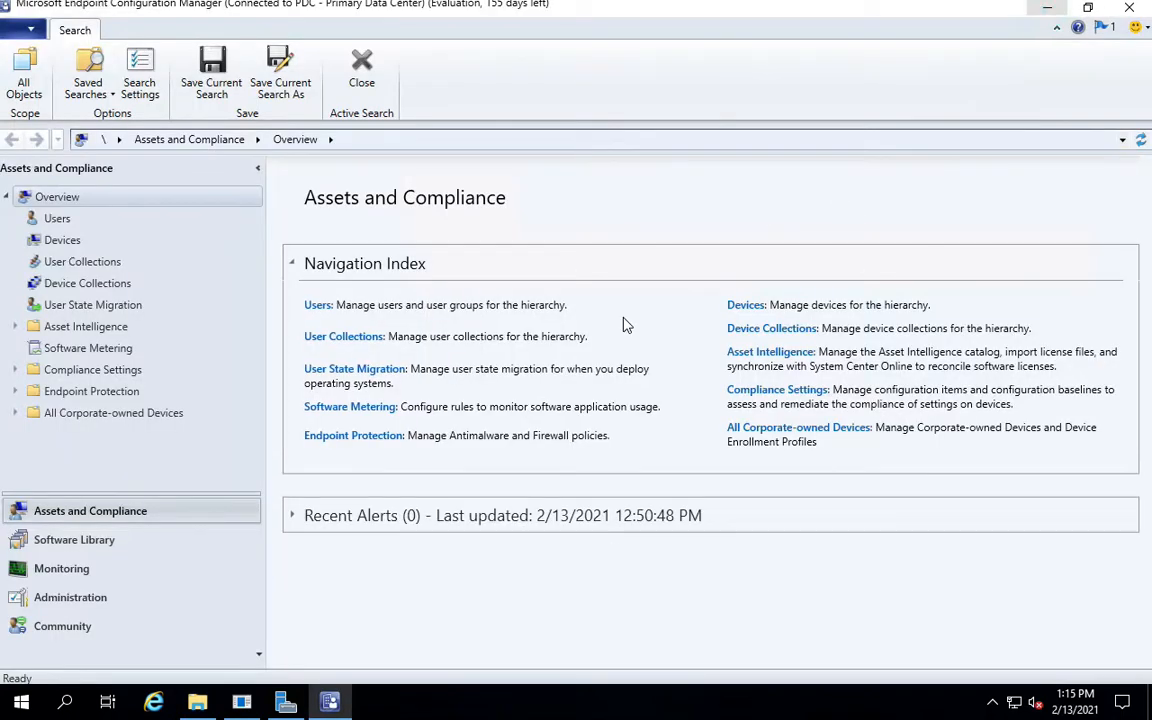
mouse_move(90, 510)
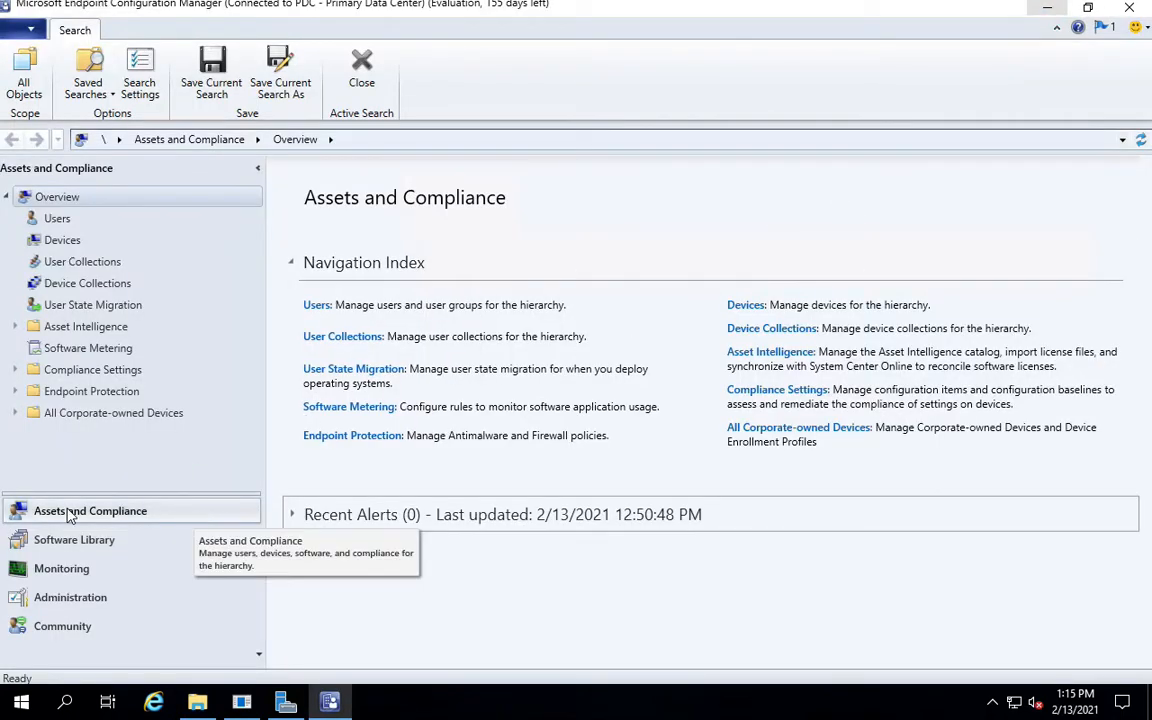
left_click(74, 540)
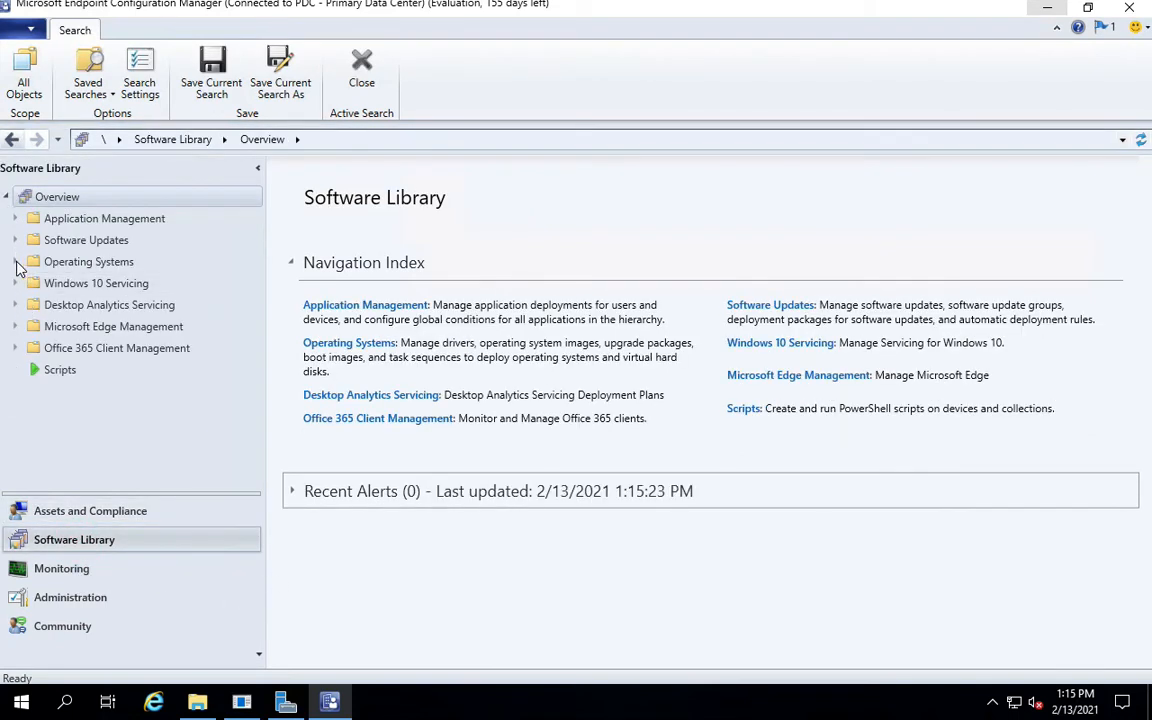
left_click(16, 260)
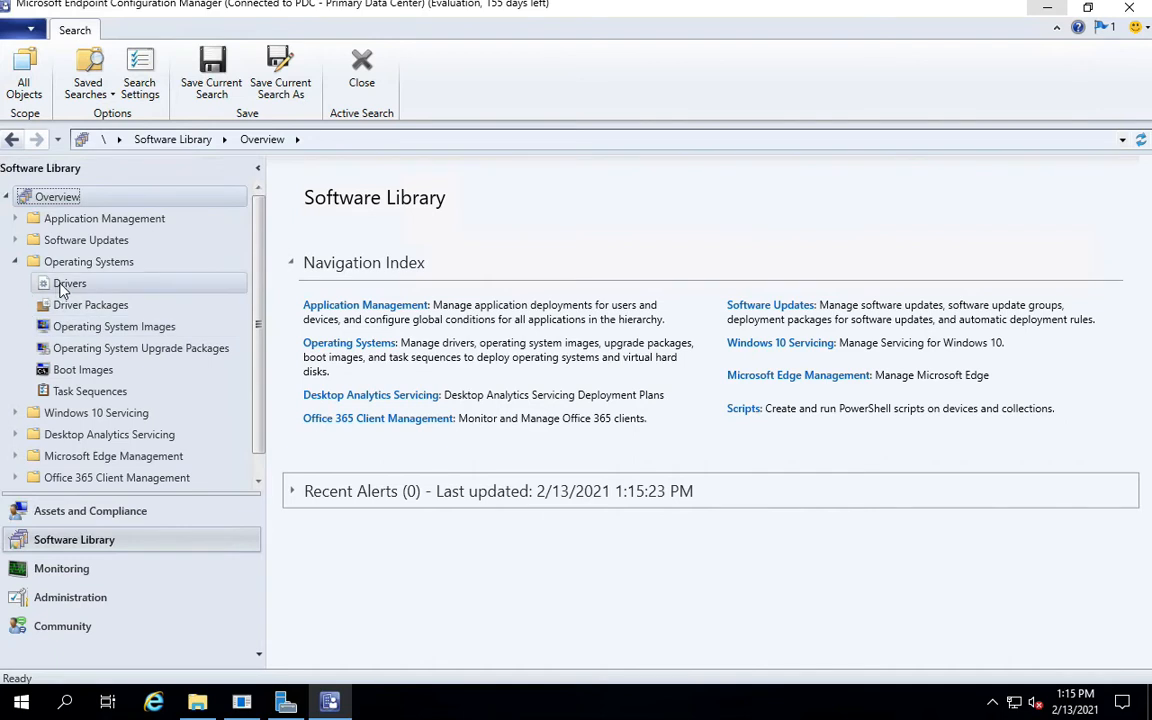
left_click(70, 284)
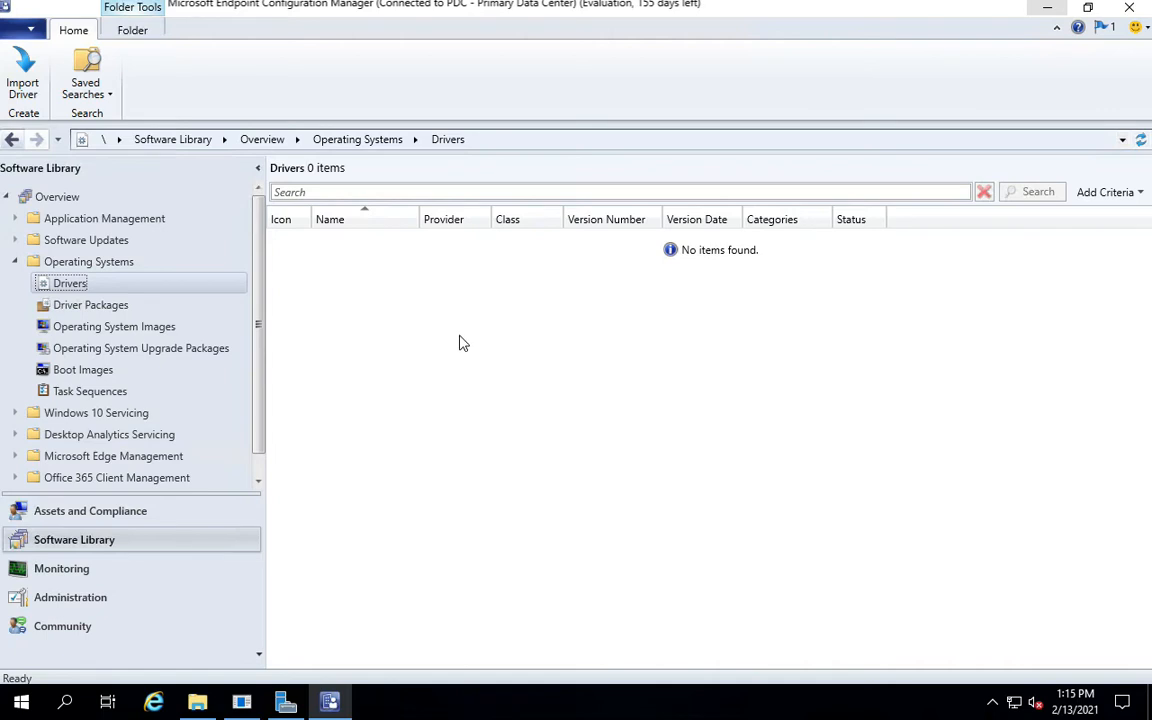
mouse_move(404, 356)
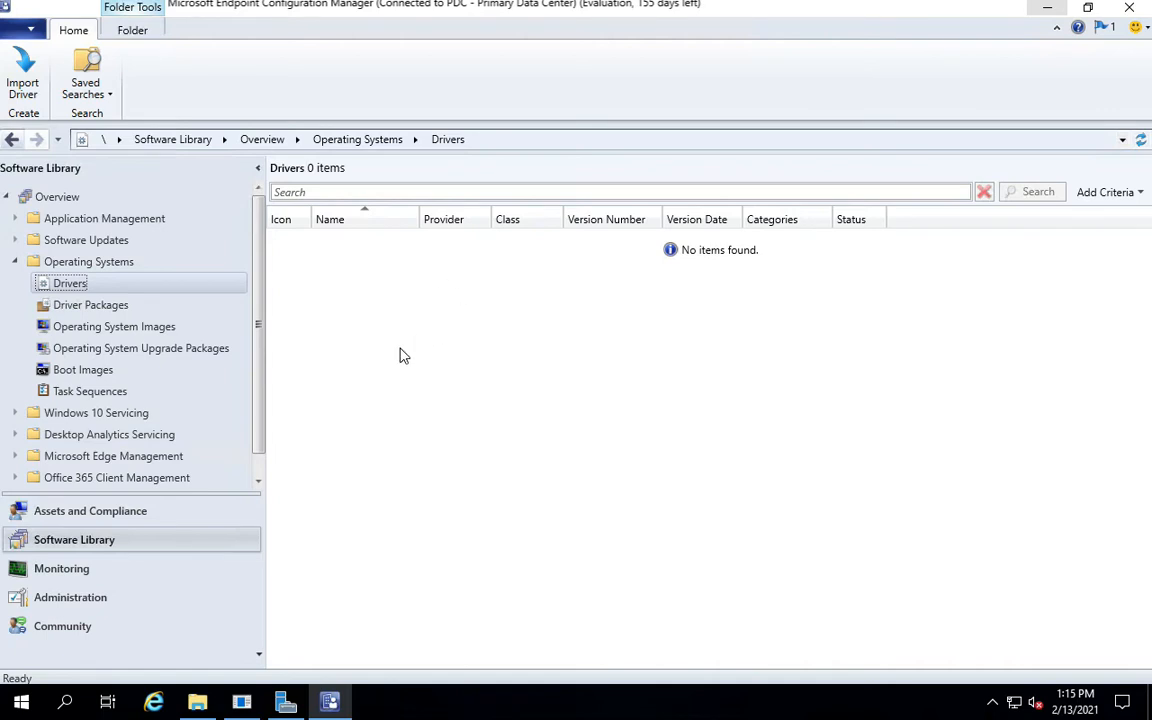
mouse_move(490, 376)
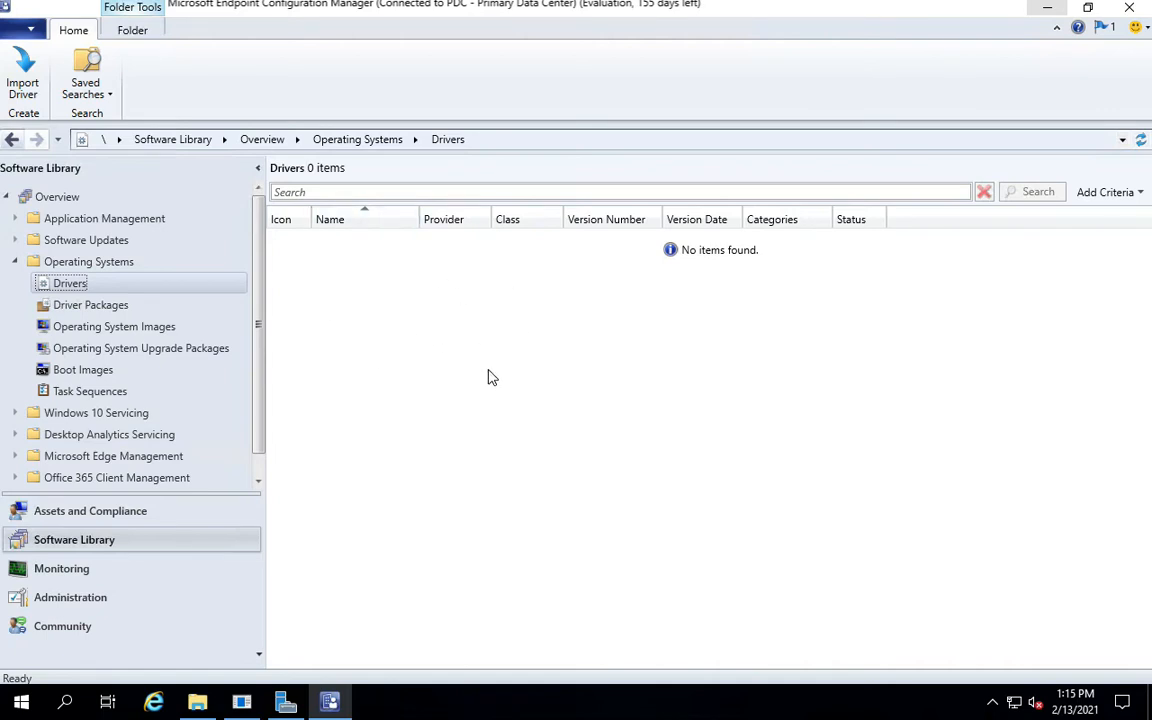
mouse_move(168, 382)
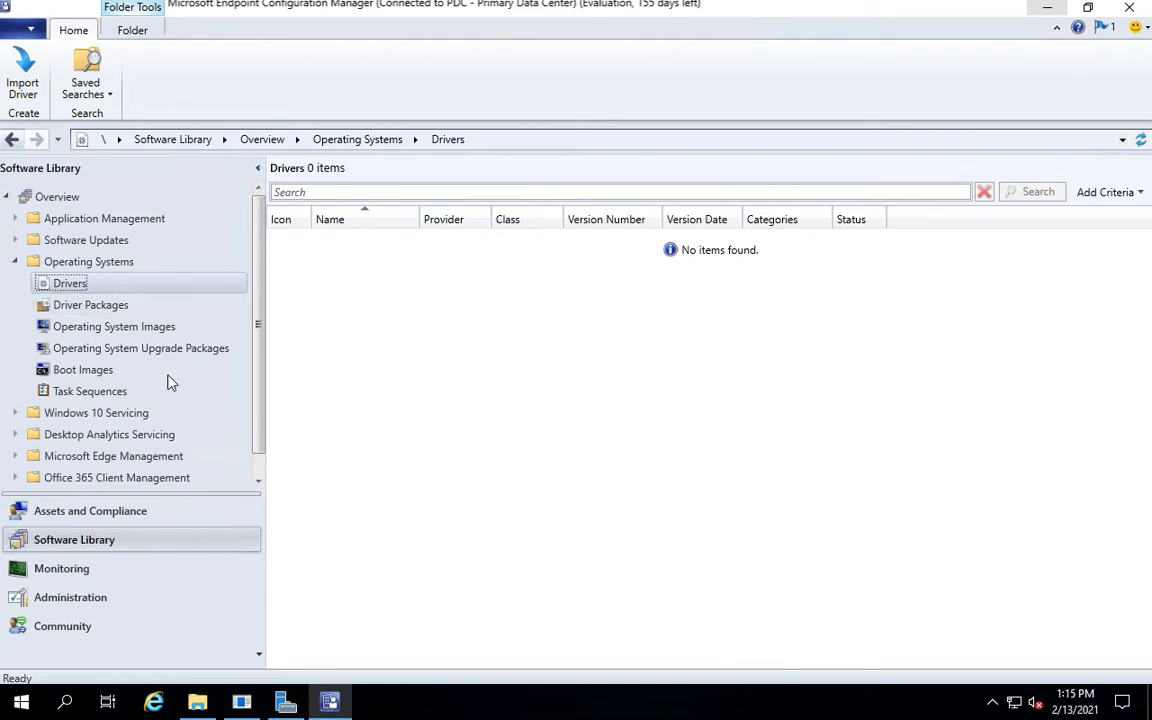
mouse_move(436, 370)
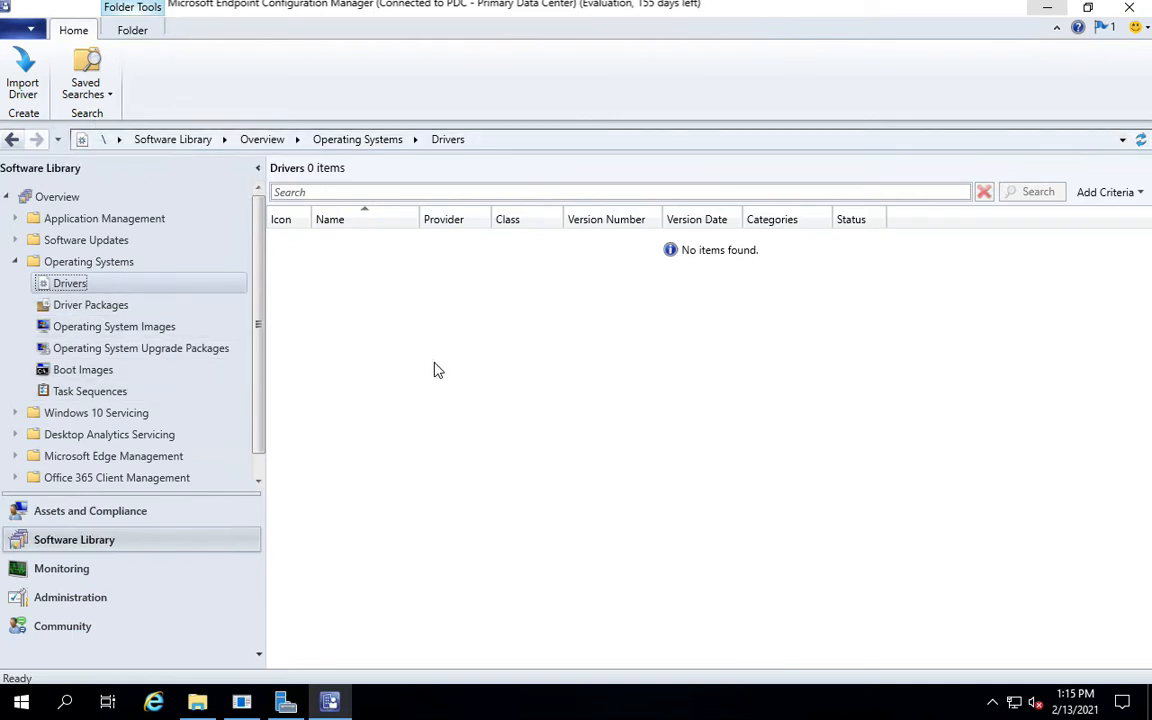
left_click(22, 70)
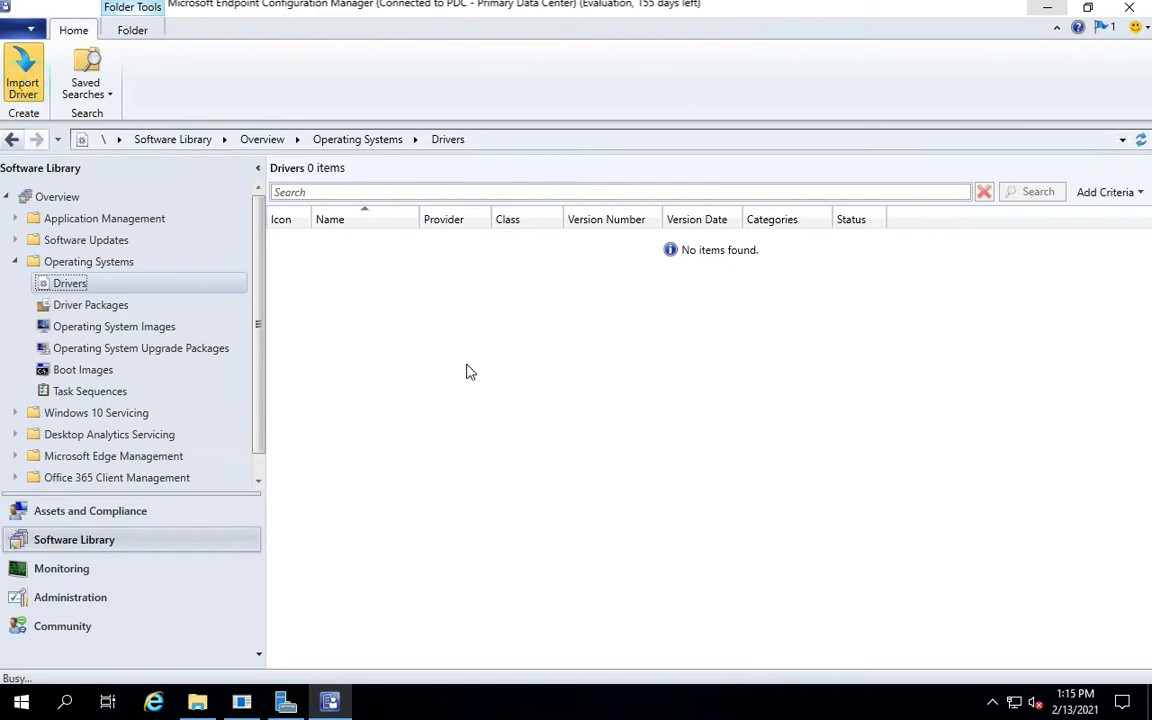
In the Import New Driver Wizard, browse \\asdfcm01\ lab share to Driver_Source\Vmware as the source.
left_click(24, 76)
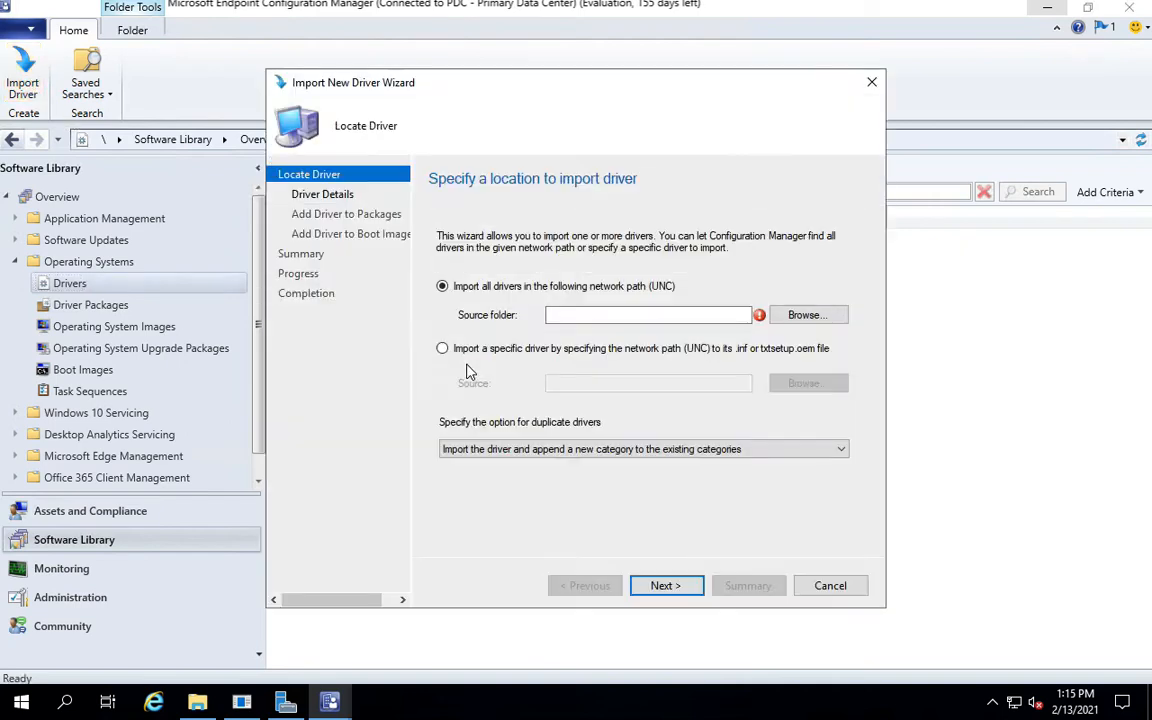
mouse_move(612, 304)
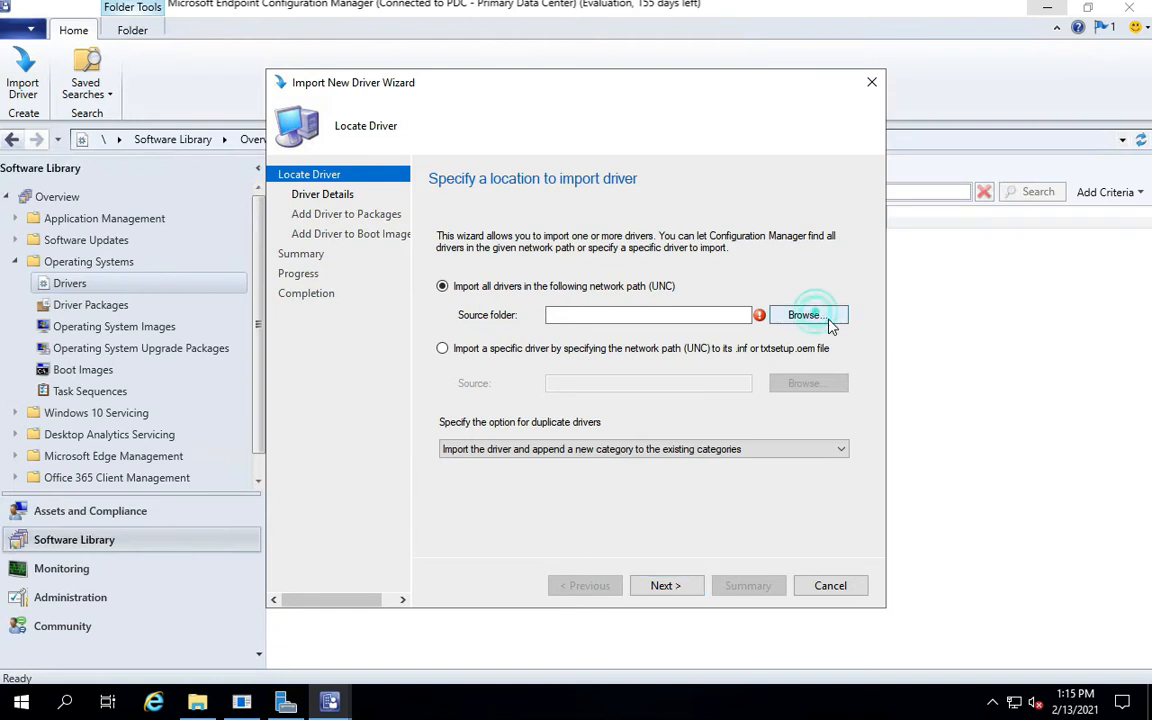
left_click(808, 314)
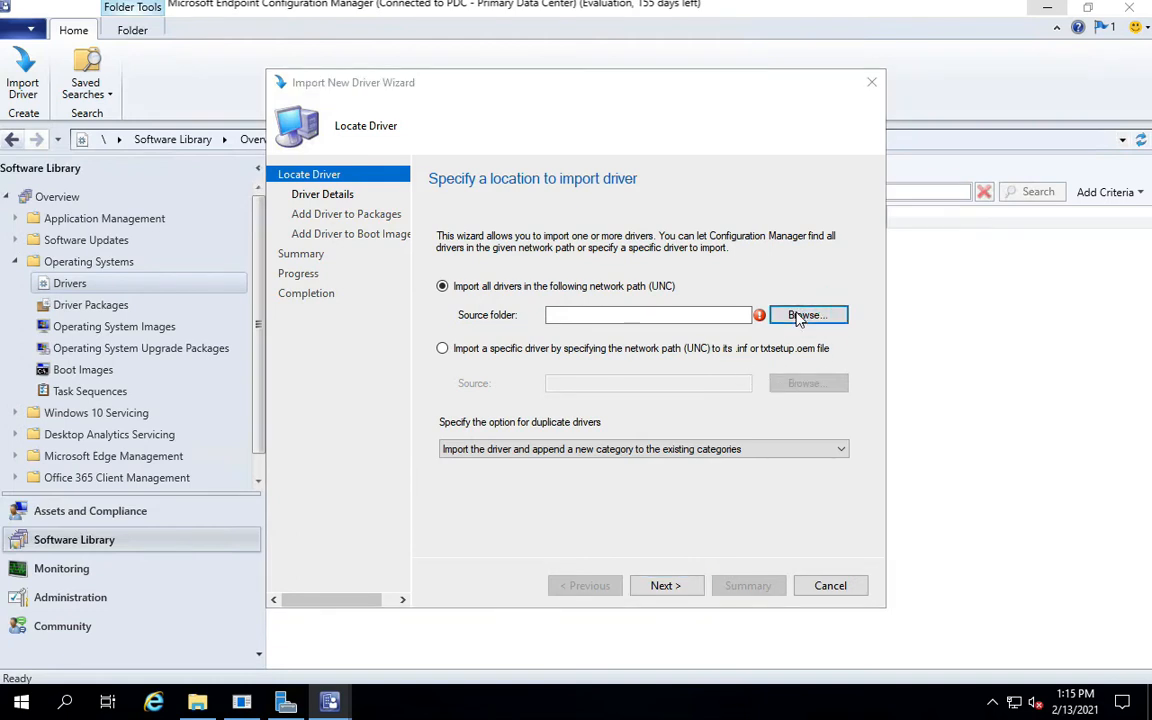
left_click(808, 316)
type("\\\\")
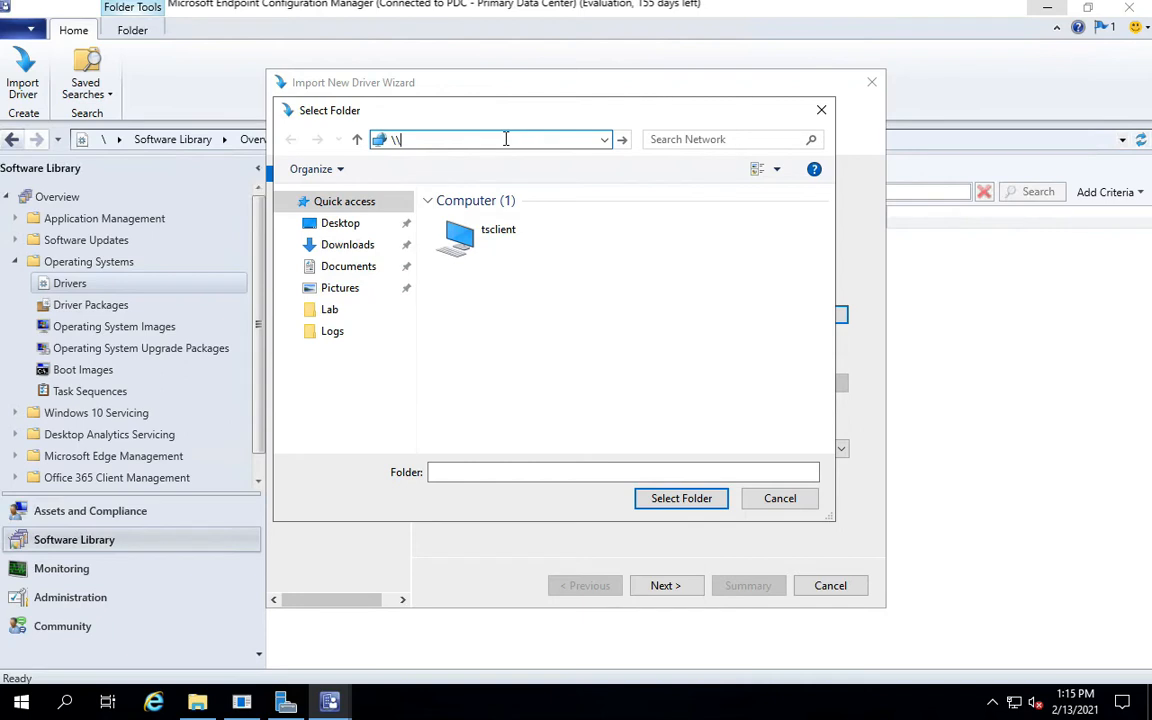
type("asdf")
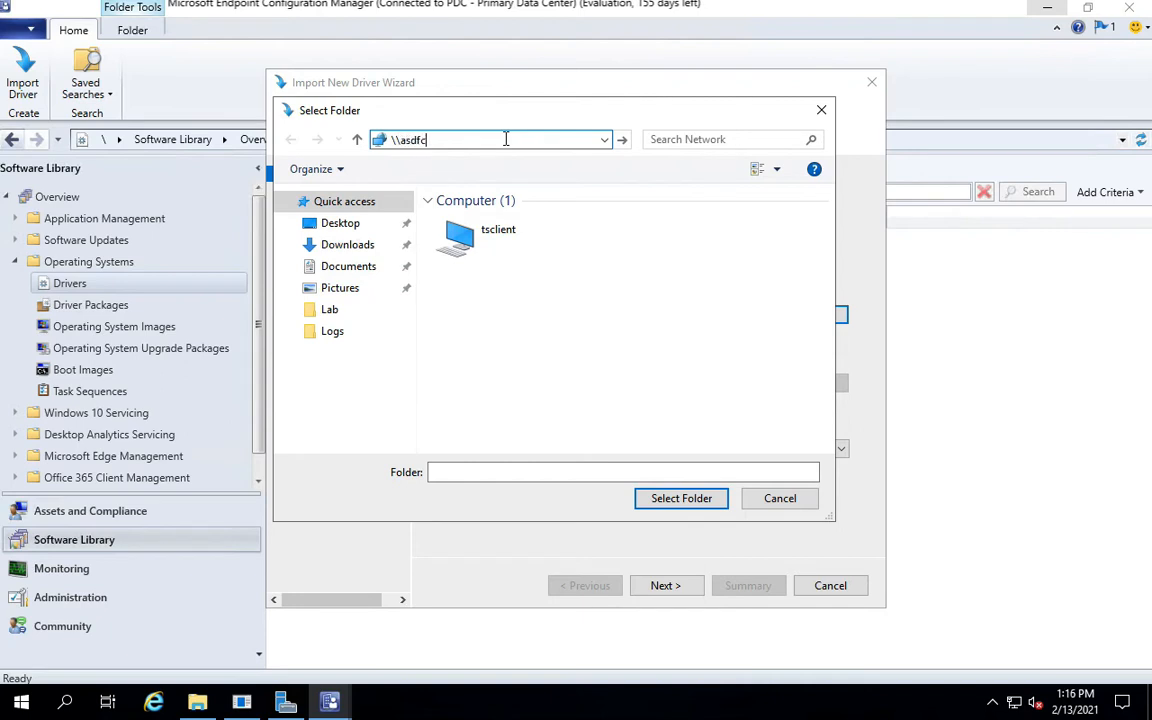
type("cm01")
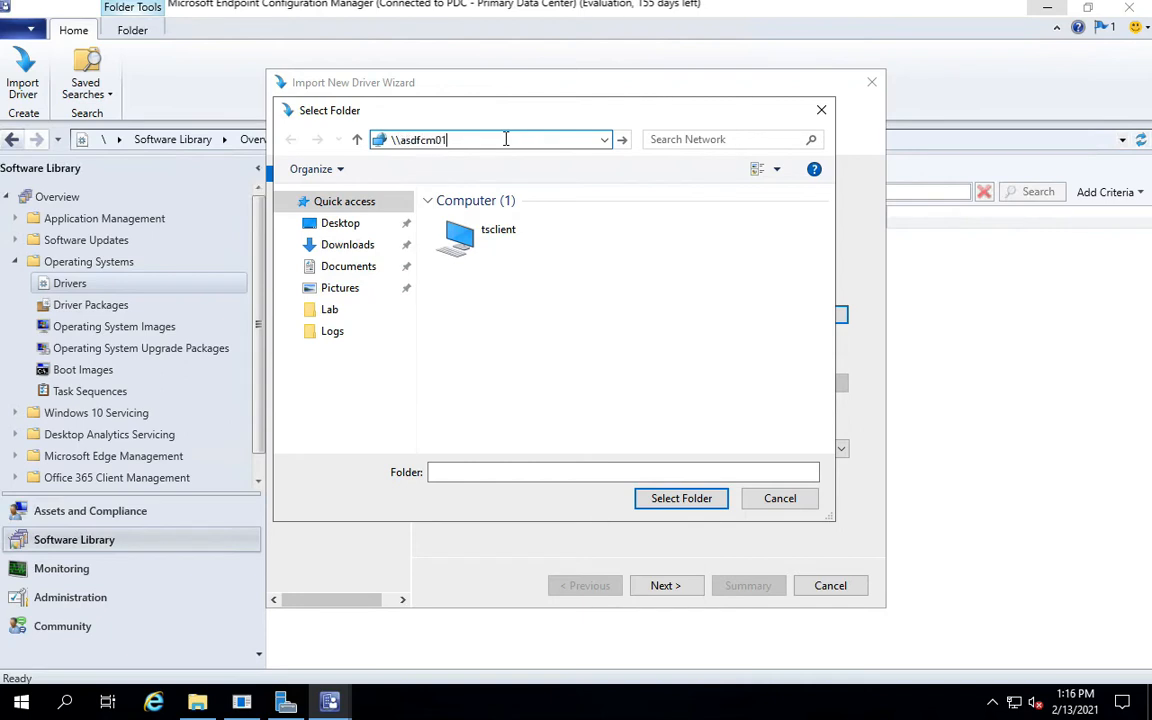
type("\\")
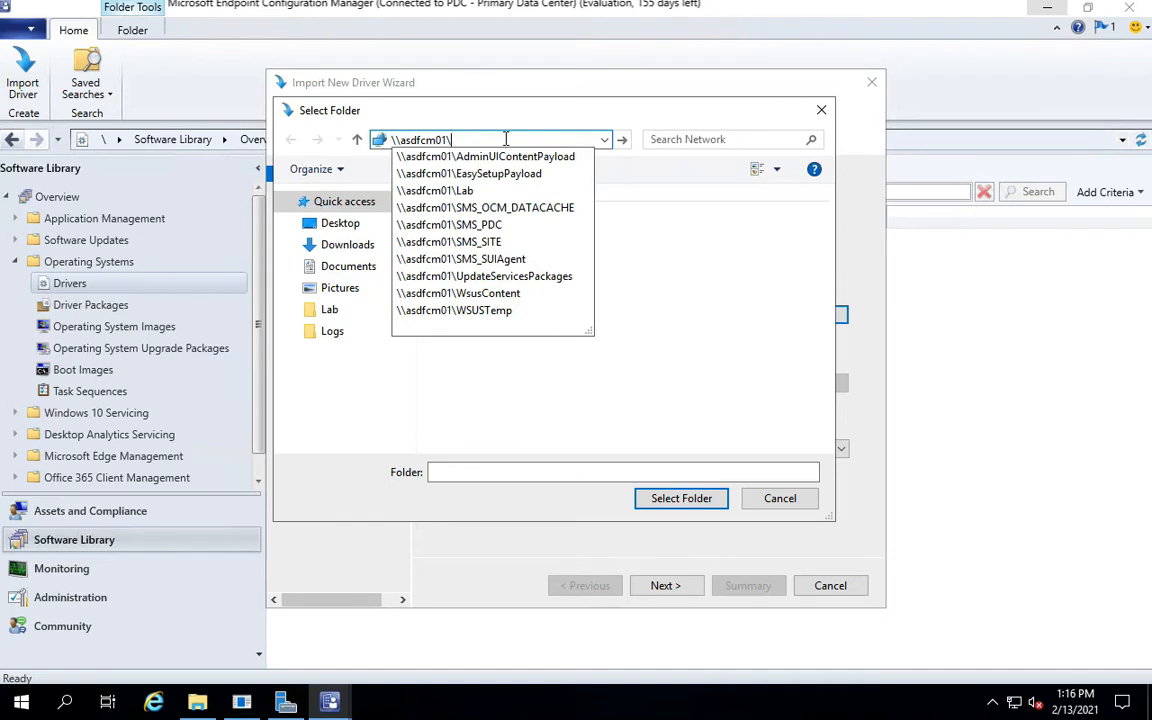
left_click(448, 190)
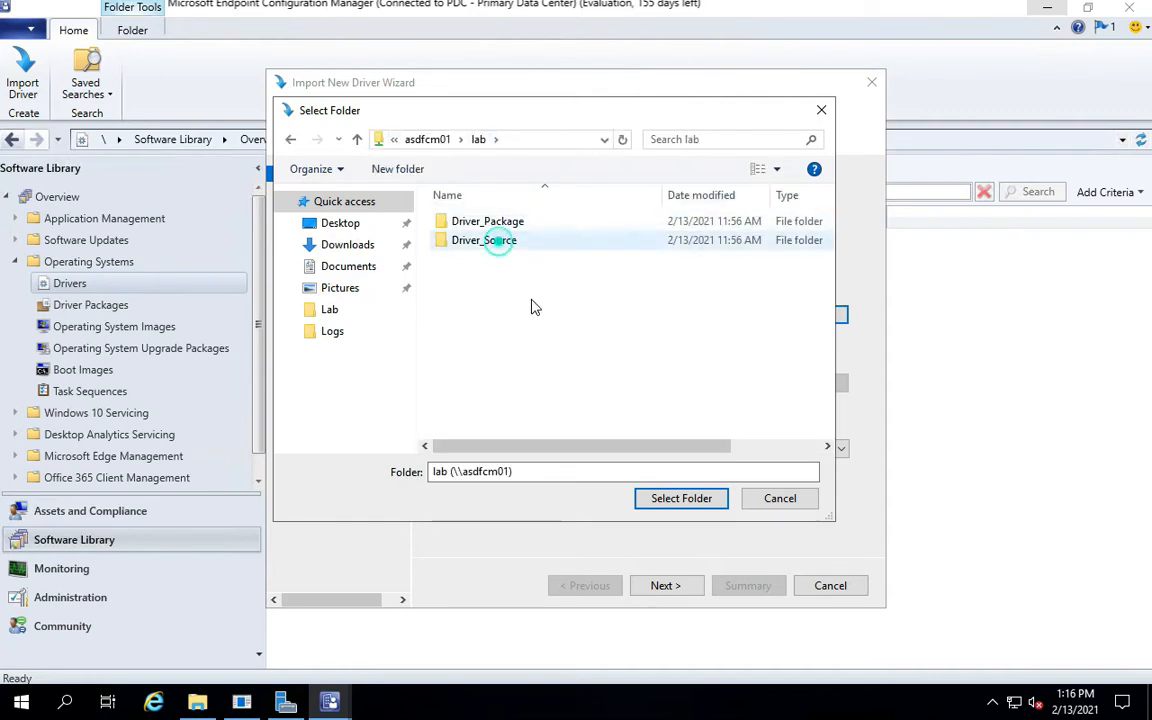
double_click(484, 240)
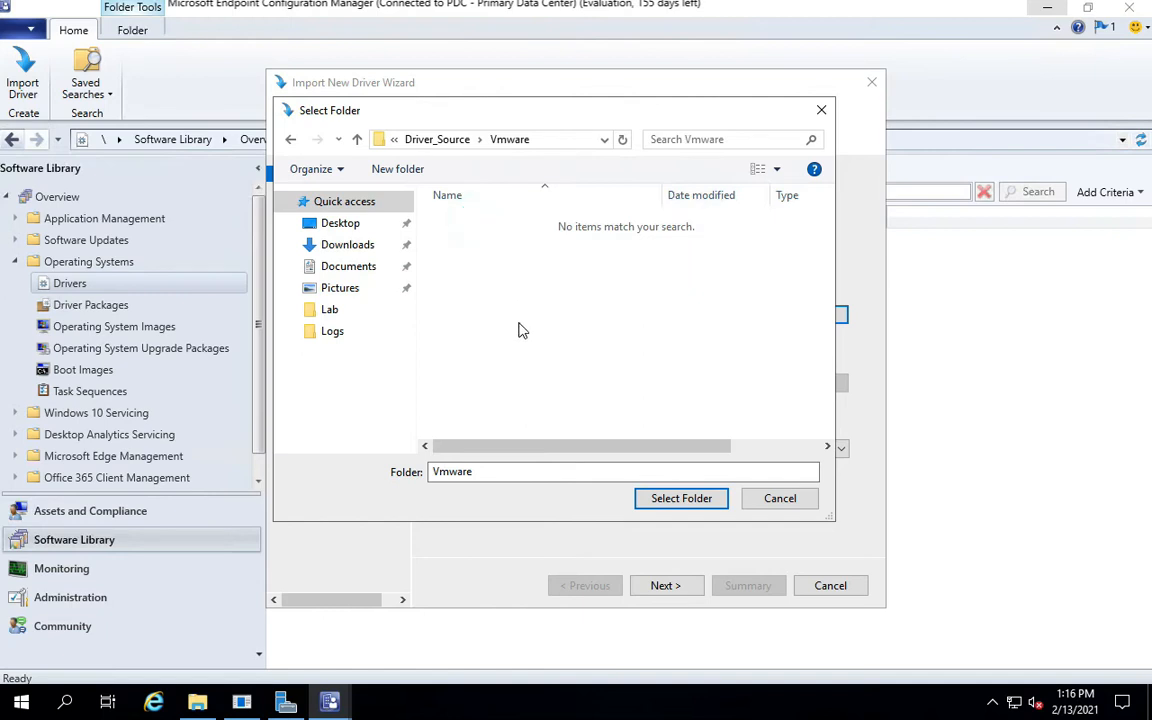
Use the Vmware folder as source and keep 'append a new category' for duplicate drivers.
left_click(680, 498)
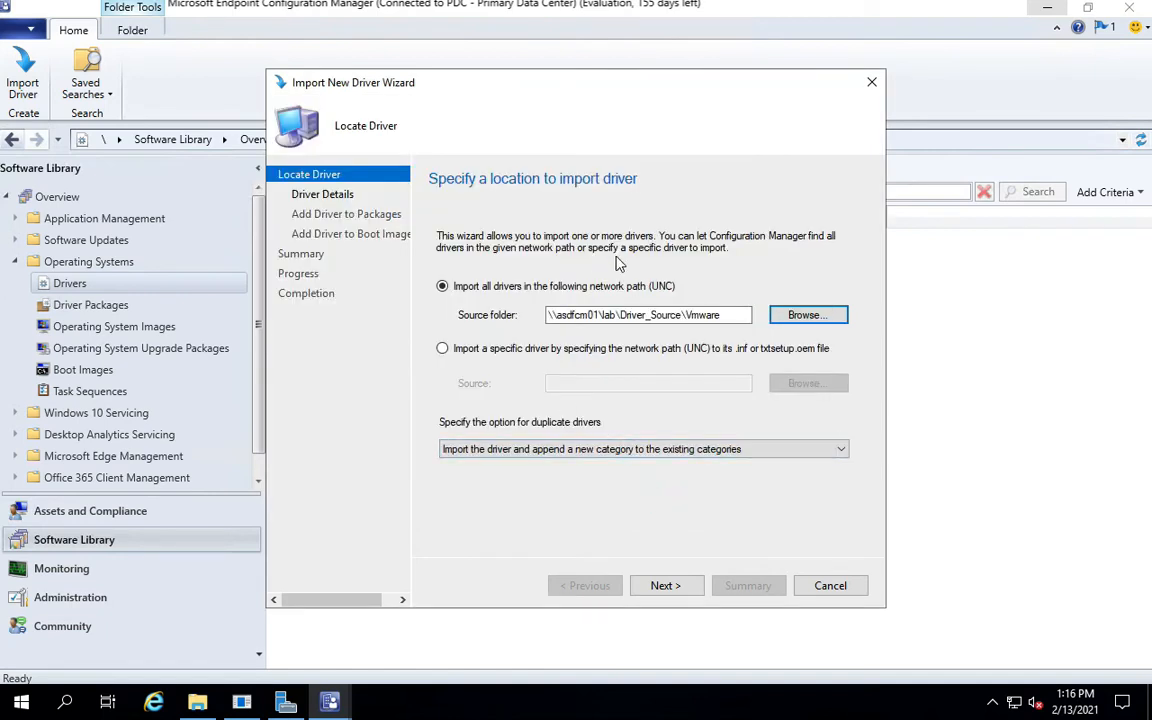
mouse_move(650, 556)
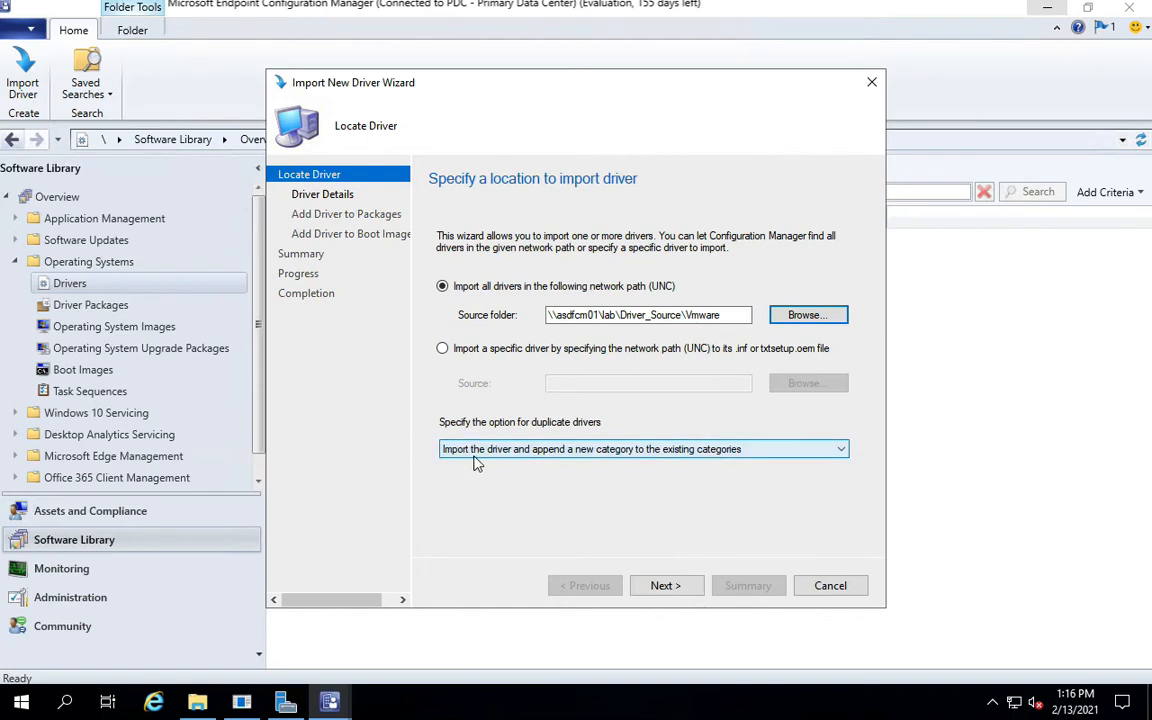
left_click(642, 448)
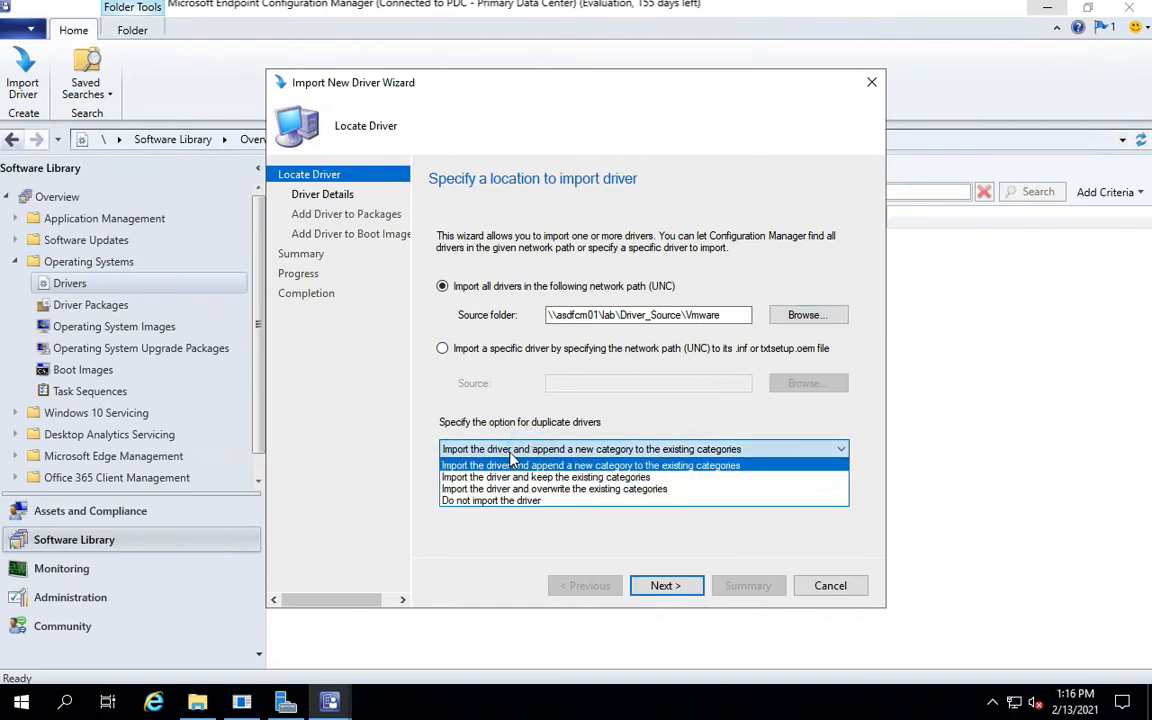
mouse_move(704, 460)
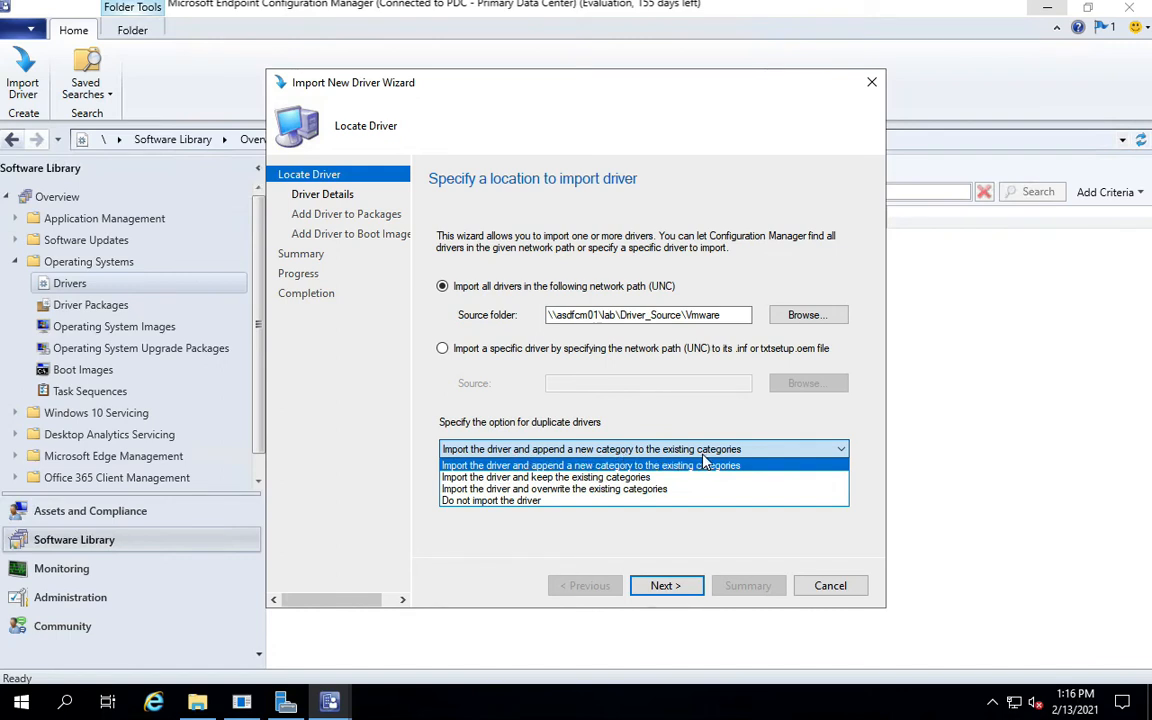
mouse_move(716, 468)
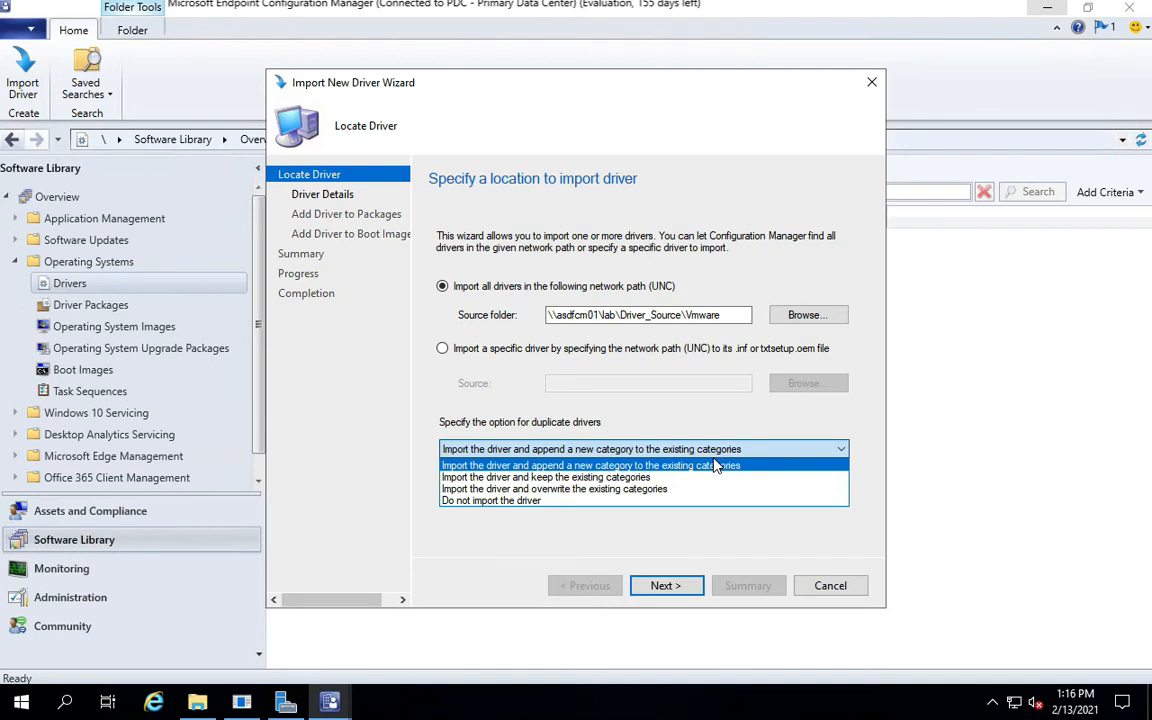
mouse_move(718, 472)
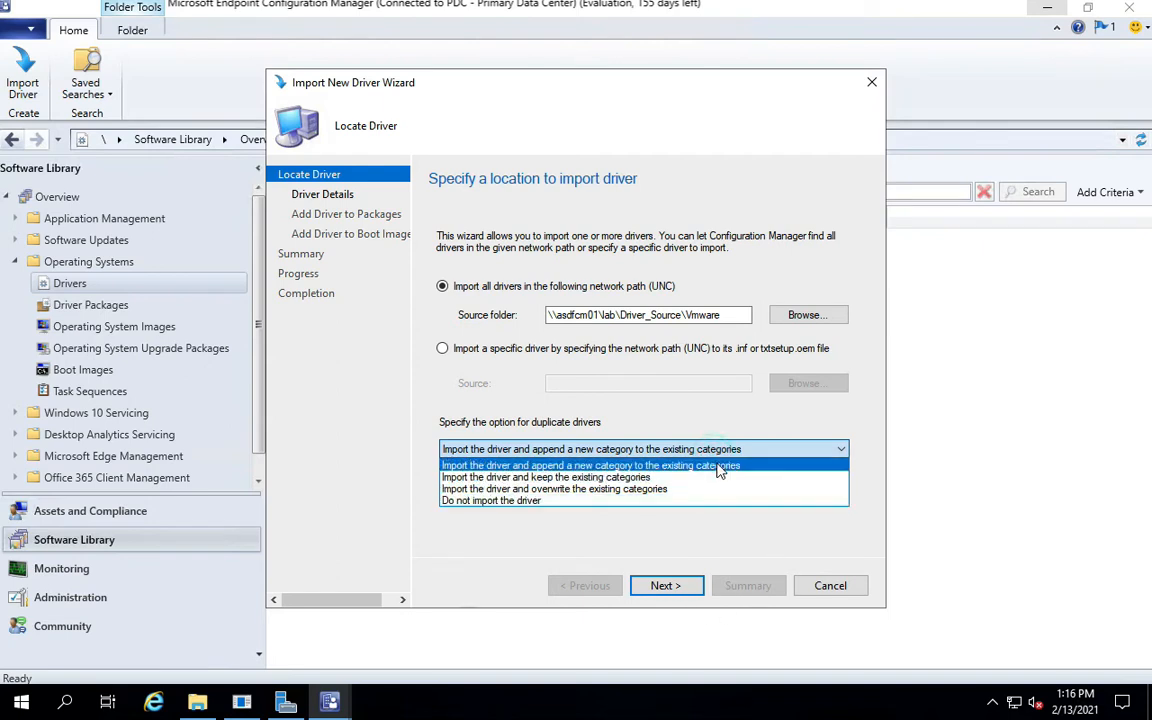
left_click(590, 464)
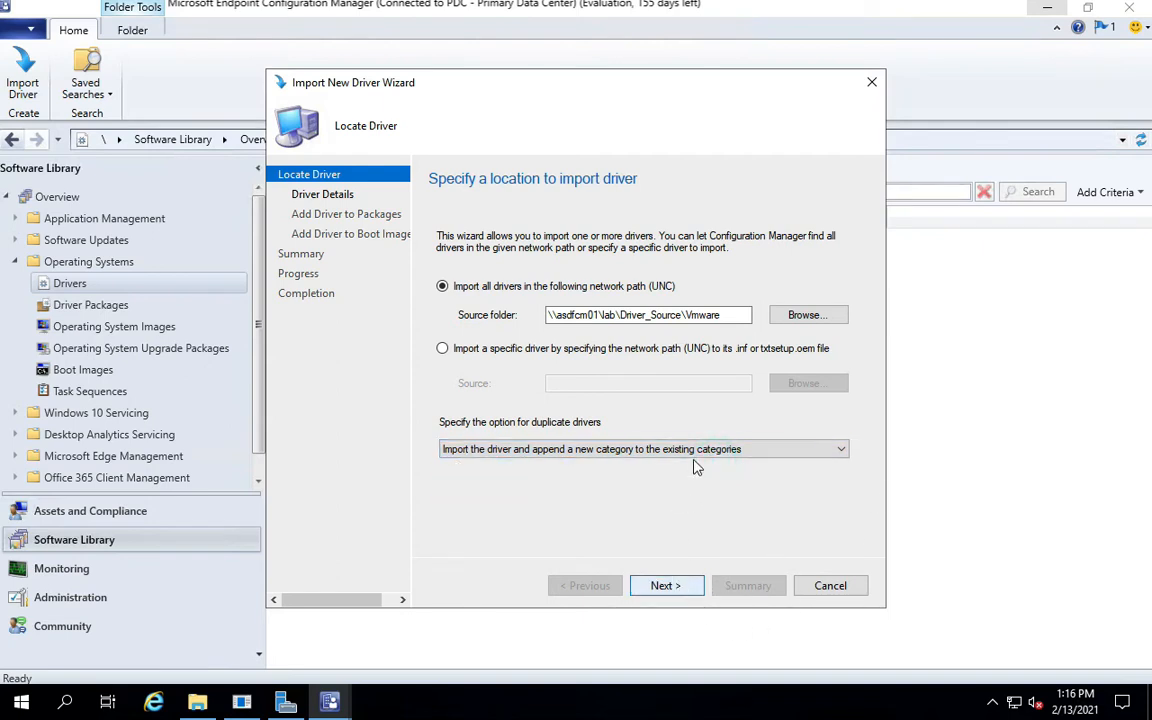
left_click(640, 448)
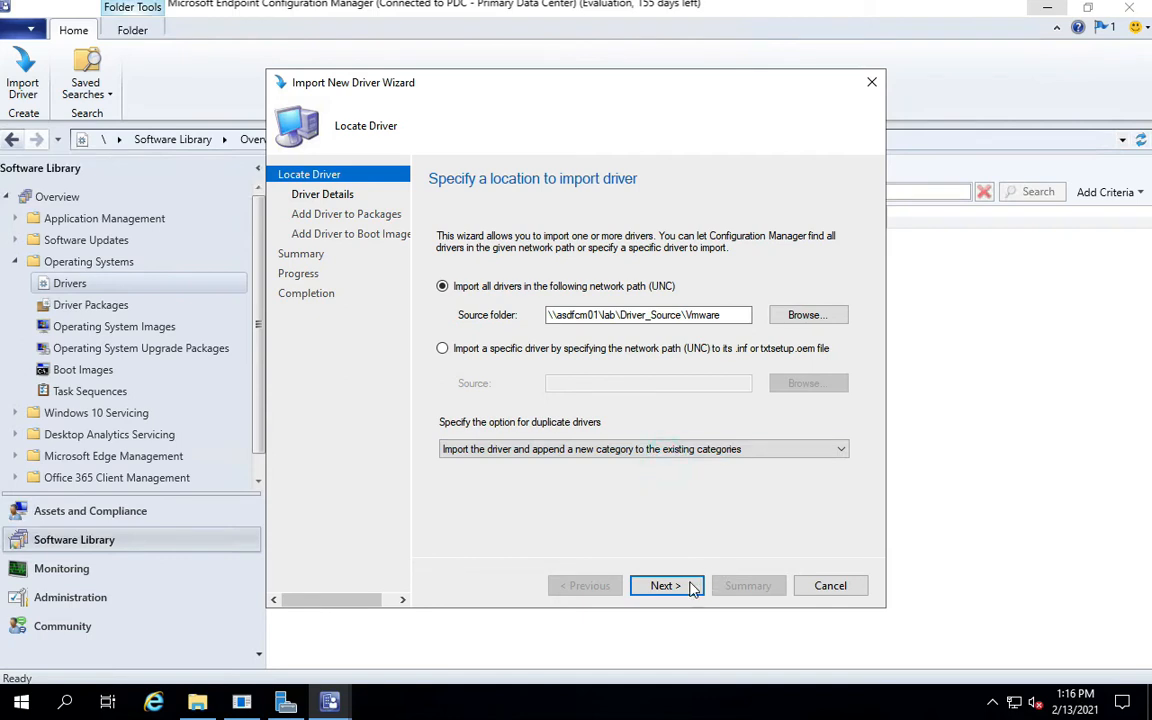
Proceed to validation, listing the signed x64 SCSI driver on Driver Details.
left_click(664, 584)
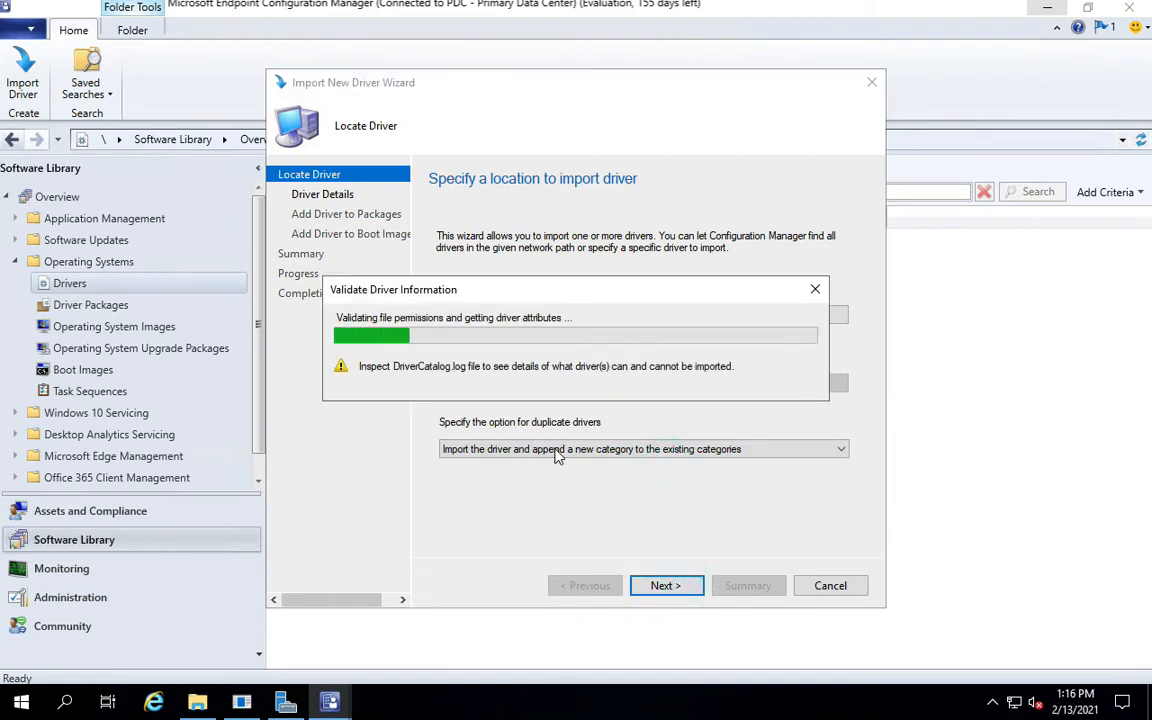
mouse_move(460, 402)
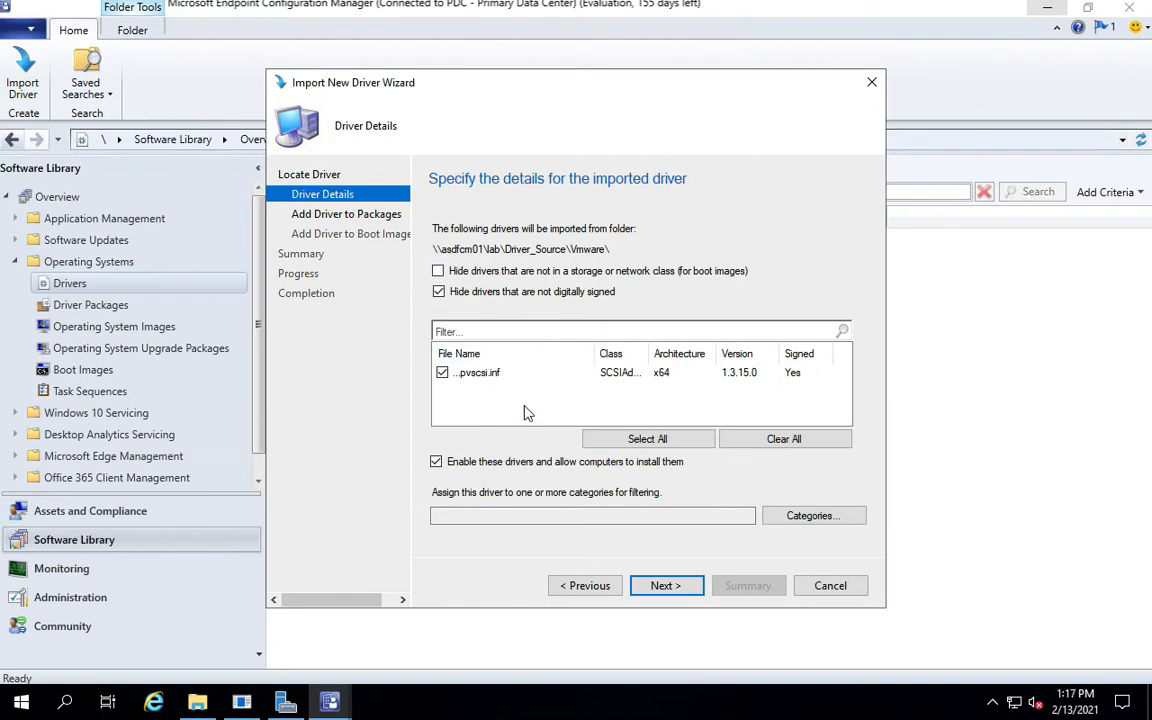
mouse_move(568, 402)
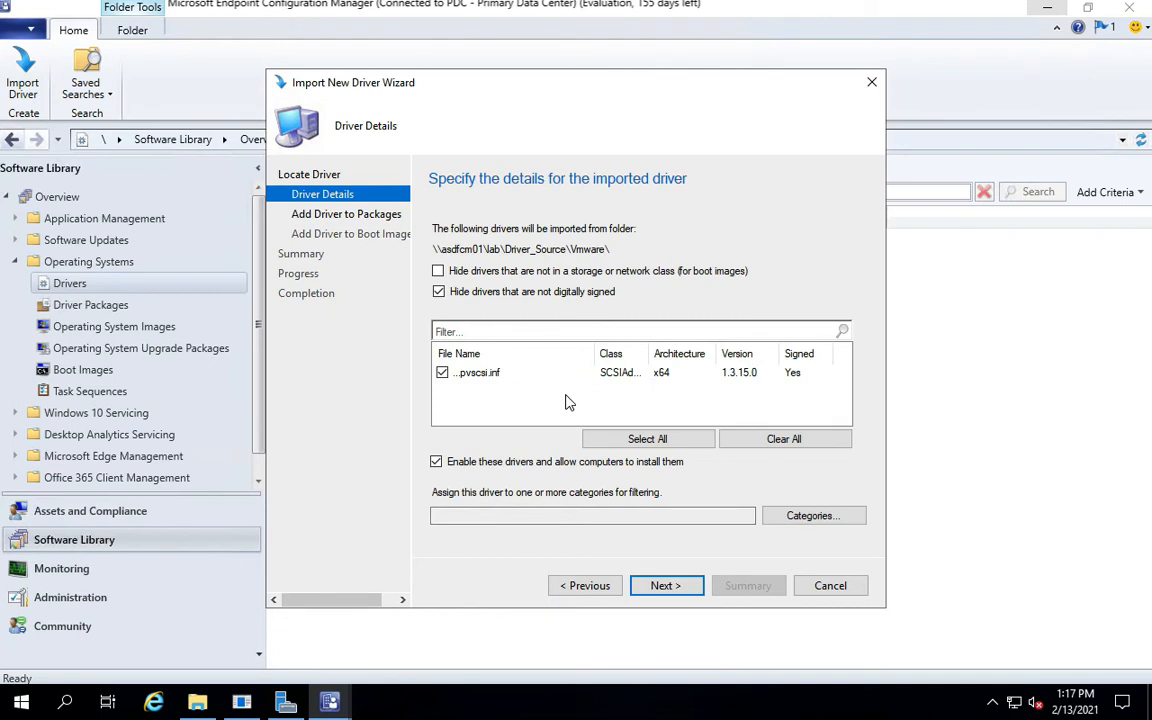
mouse_move(562, 386)
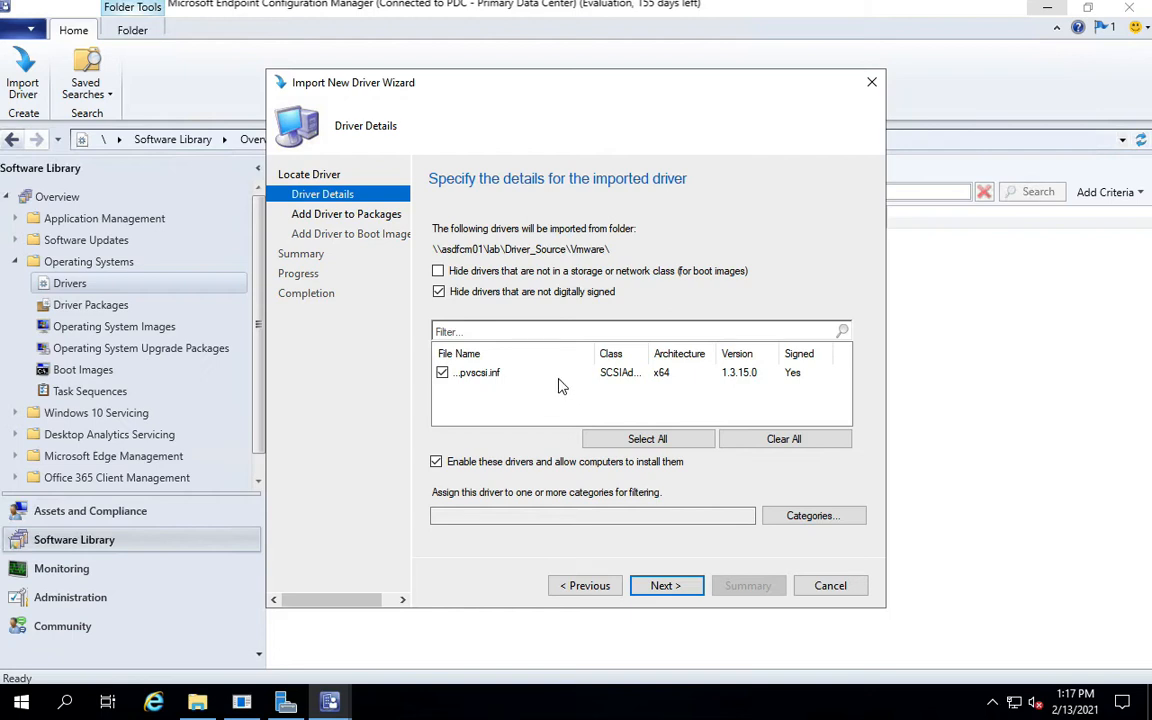
mouse_move(680, 352)
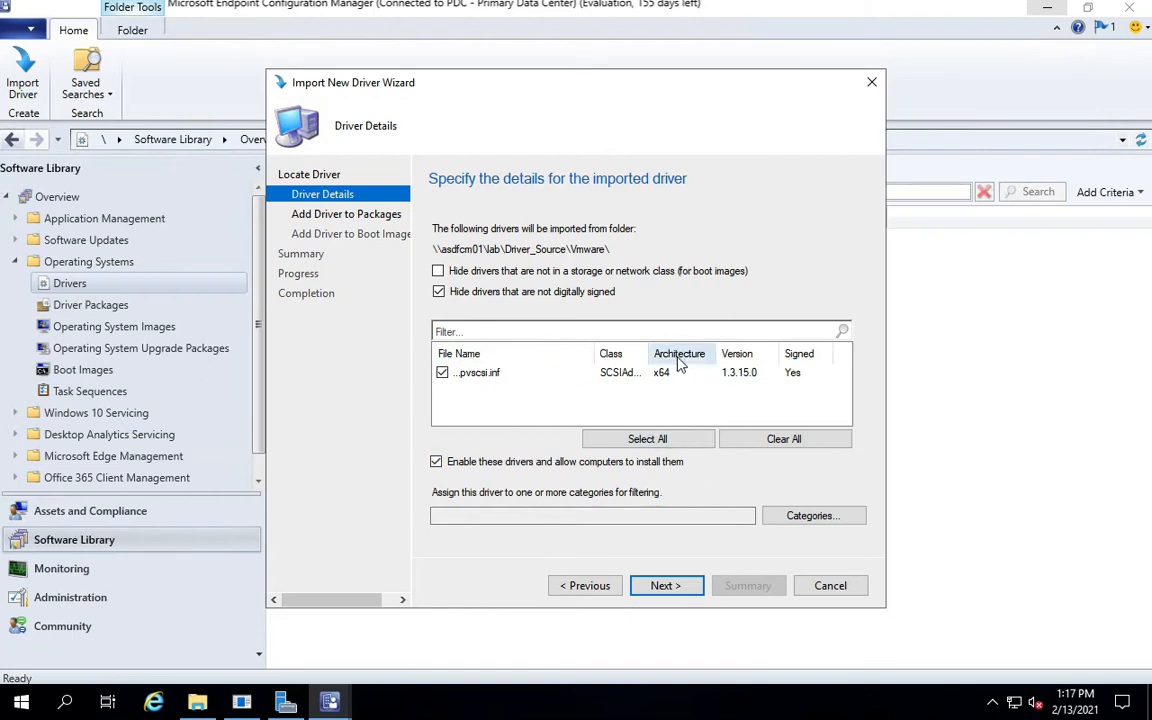
mouse_move(596, 532)
type("VM")
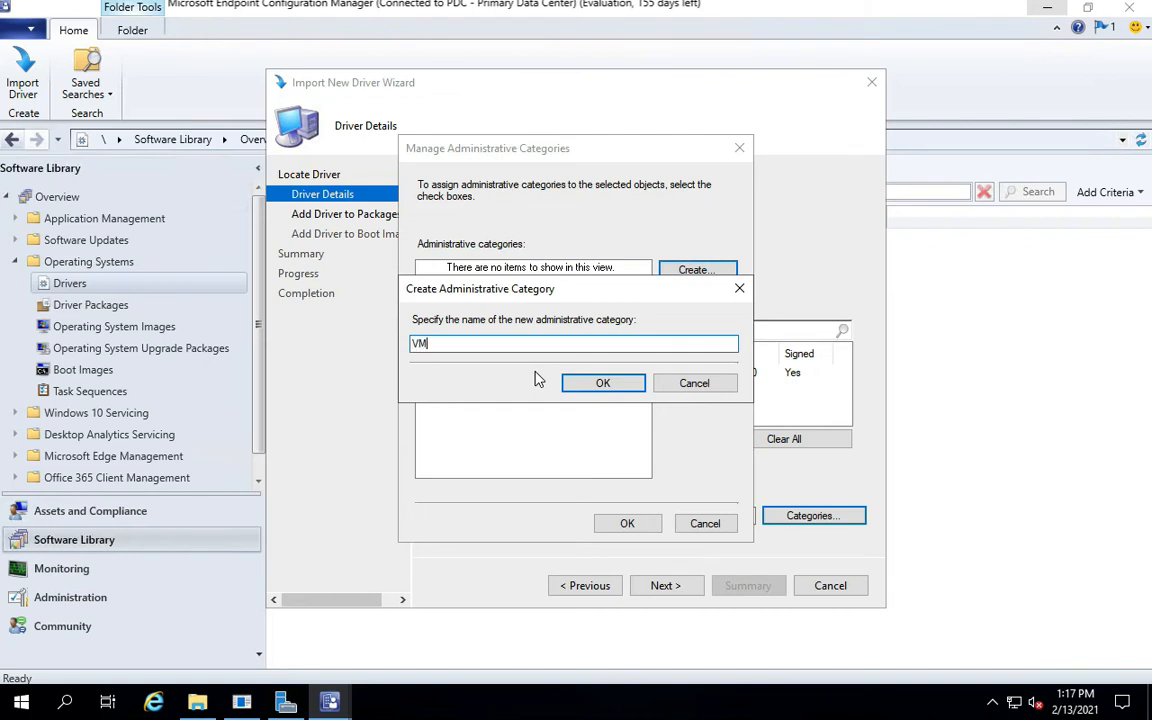
Create and tick a new VMware category for the driver, then reach package selection.
type("ware")
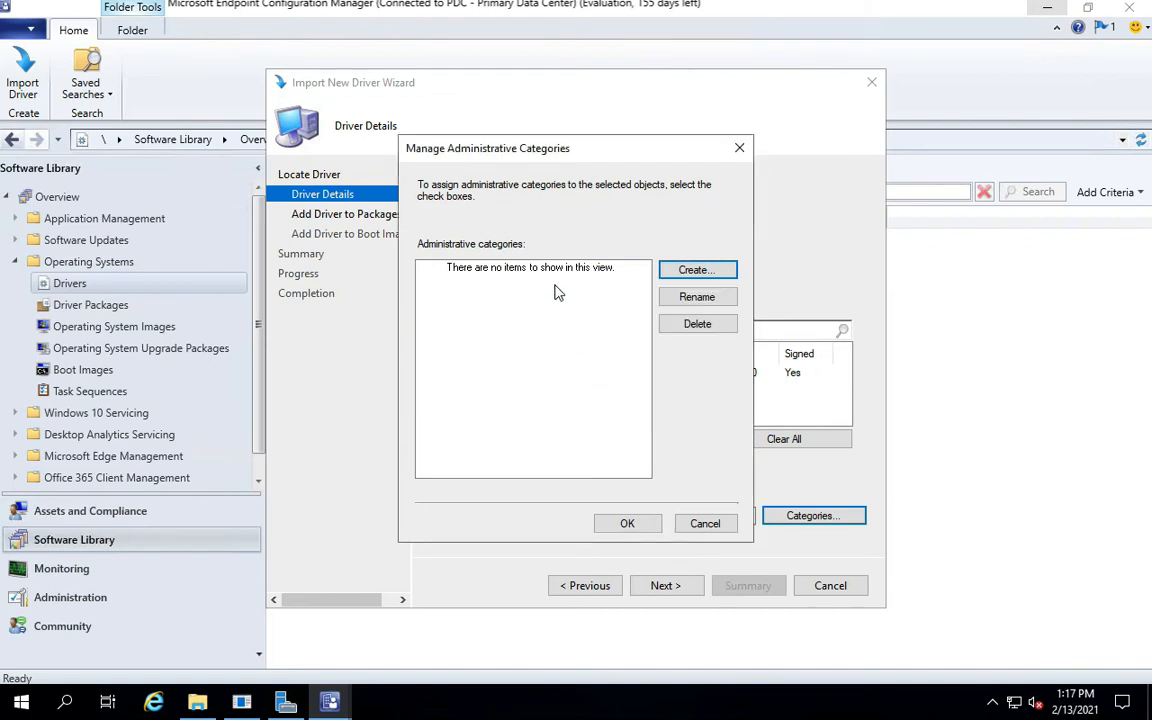
left_click(696, 268)
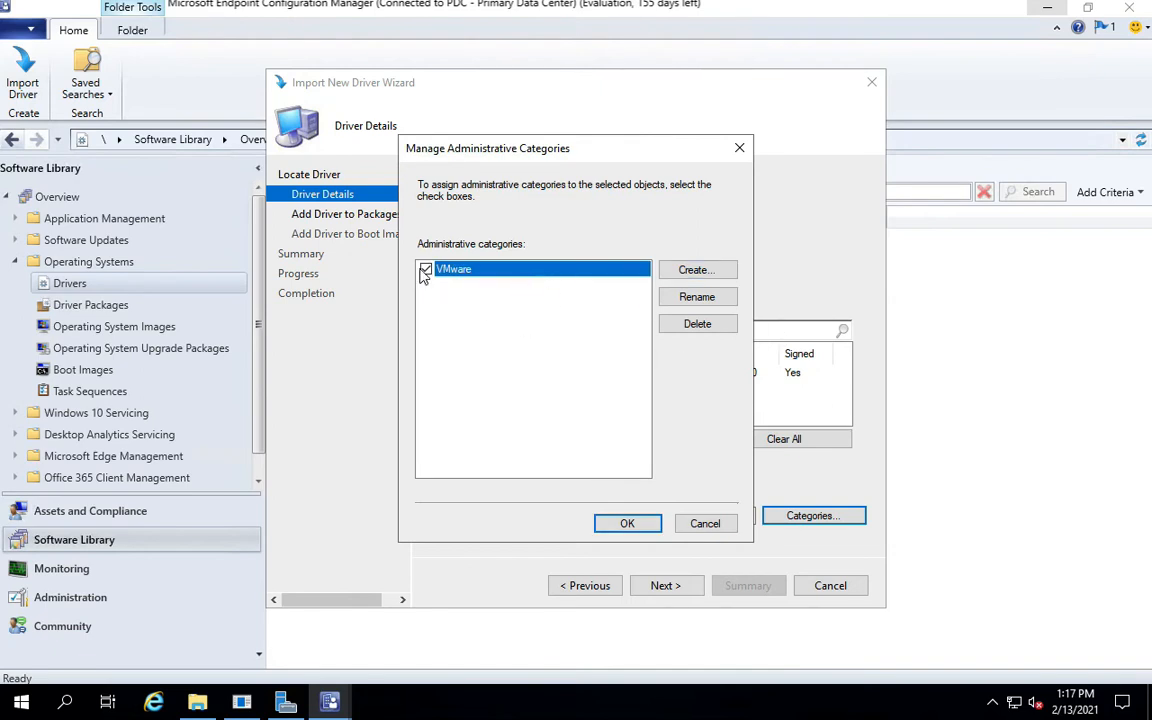
left_click(628, 524)
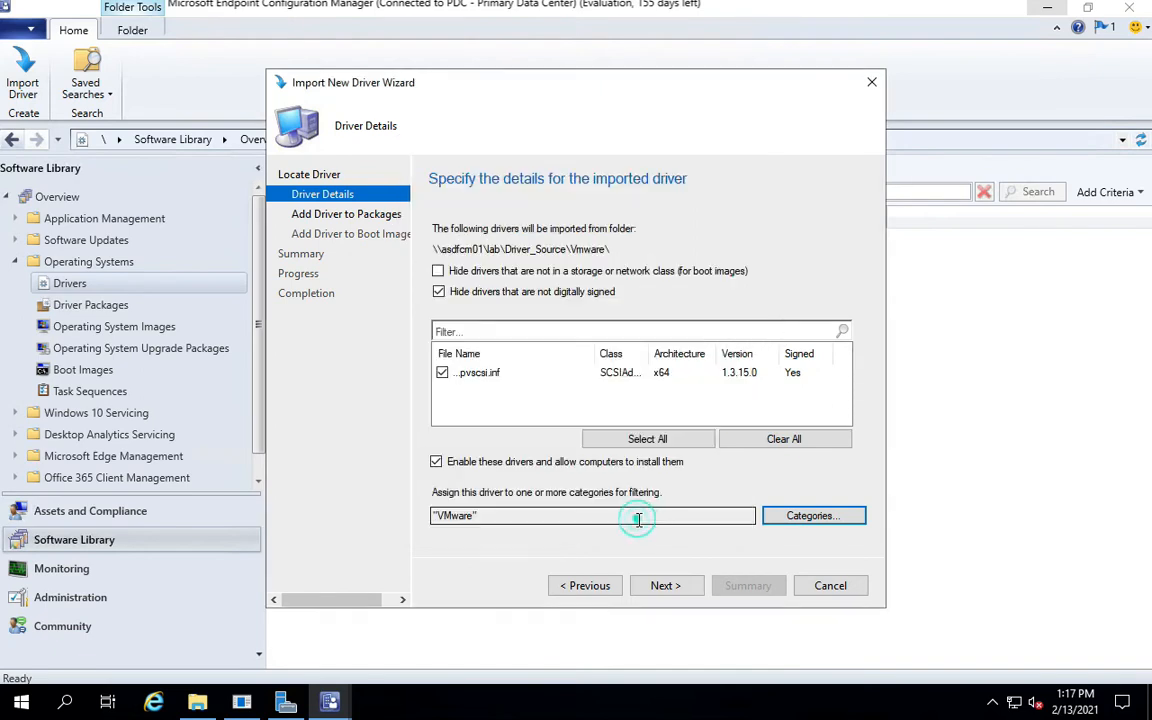
left_click(664, 584)
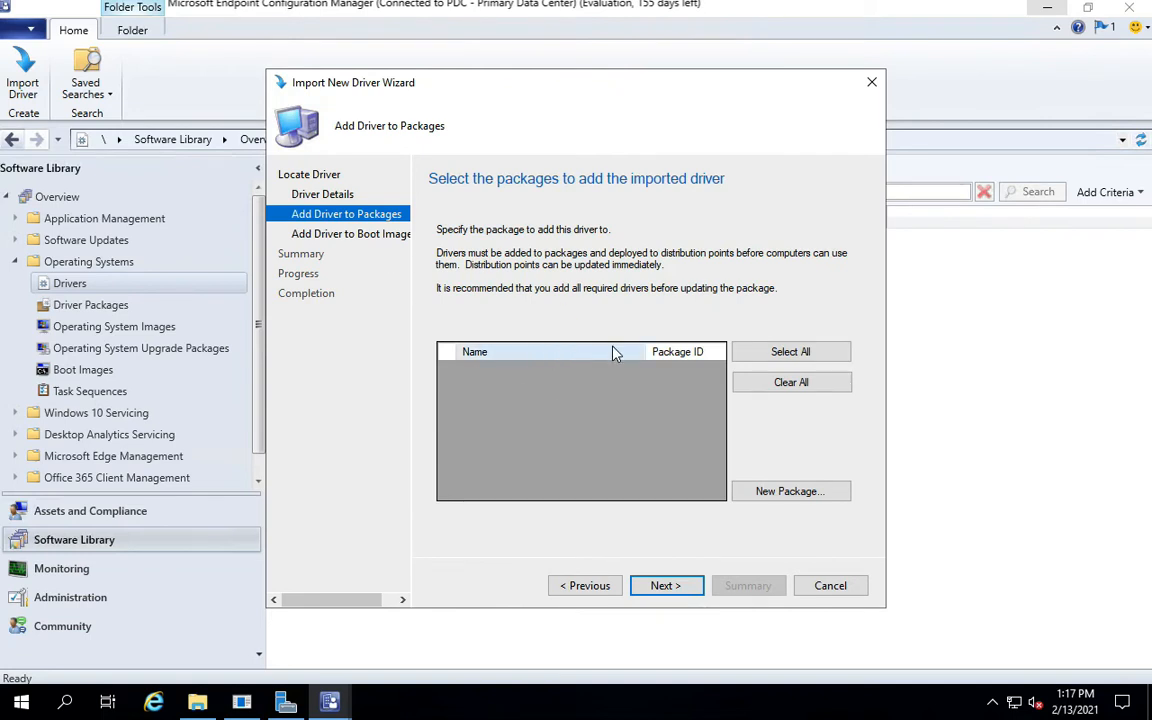
Begin a new driver package named Vmware_driver and browse for its storage path.
left_click(790, 492)
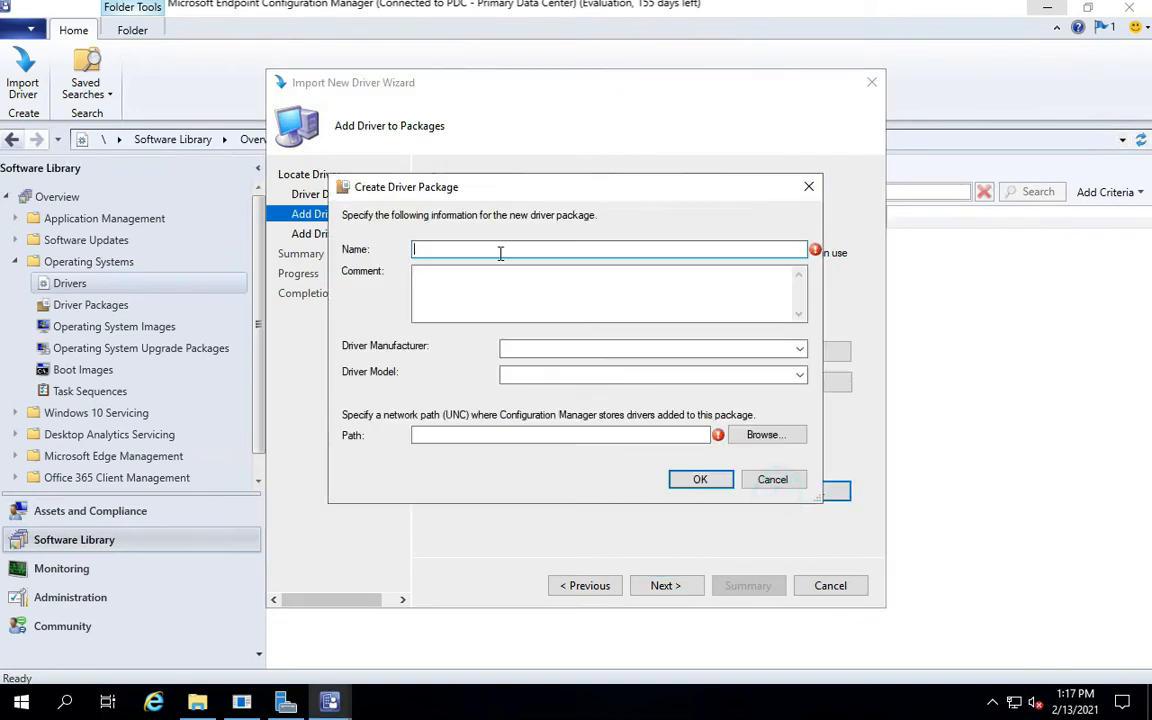
type("Vmware _")
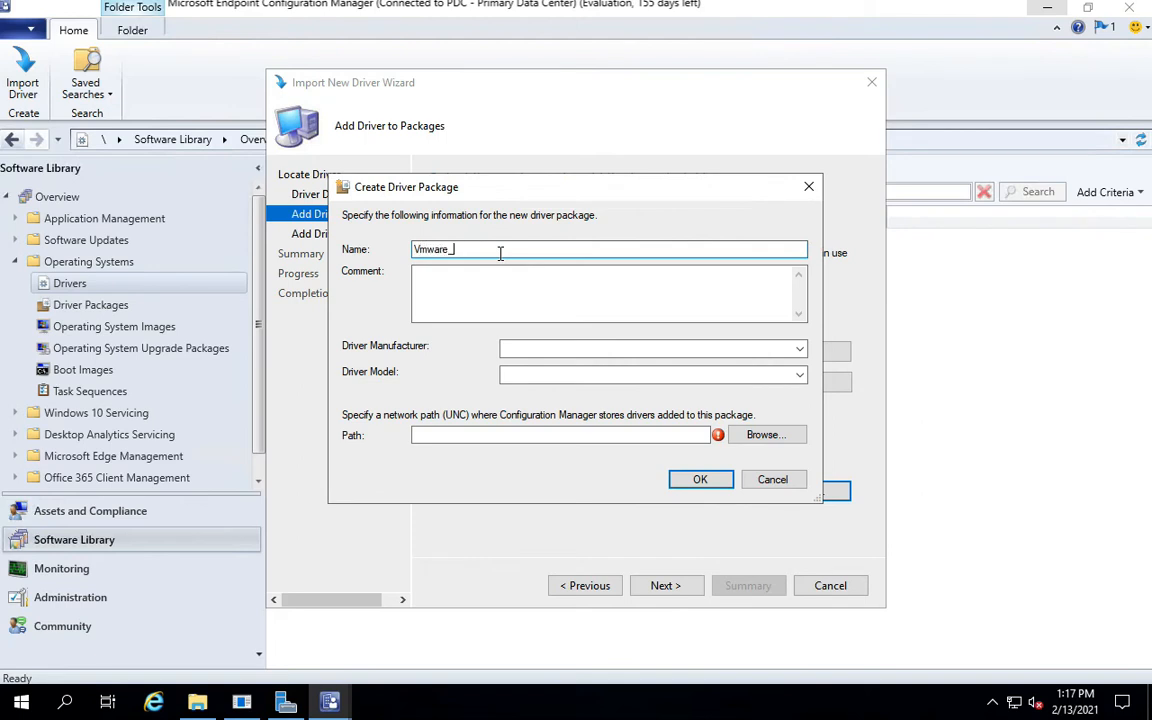
type("driver")
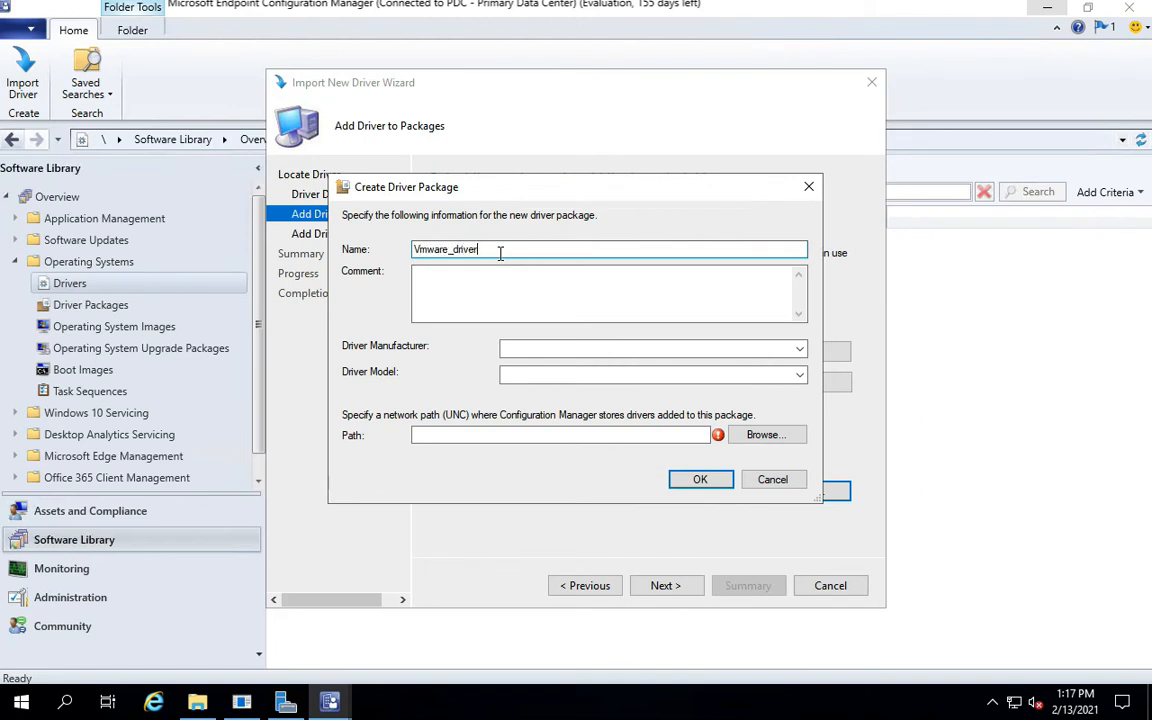
left_click(766, 434)
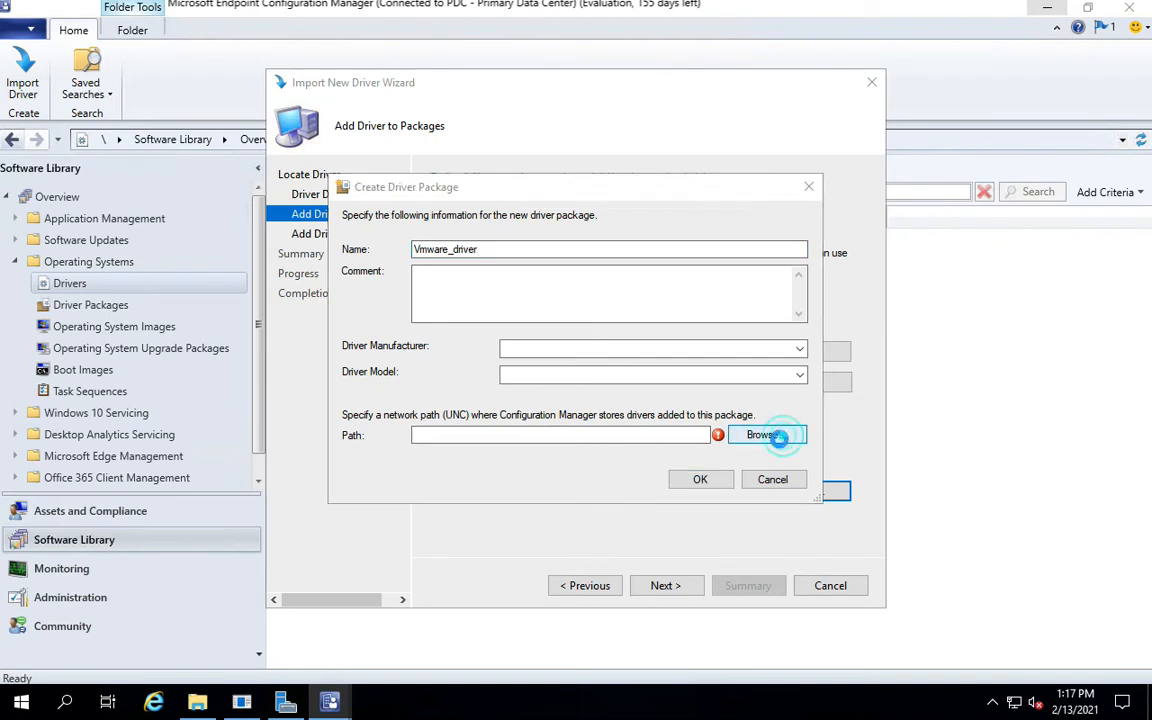
Create a Vmware folder inside the share's Driver_Package and browse into it.
left_click(762, 434)
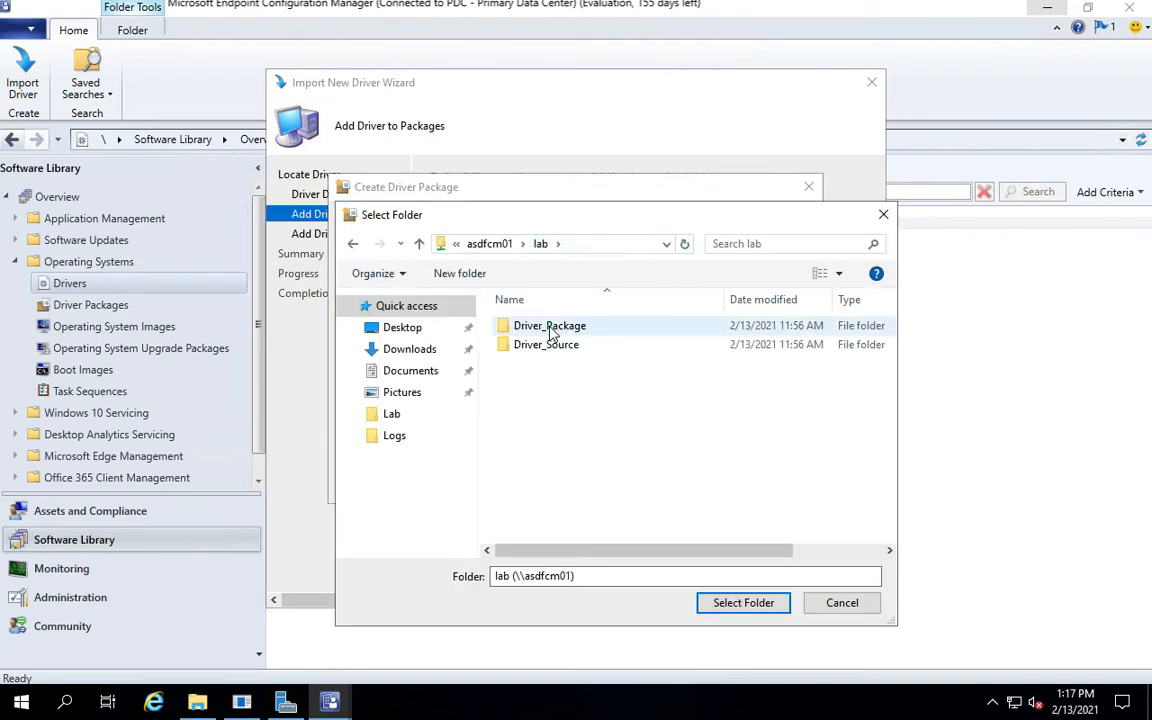
double_click(548, 324)
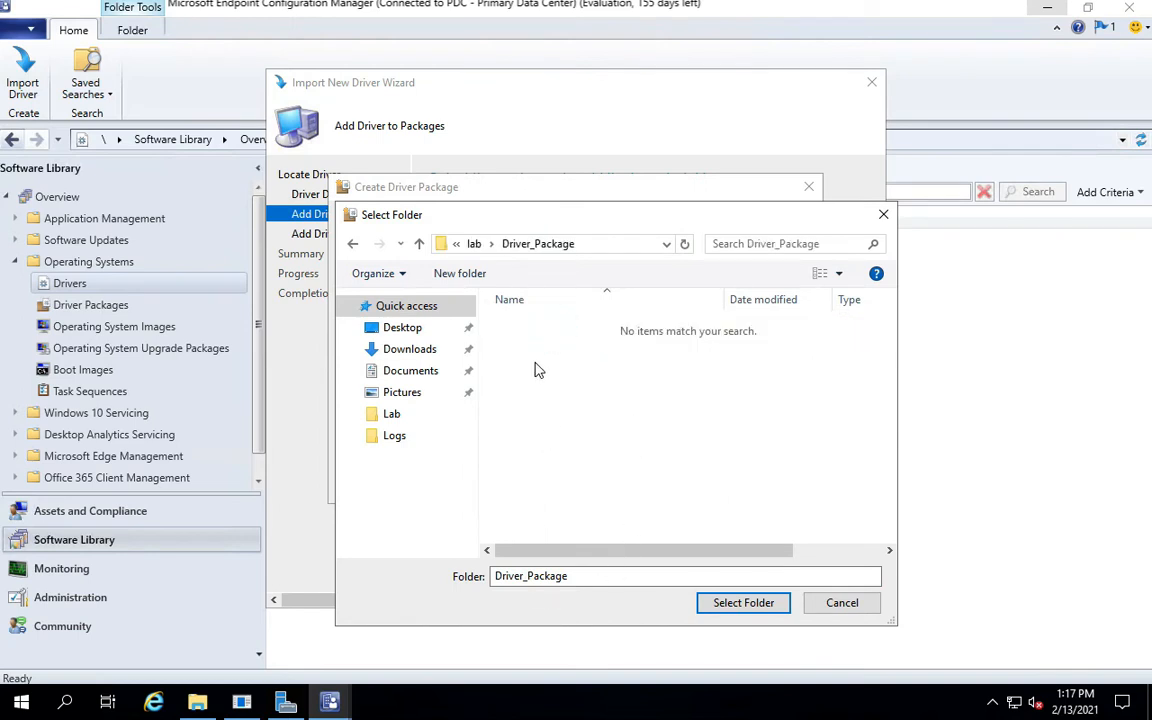
right_click(538, 372)
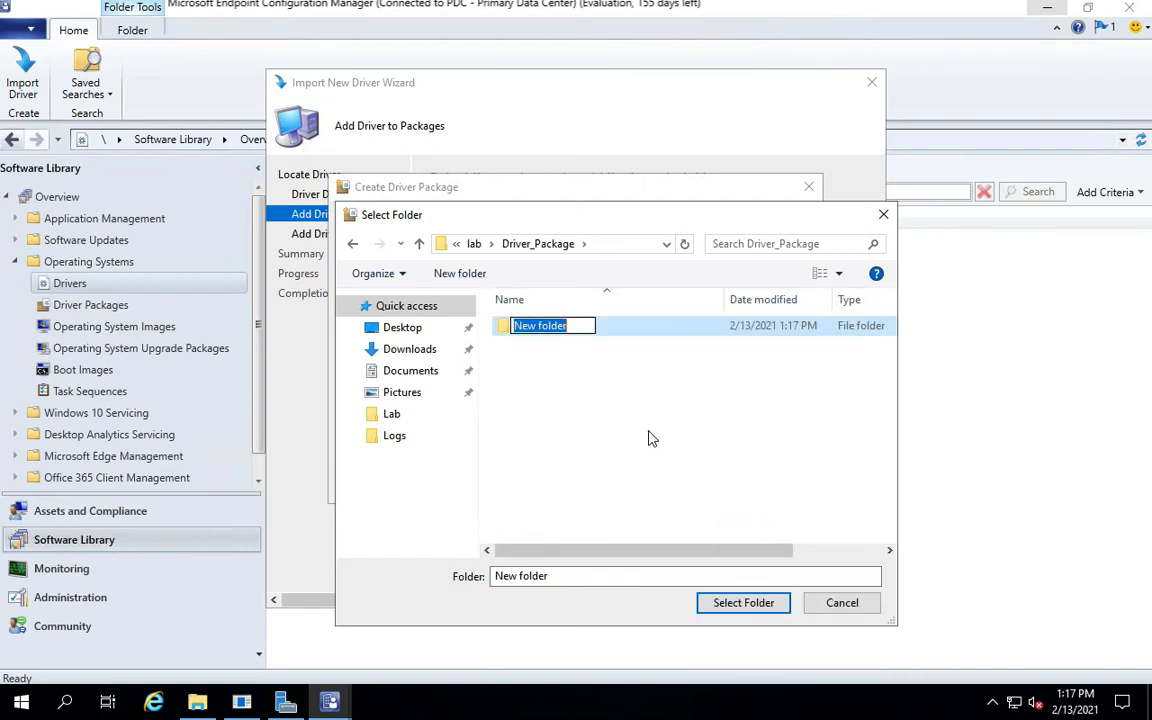
type("Vmware")
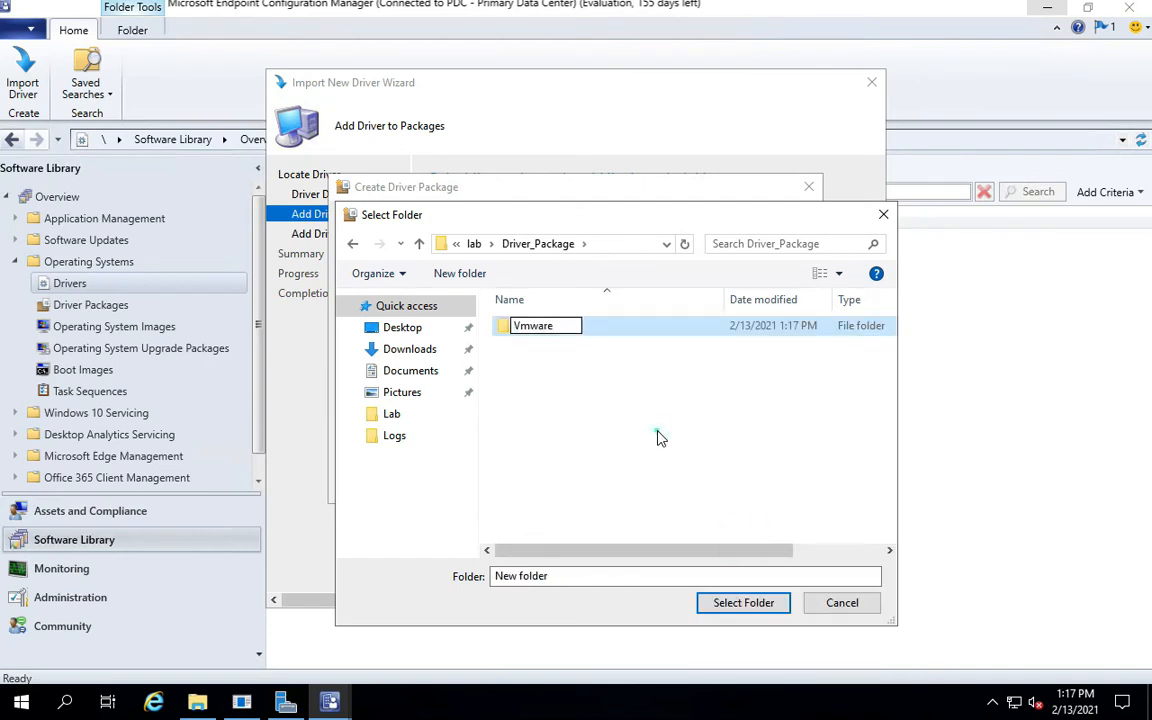
double_click(532, 324)
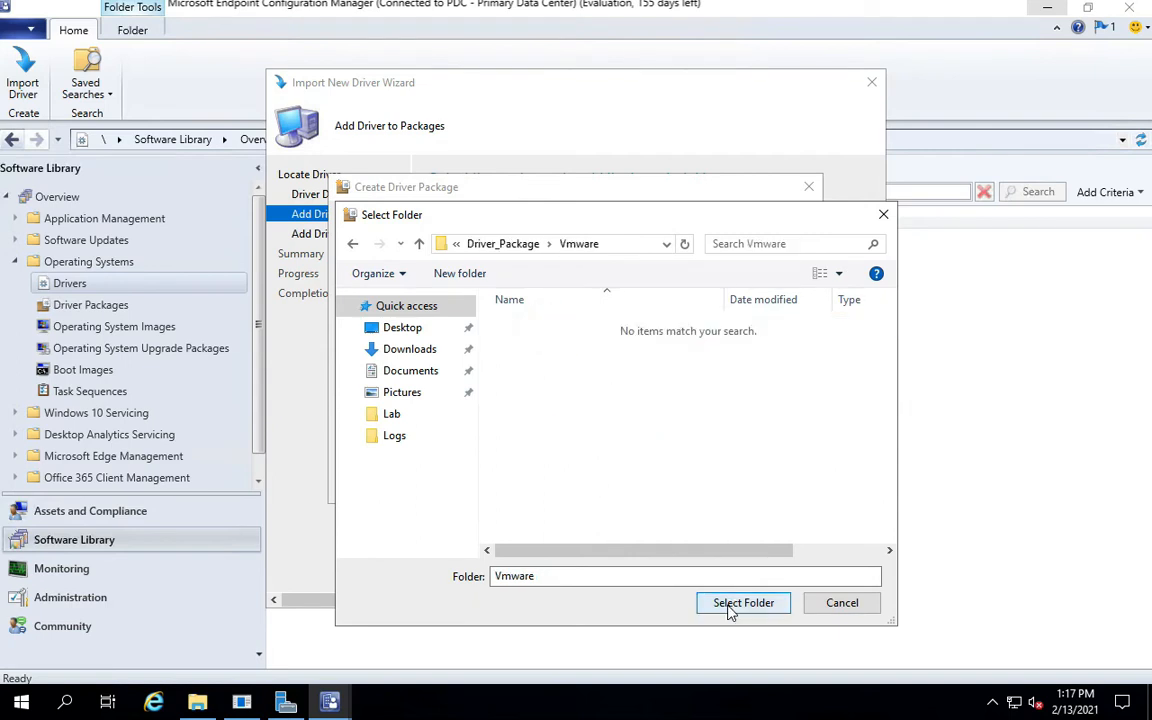
Store the package in the Vmware folder, set manufacturer Vmware, and create Vmware_driver.
left_click(744, 602)
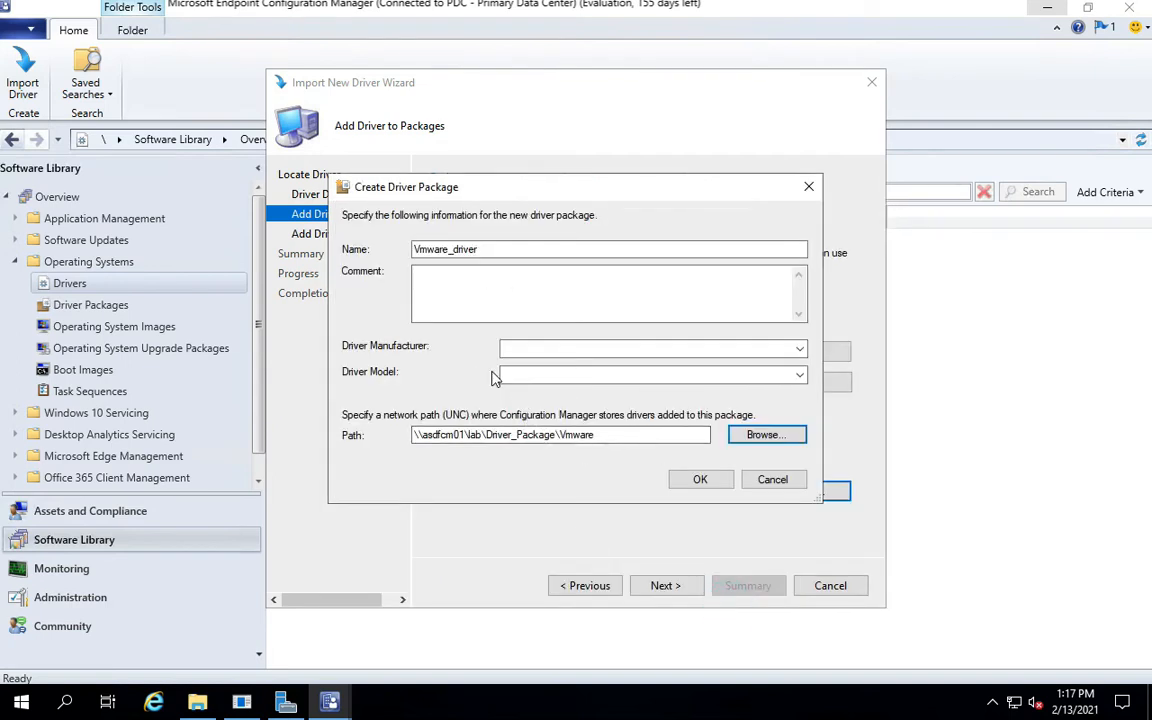
mouse_move(668, 488)
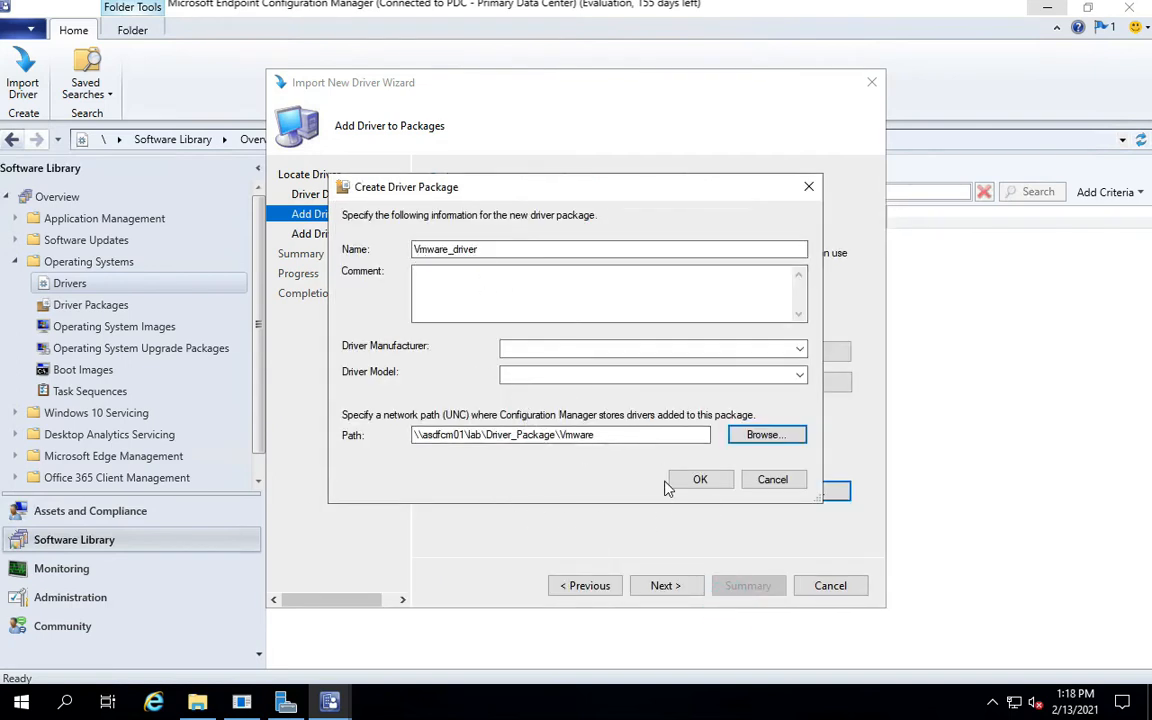
left_click(650, 348)
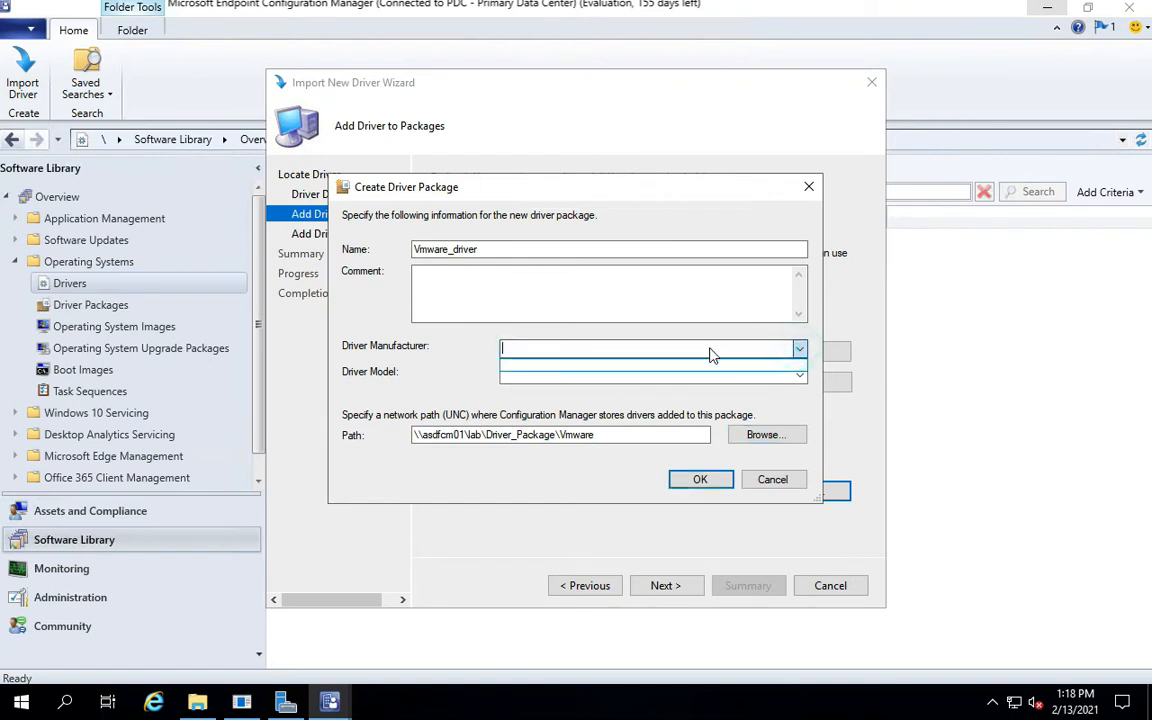
type("Vmw")
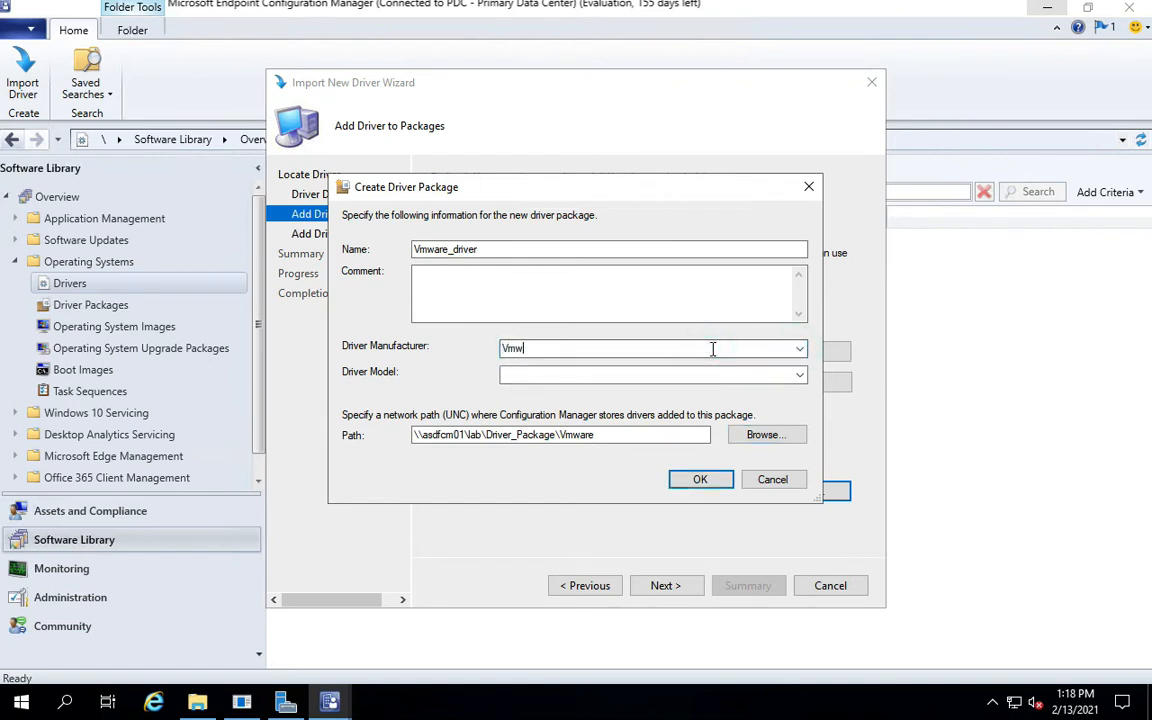
type("are")
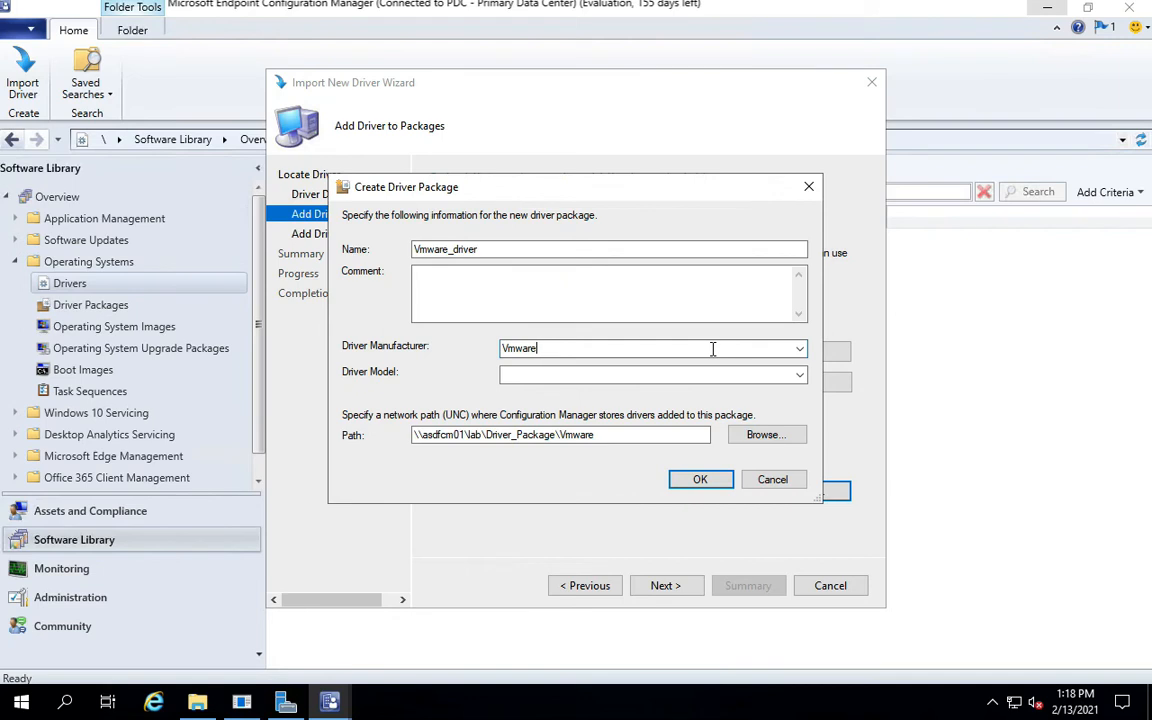
mouse_move(706, 506)
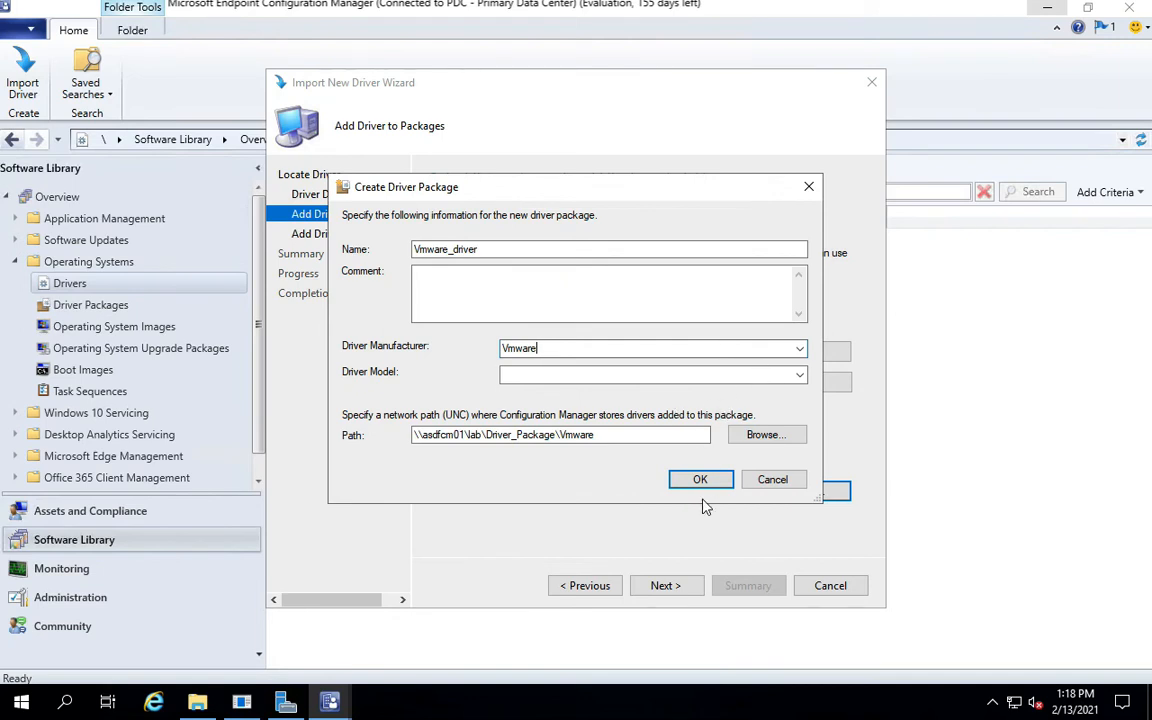
mouse_move(700, 480)
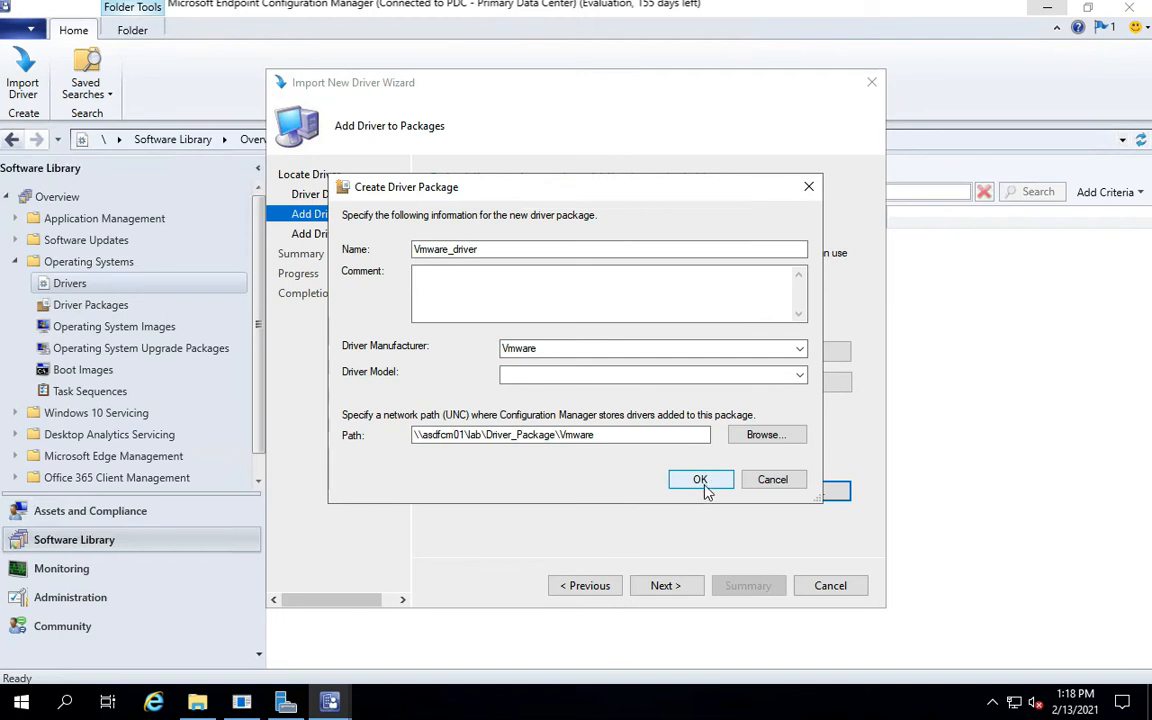
left_click(700, 480)
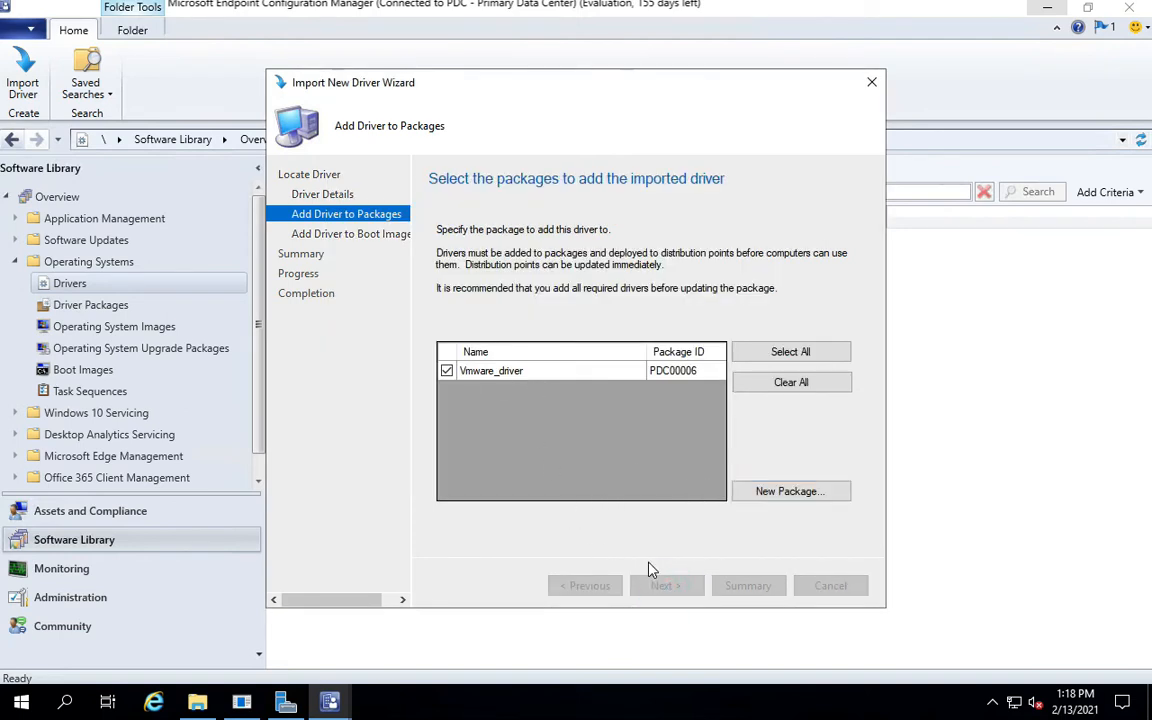
Continue past Add Driver to Packages and the boot image step with x64 and x86 images unchecked.
left_click(664, 584)
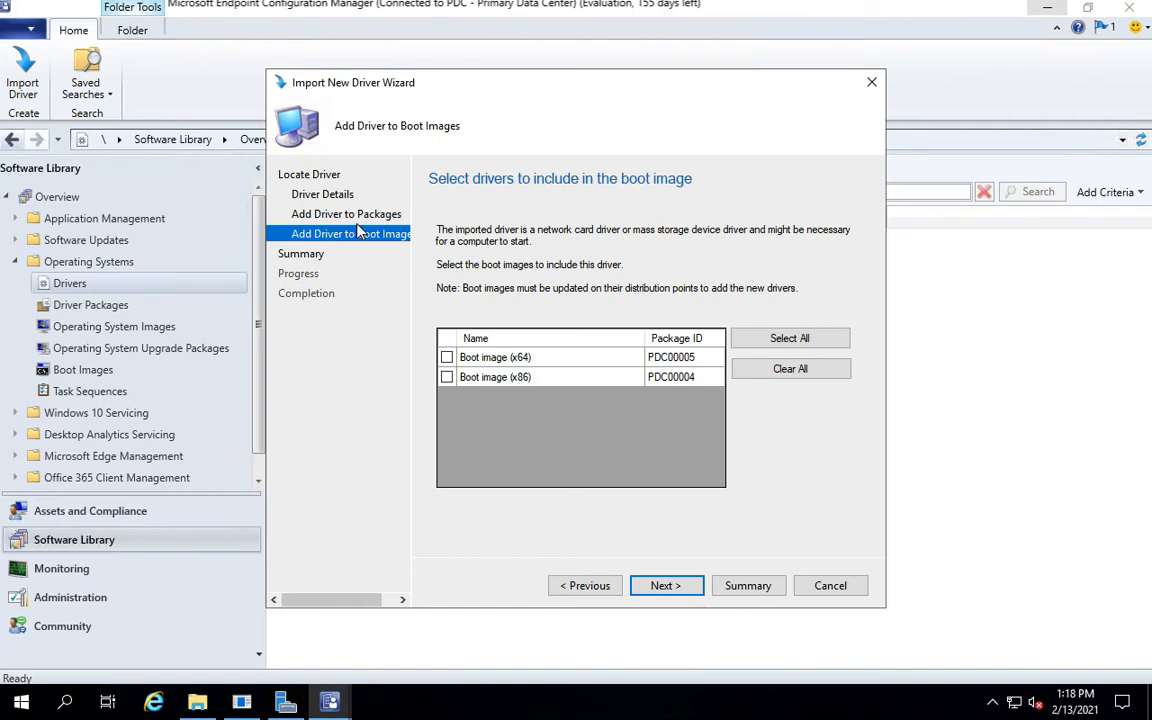
mouse_move(474, 408)
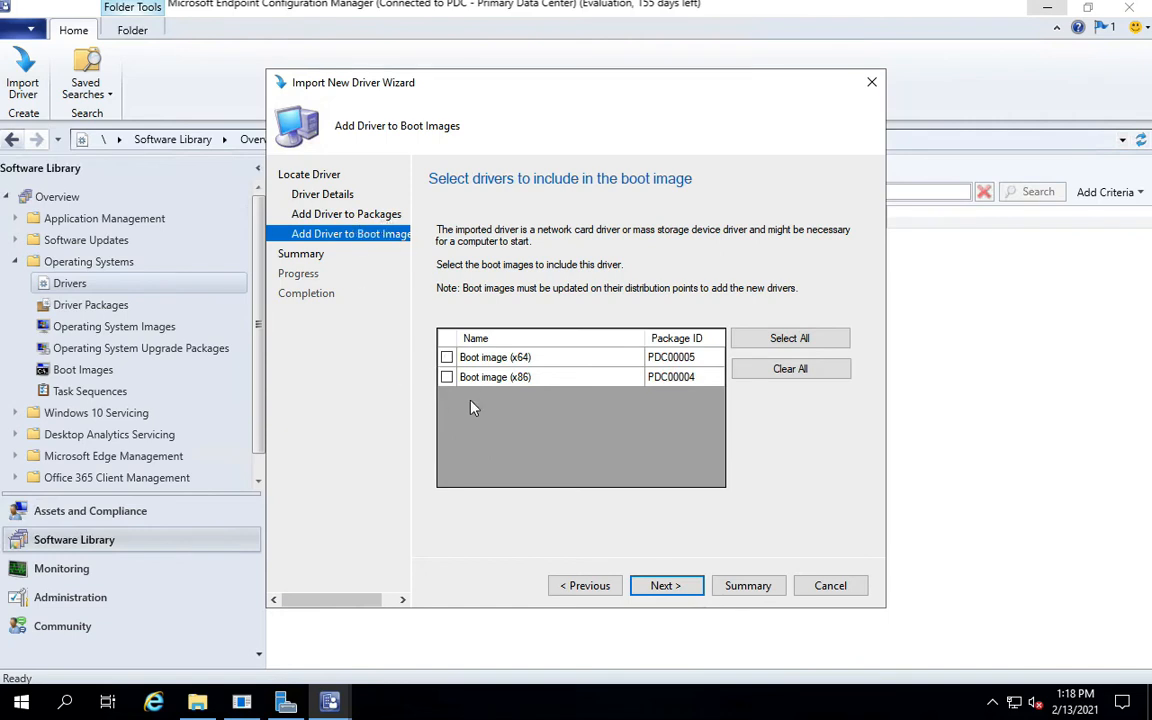
mouse_move(492, 356)
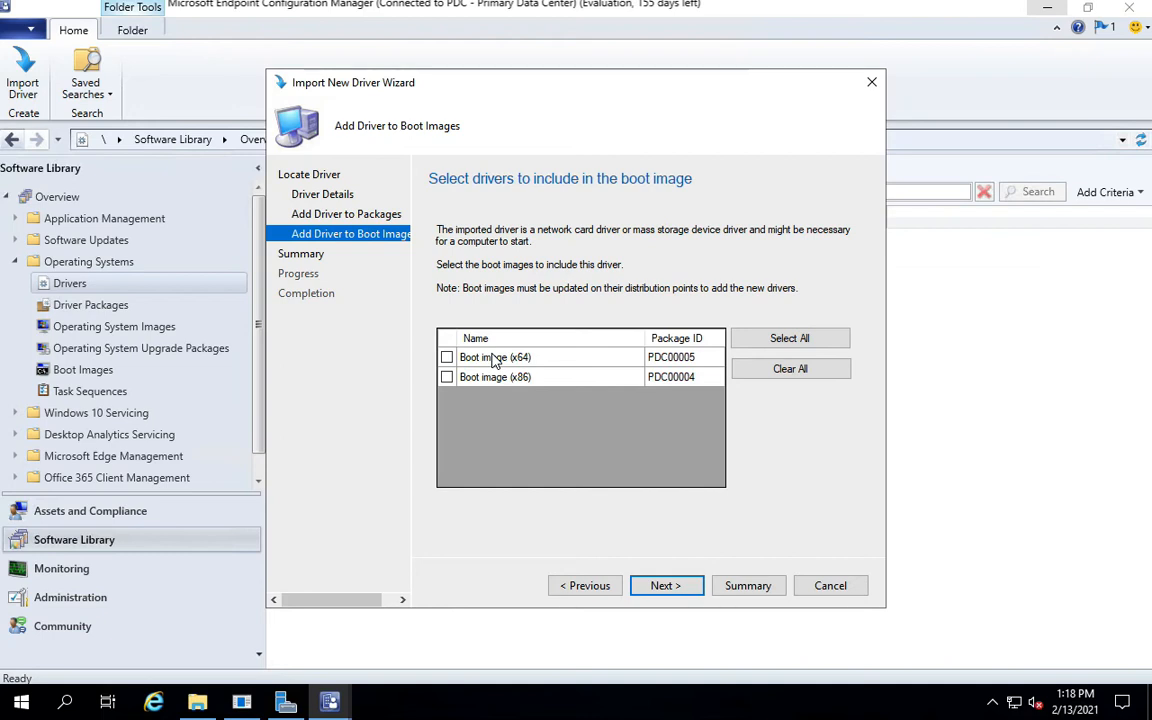
mouse_move(510, 372)
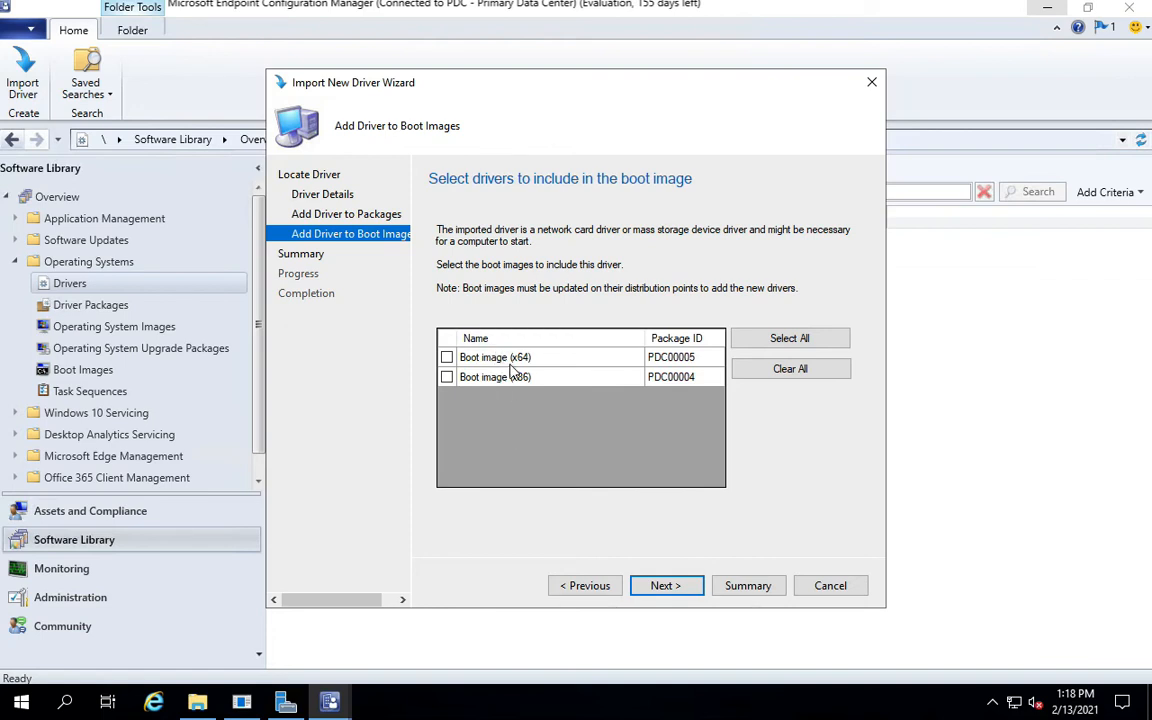
mouse_move(570, 442)
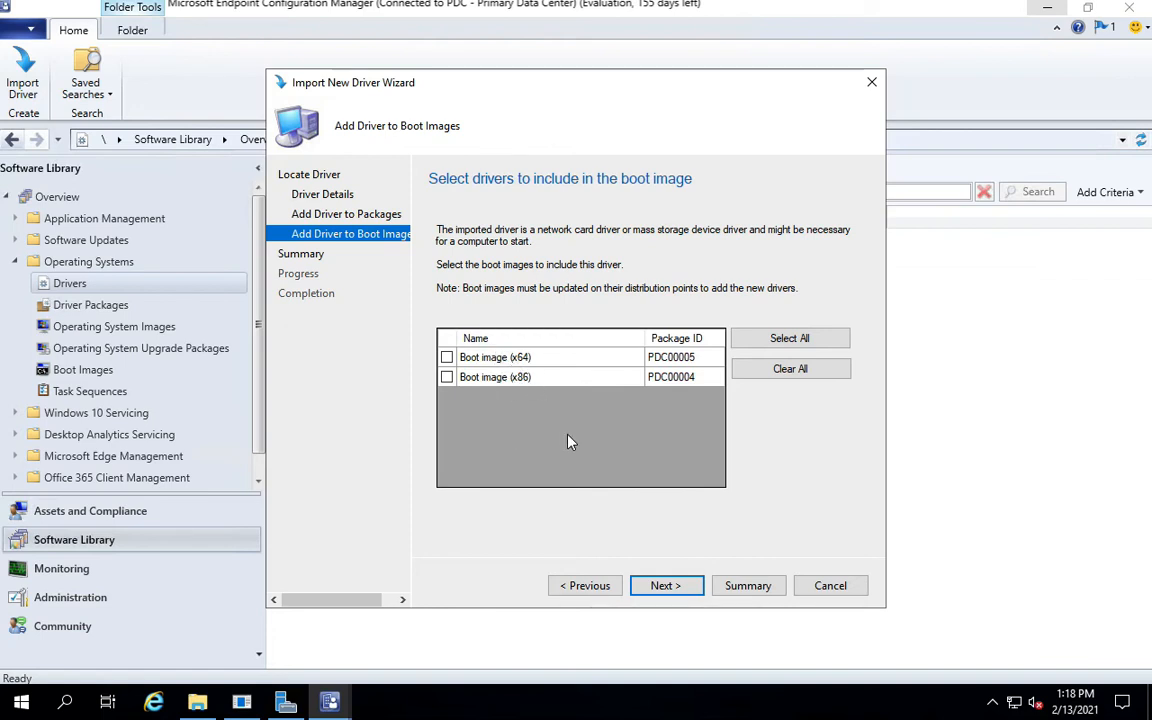
mouse_move(556, 396)
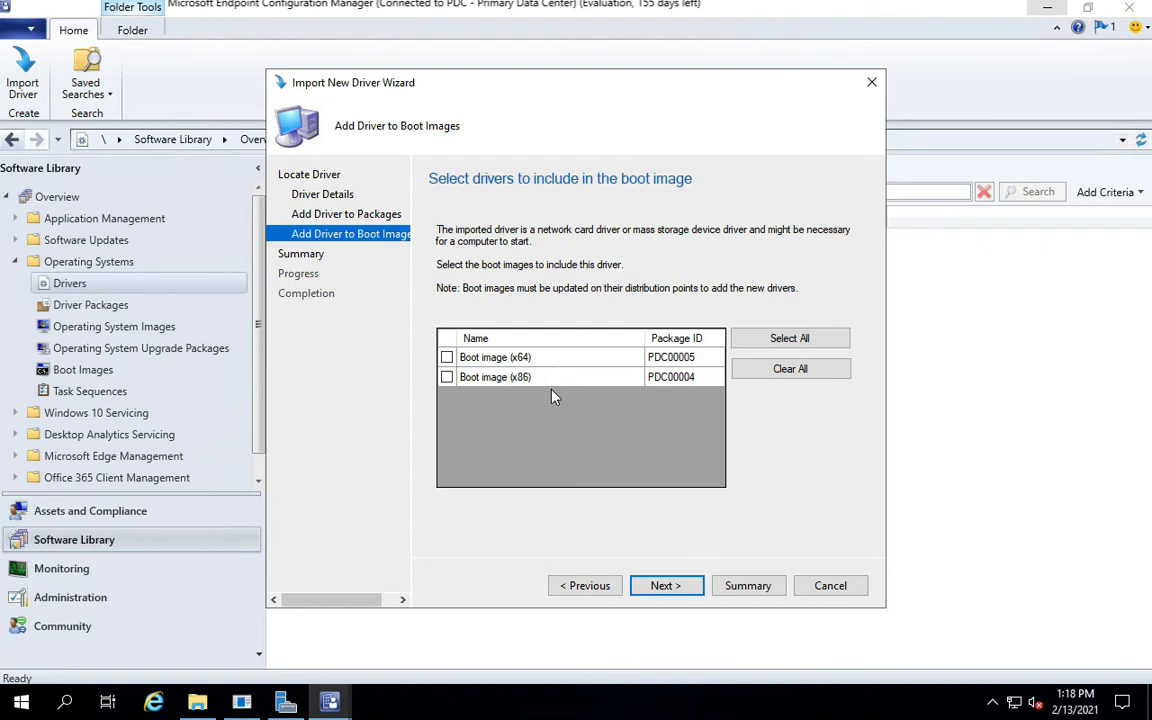
left_click(666, 584)
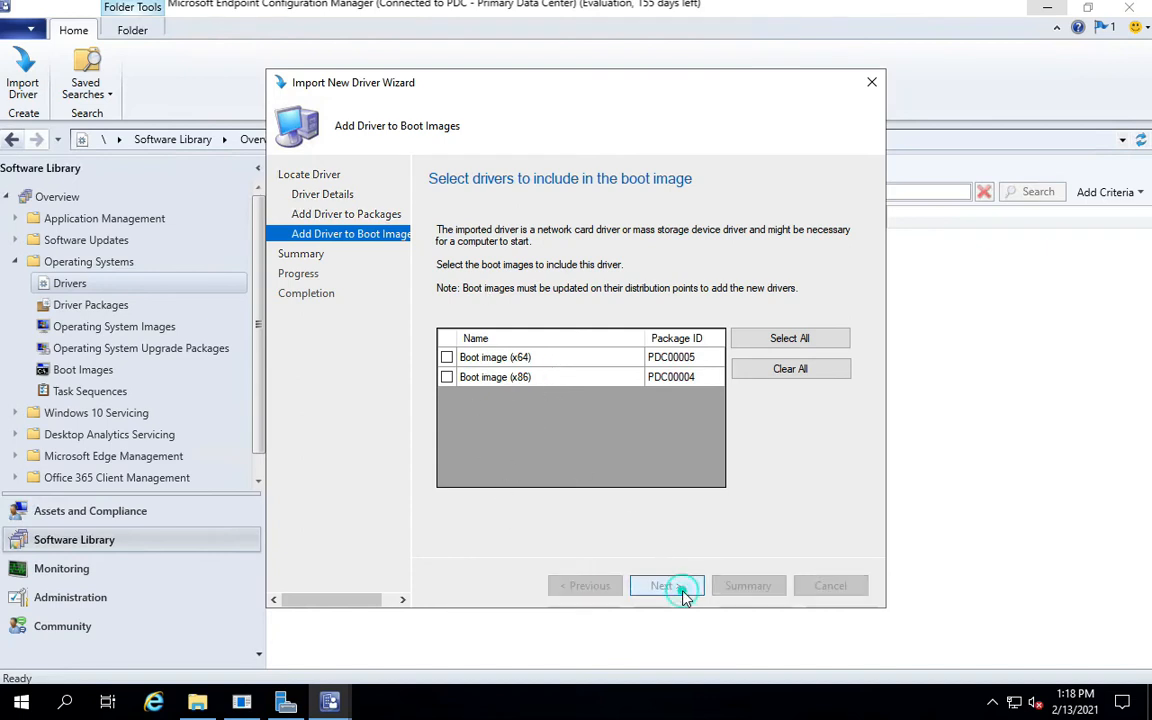
Accept the summary and start importing the VMware PVSCSI Controller driver into Vmware_driver.
left_click(666, 584)
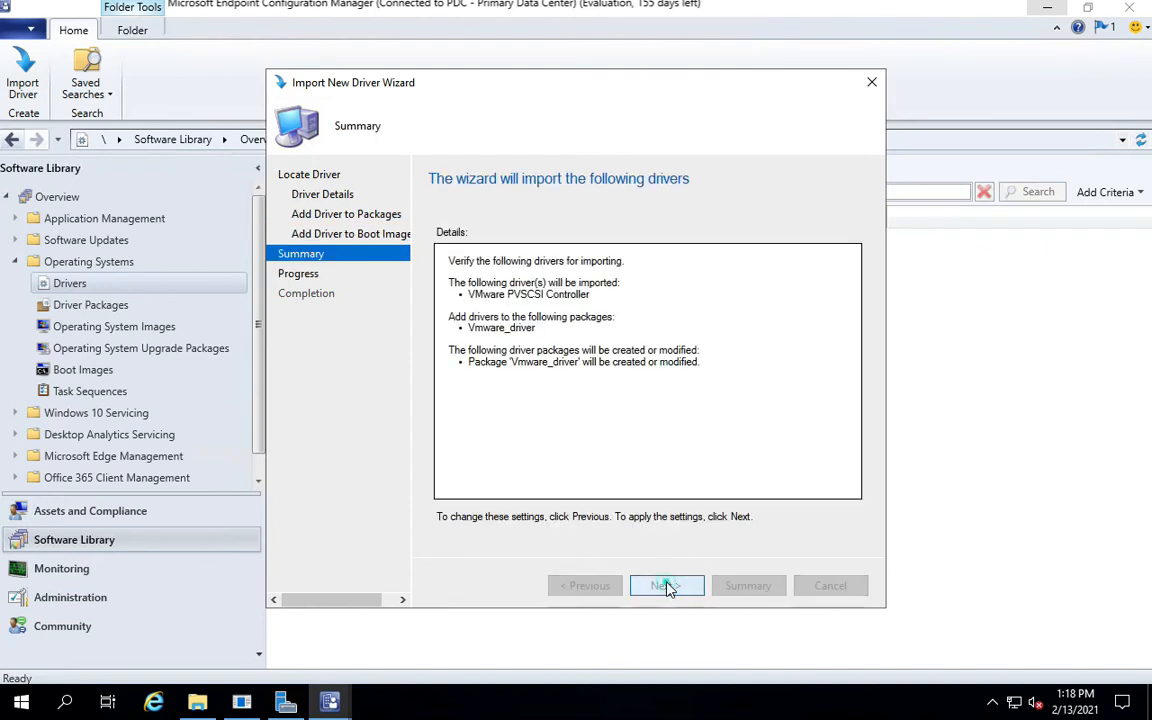
left_click(666, 584)
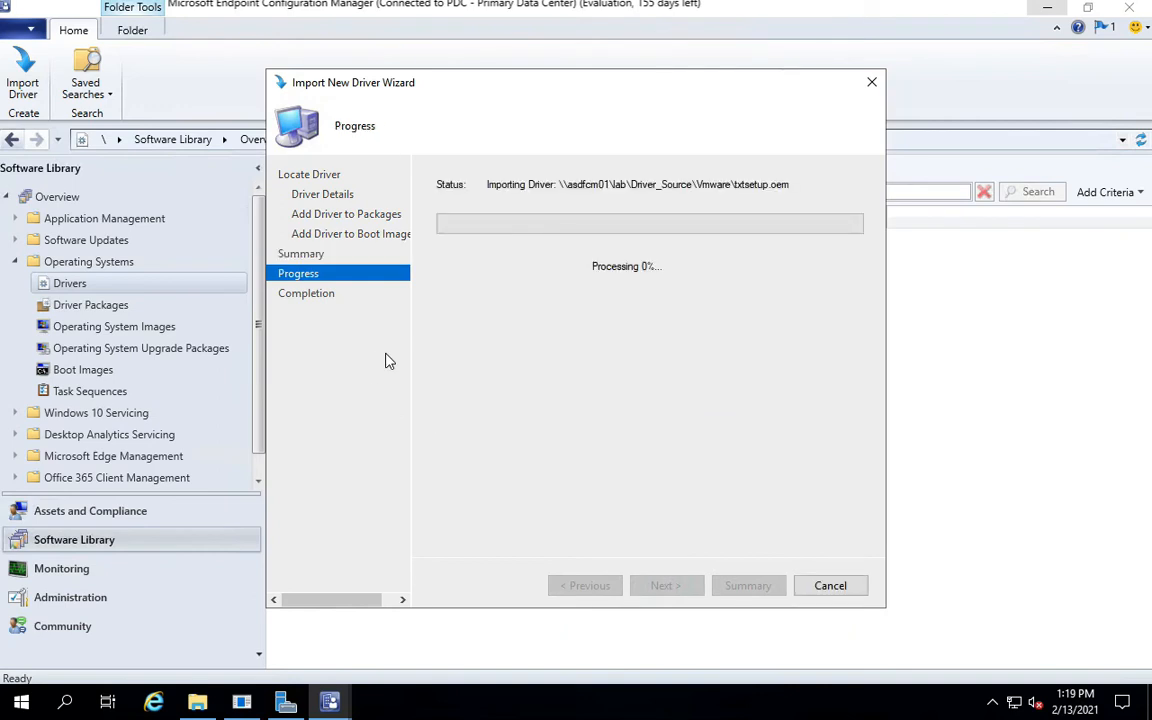
mouse_move(568, 420)
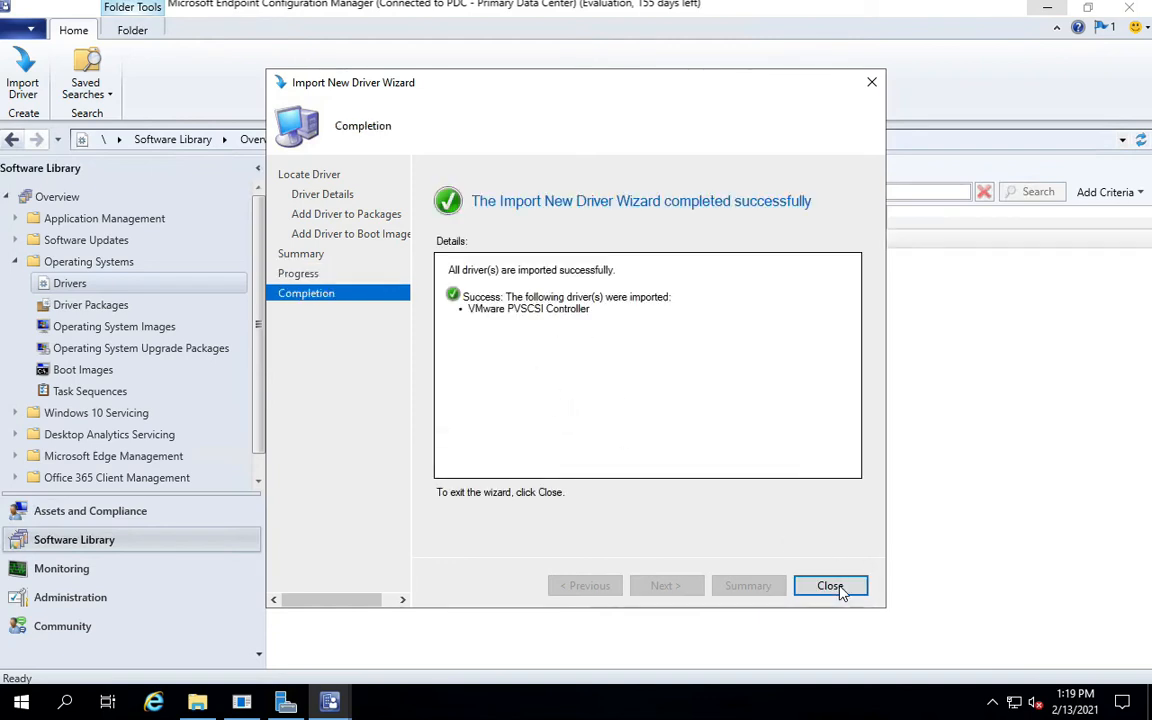
Close the completed import and select Vmware_driver in the Driver Packages list.
left_click(830, 584)
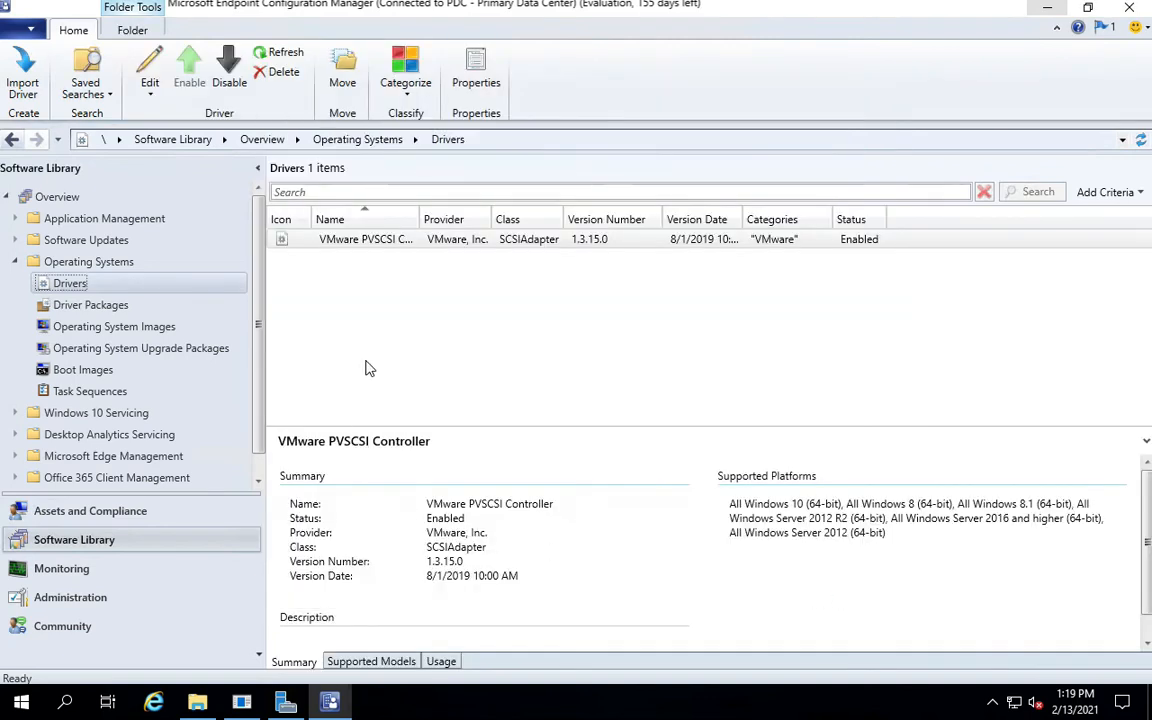
mouse_move(744, 288)
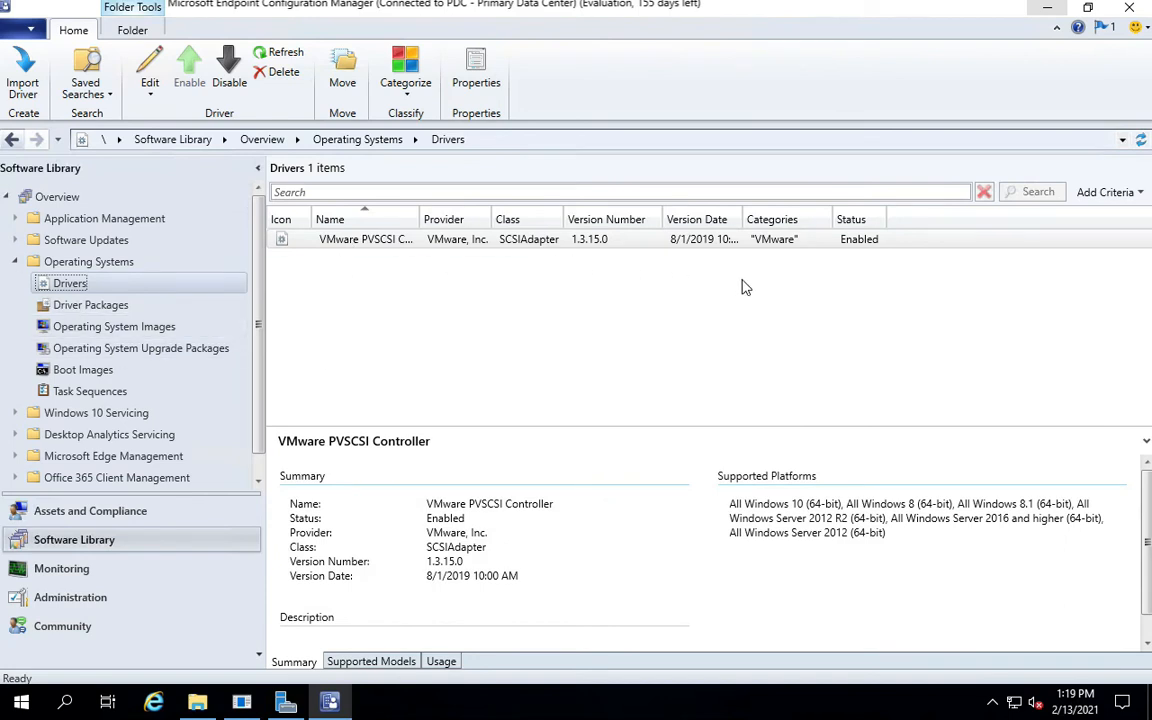
left_click(92, 304)
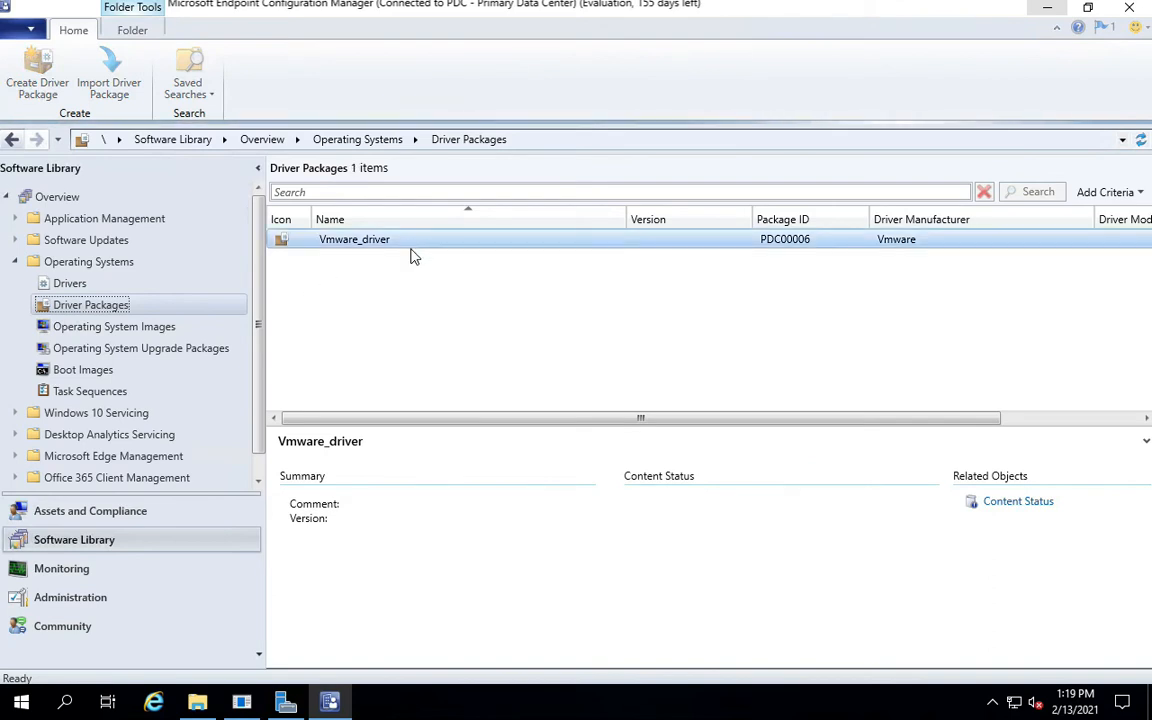
left_click(354, 240)
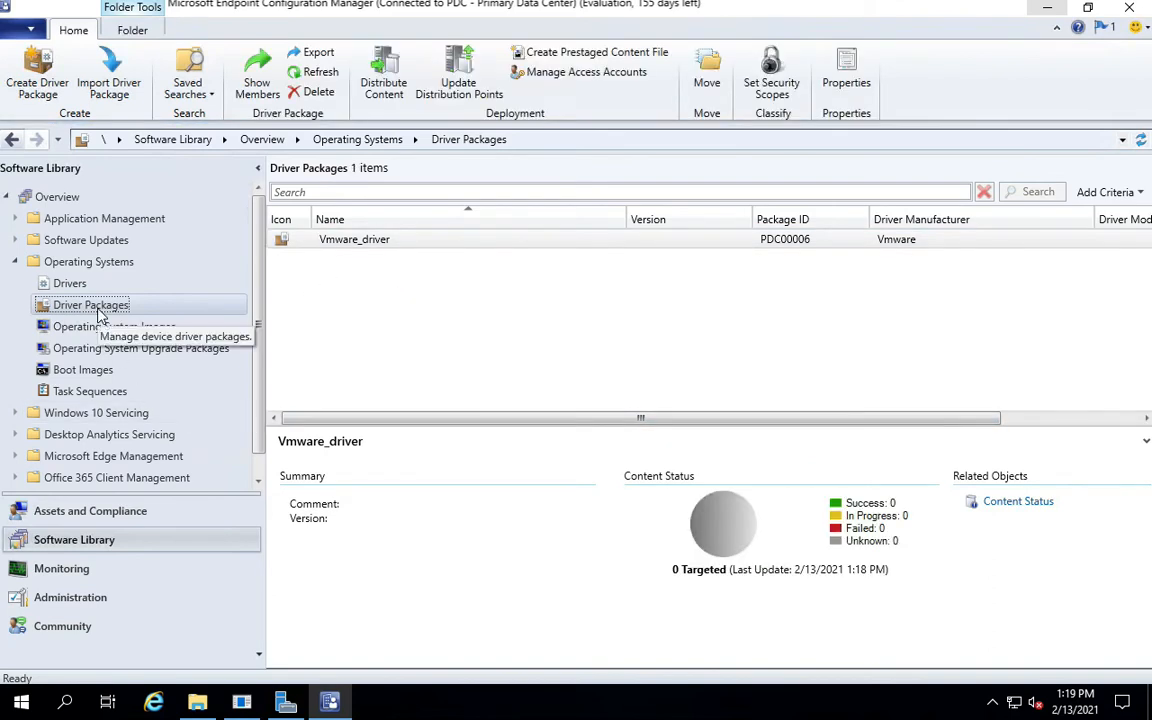
mouse_move(70, 284)
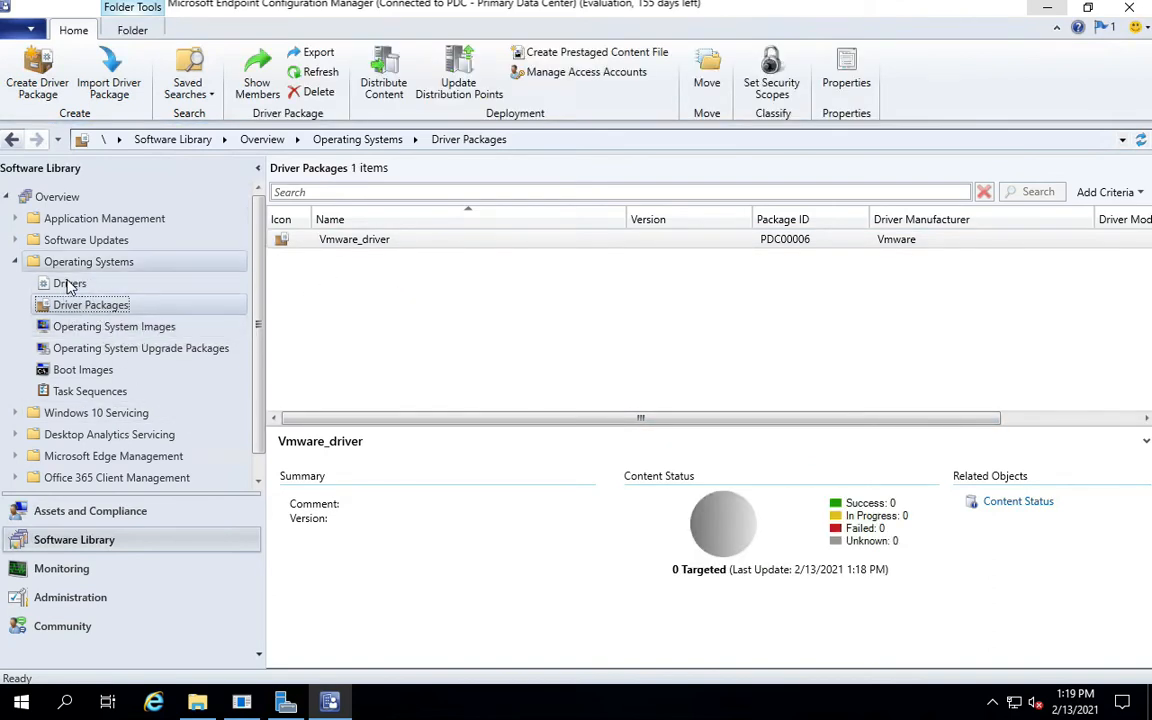
Create a folder named Vmware under Driver Packages and return to the Drivers node.
right_click(70, 284)
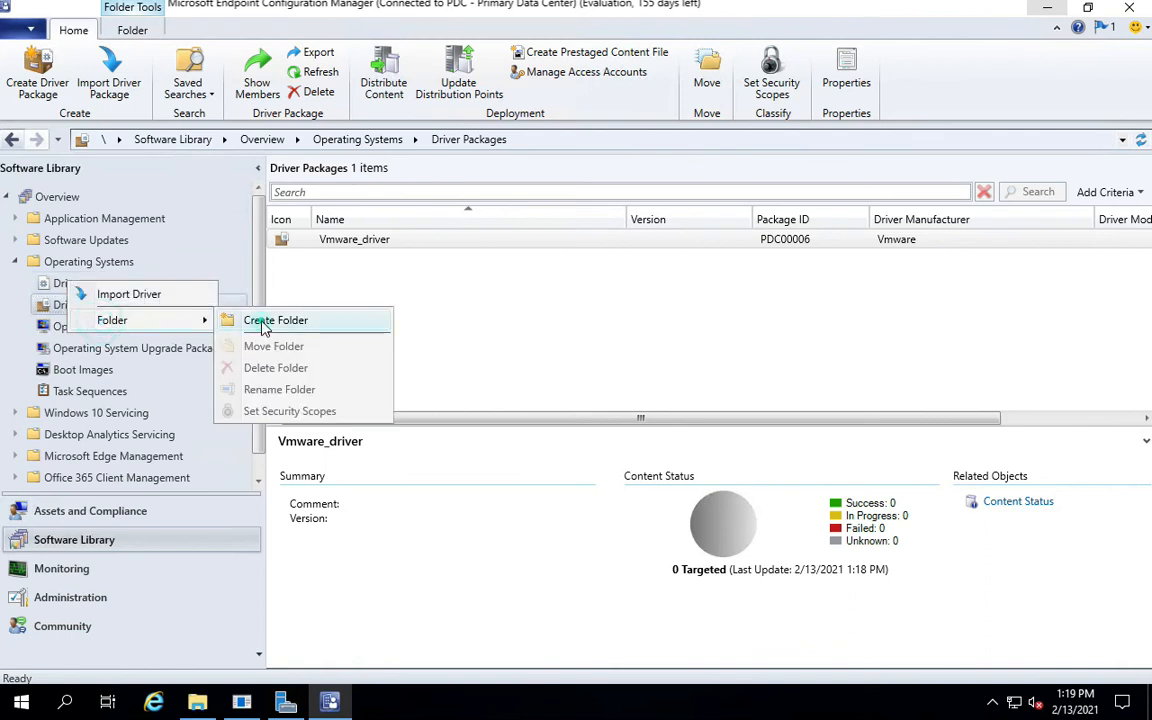
left_click(276, 320)
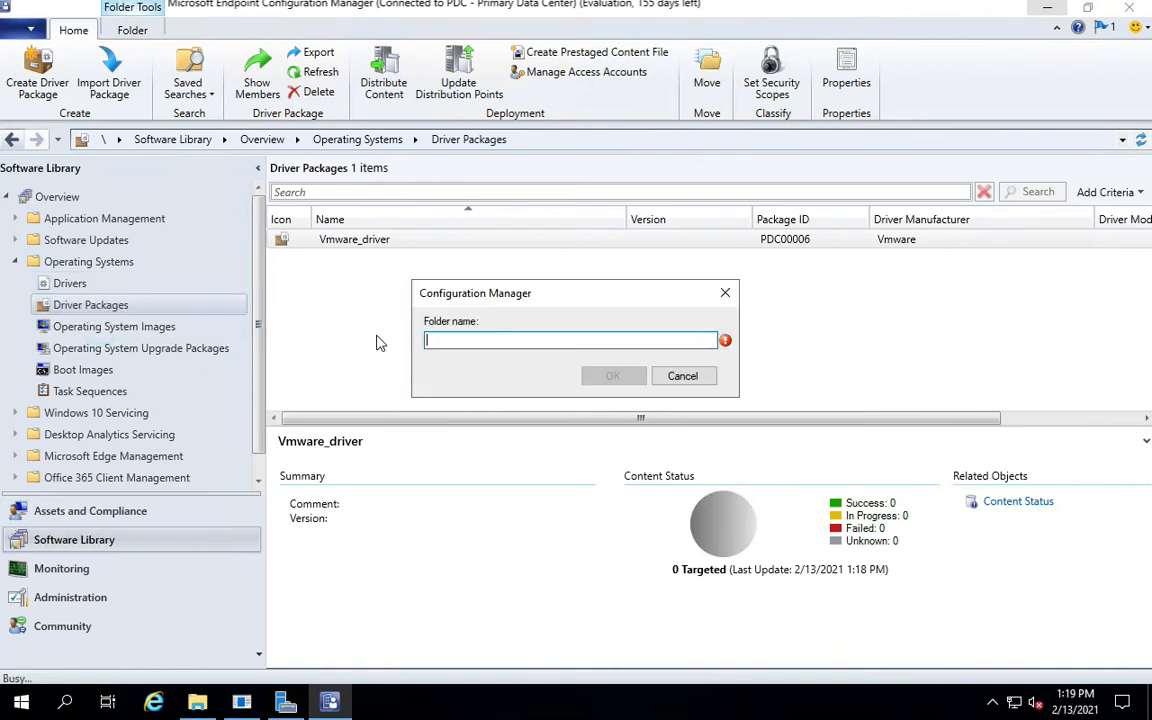
type("Vmware")
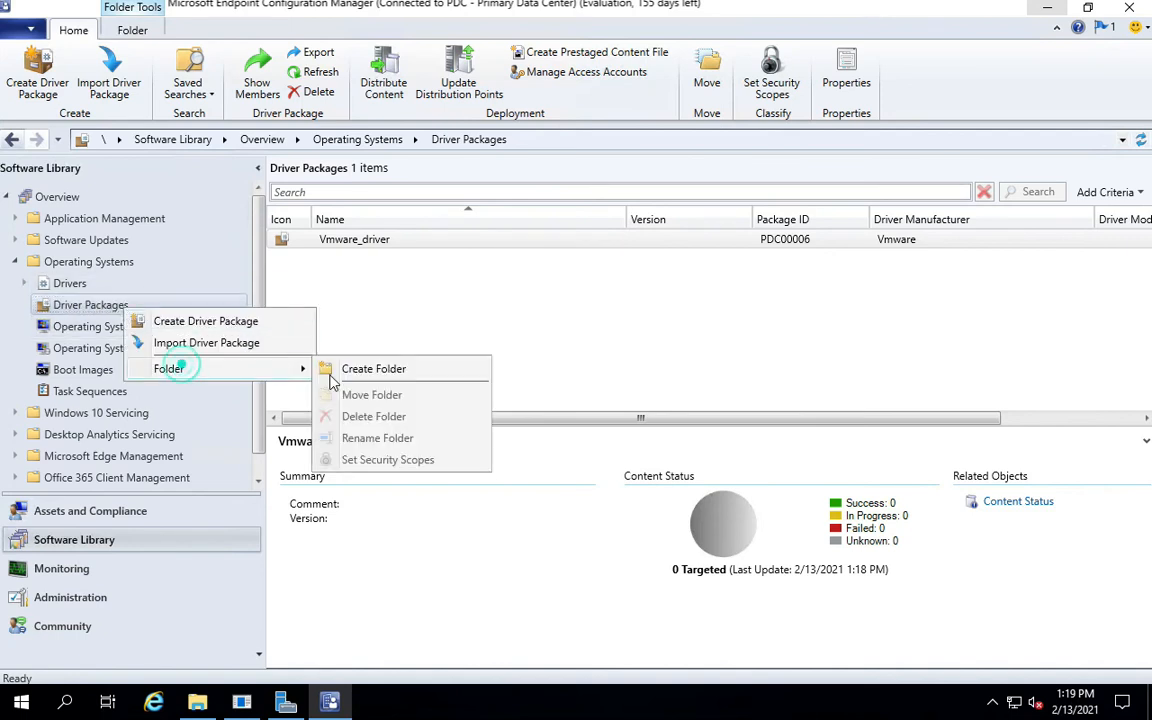
left_click(372, 368)
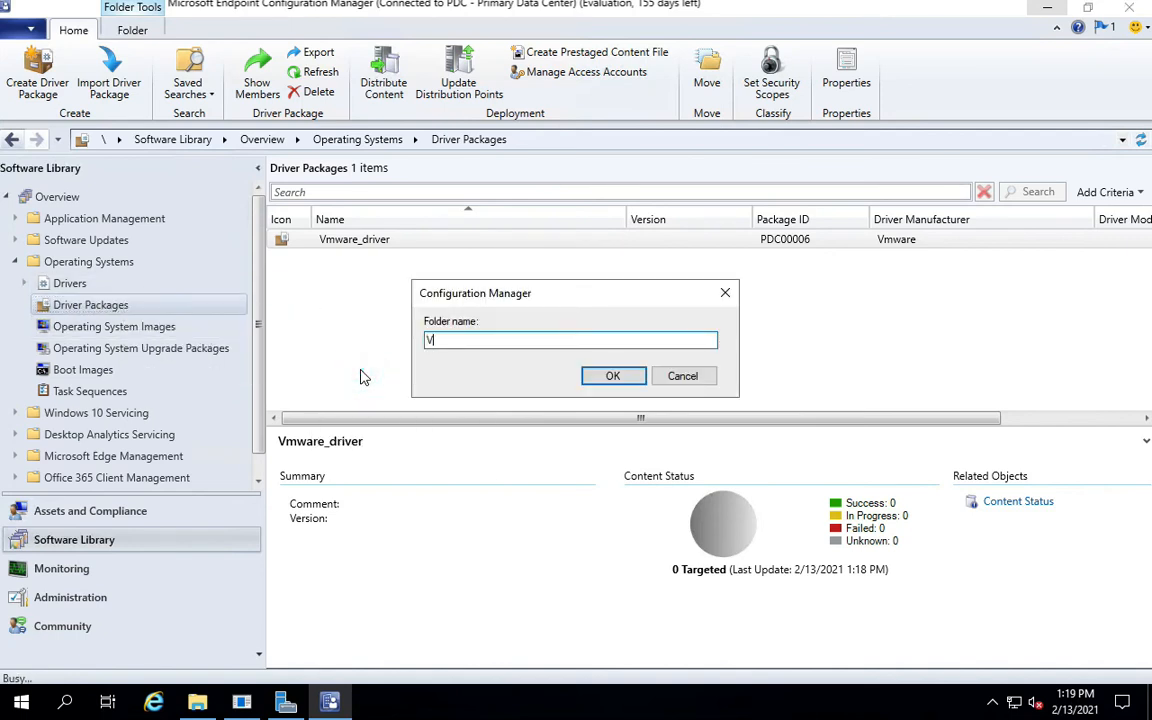
type("mware")
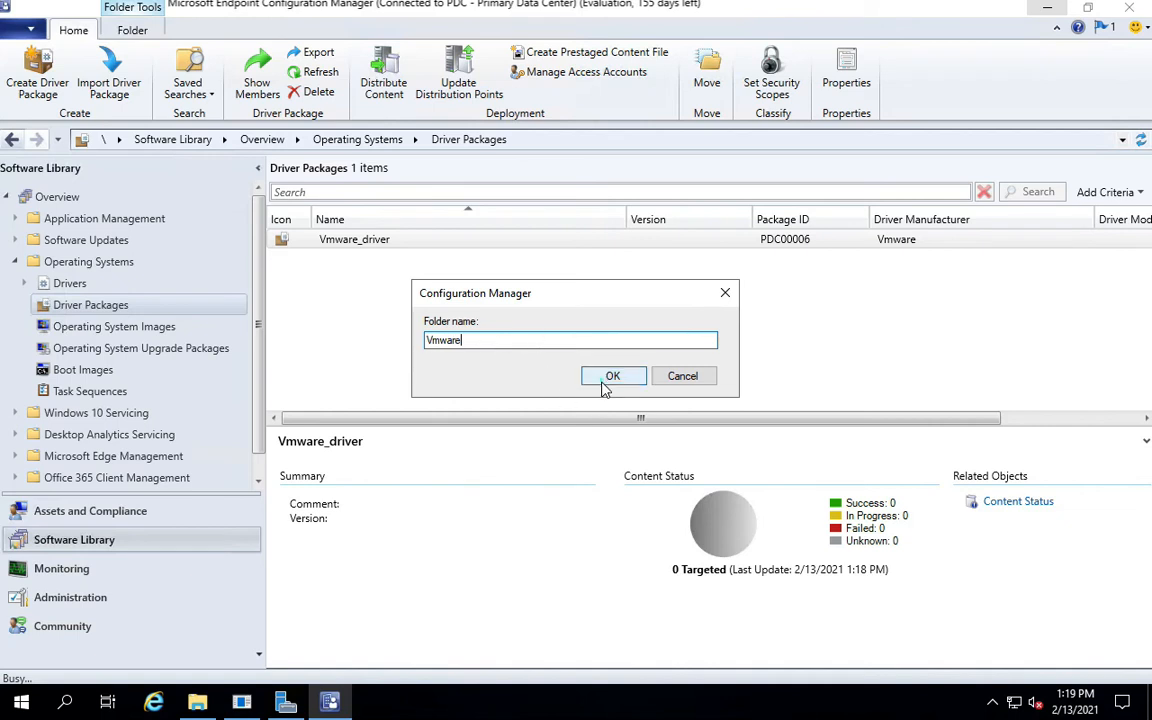
left_click(612, 376)
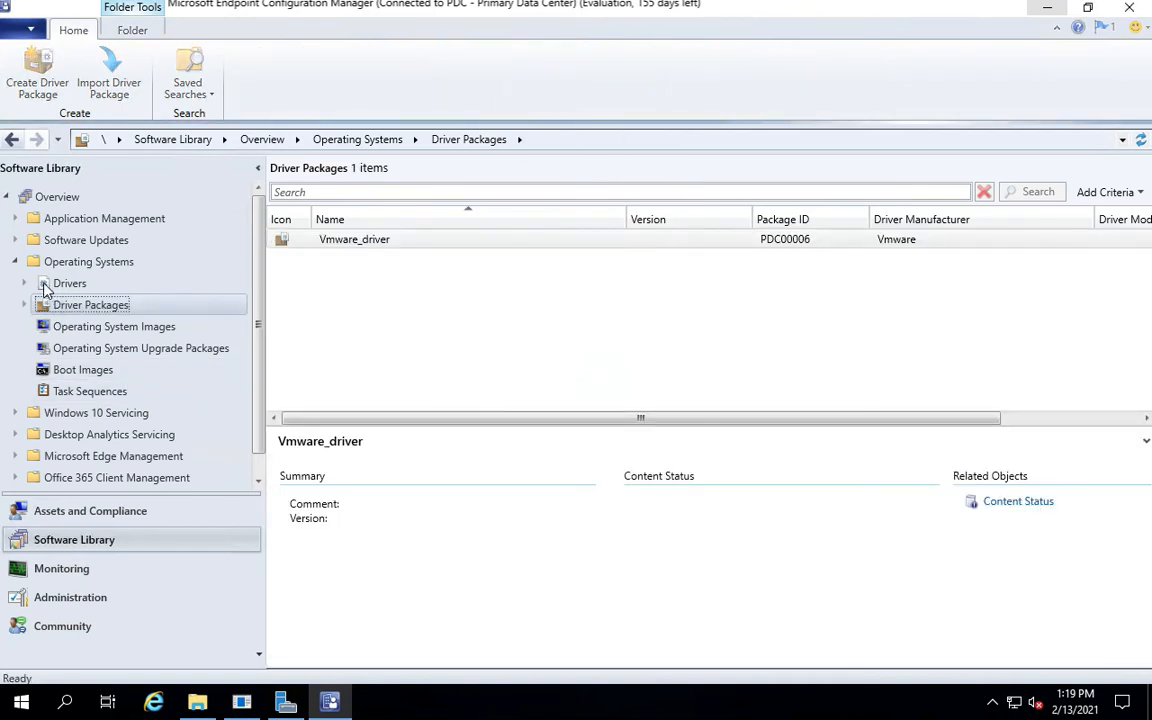
left_click(68, 284)
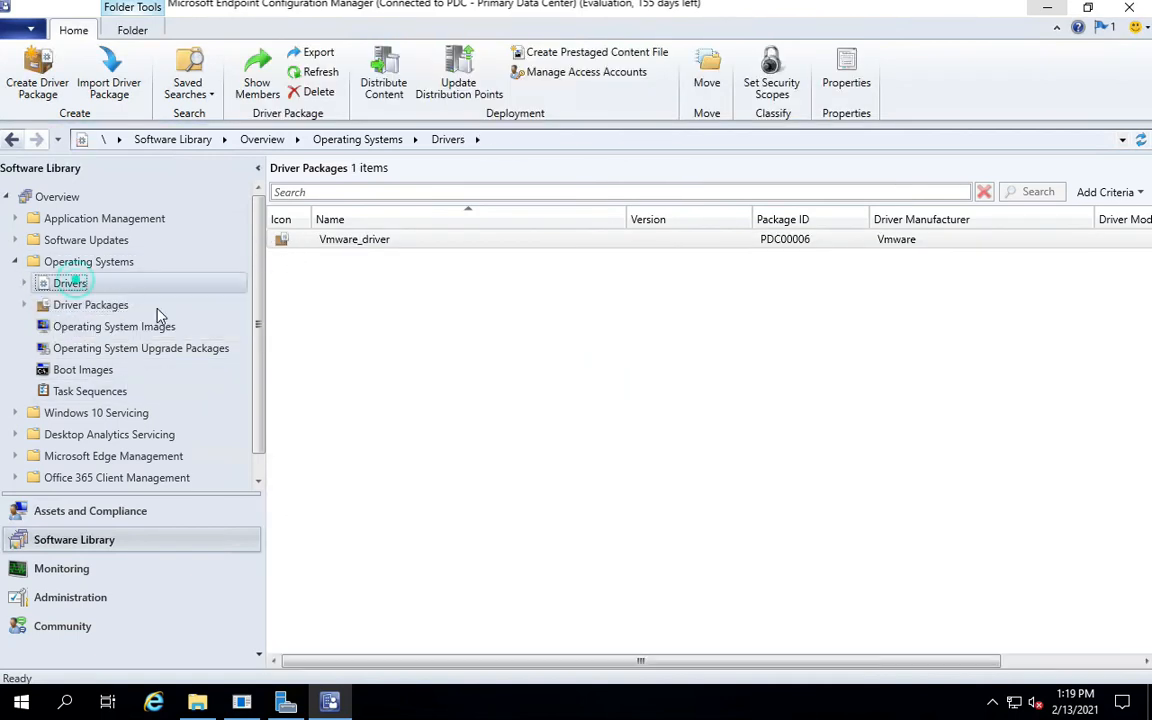
Search the Drivers list for 'vmware' to show the VMware PVSCSI Controller.
left_click(68, 284)
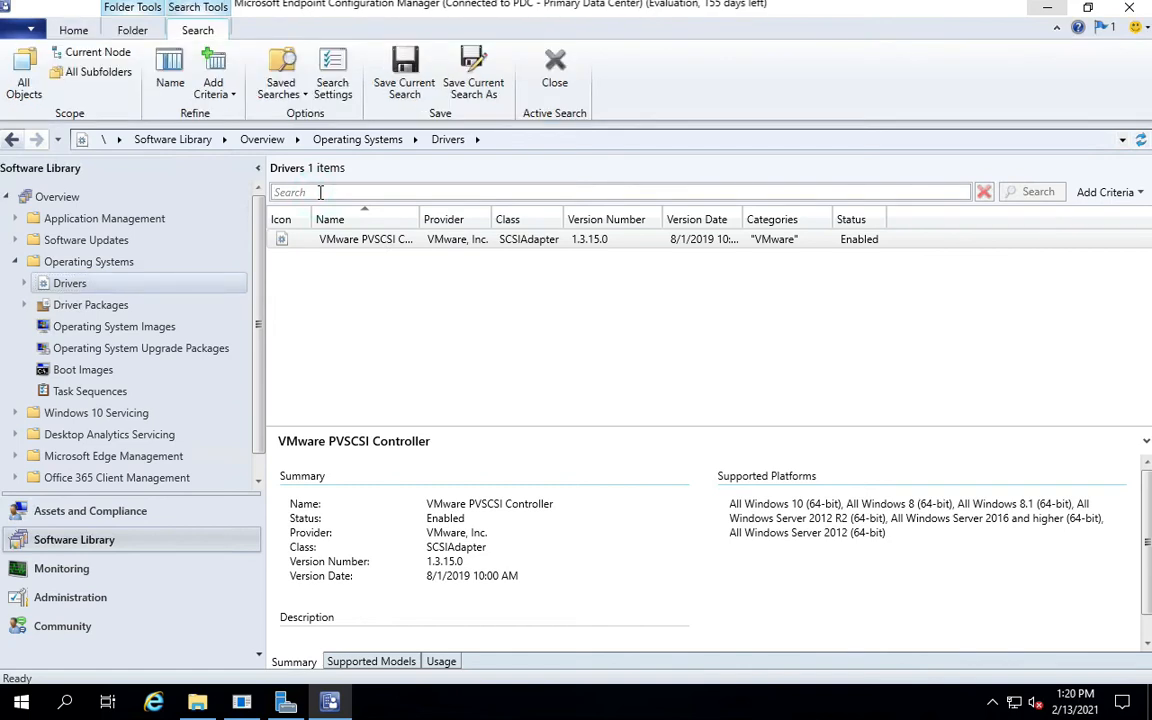
type("vmware")
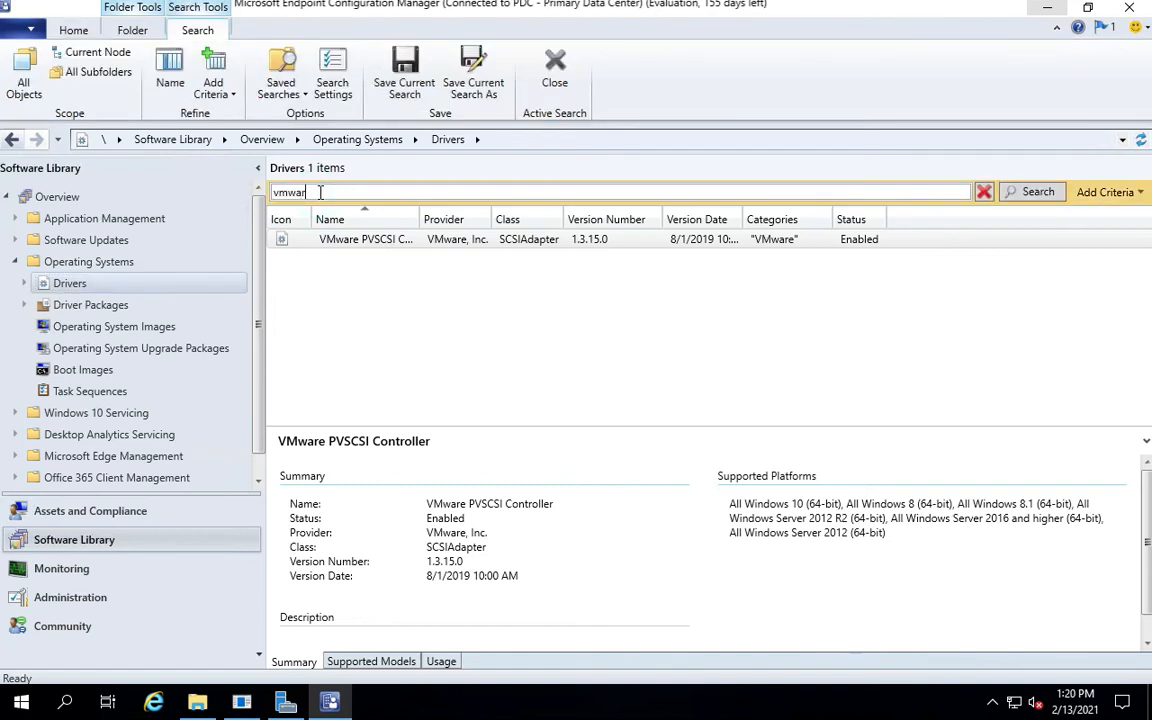
left_click(1036, 192)
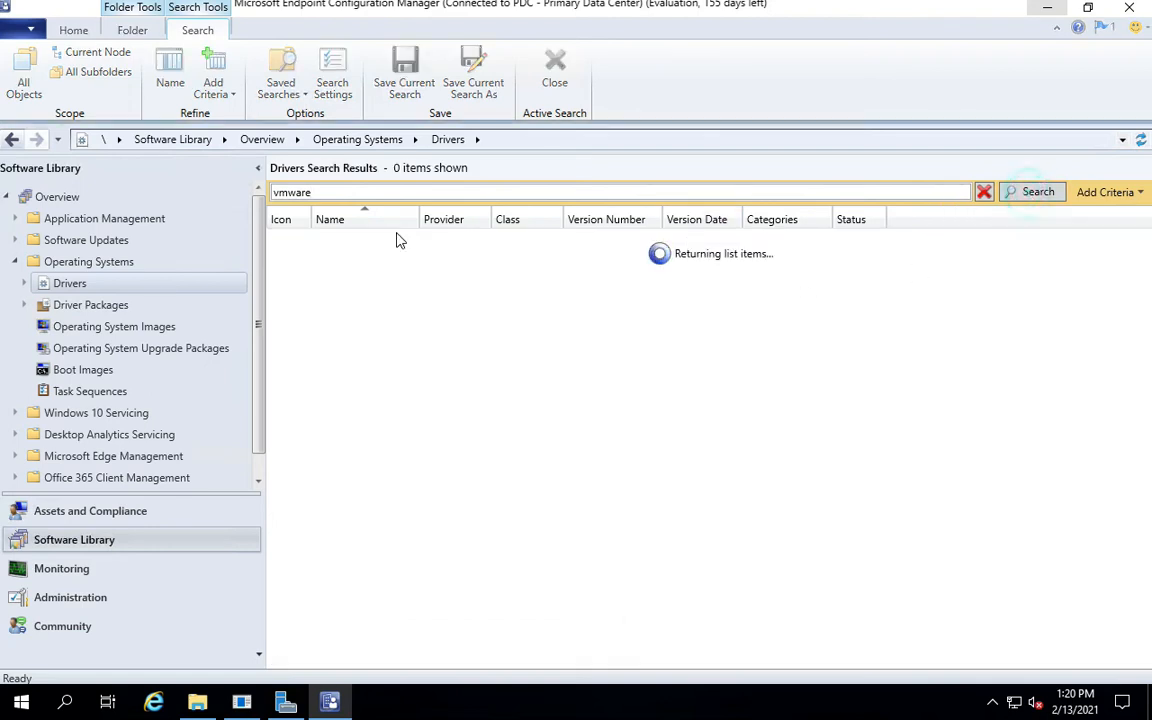
mouse_move(490, 260)
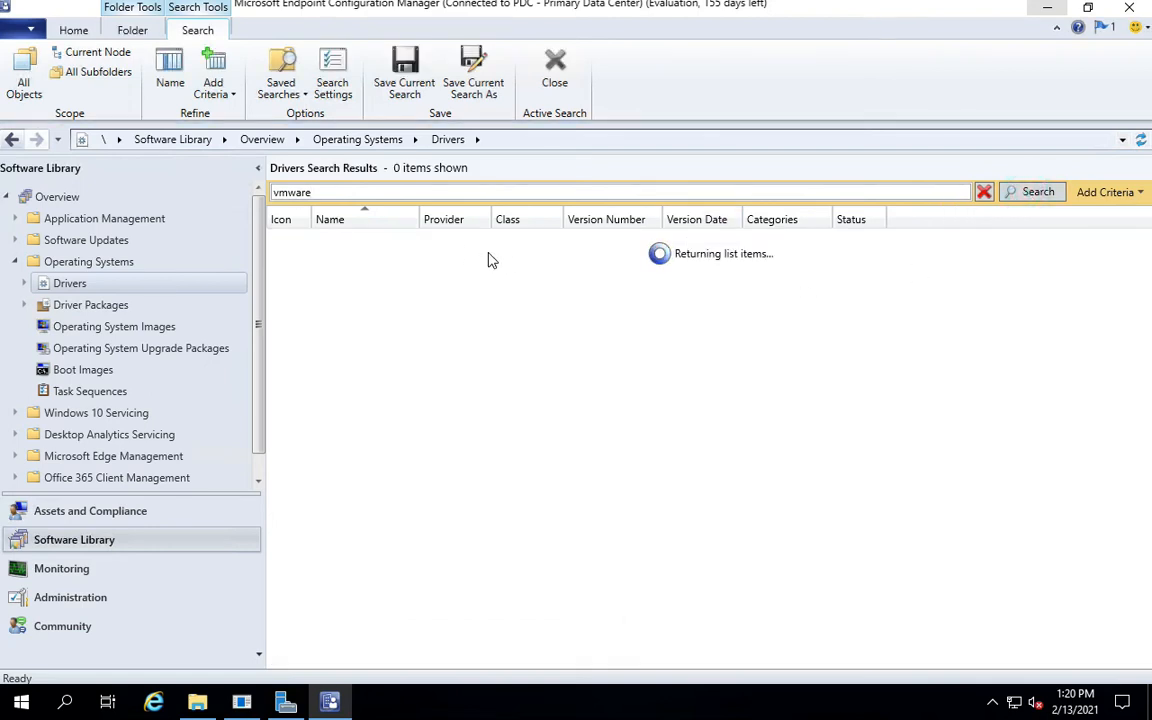
Move the VMware PVSCSI Controller driver into the Vmware folder and show the Driver Packages list.
right_click(362, 240)
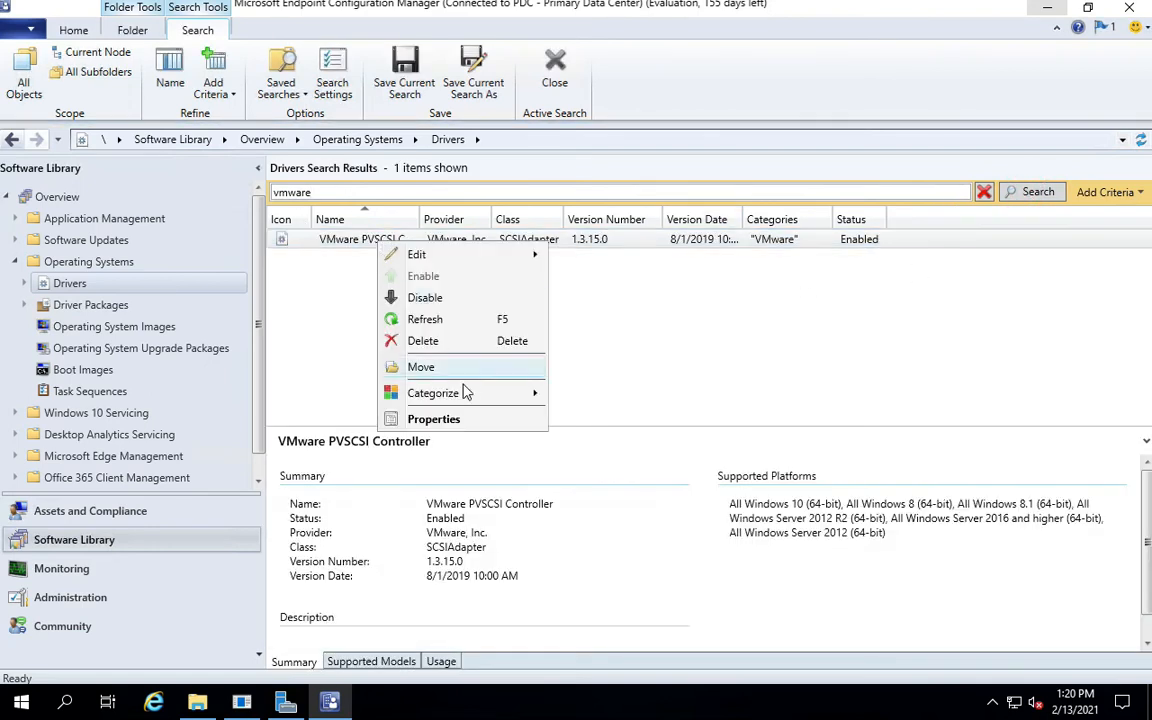
left_click(420, 368)
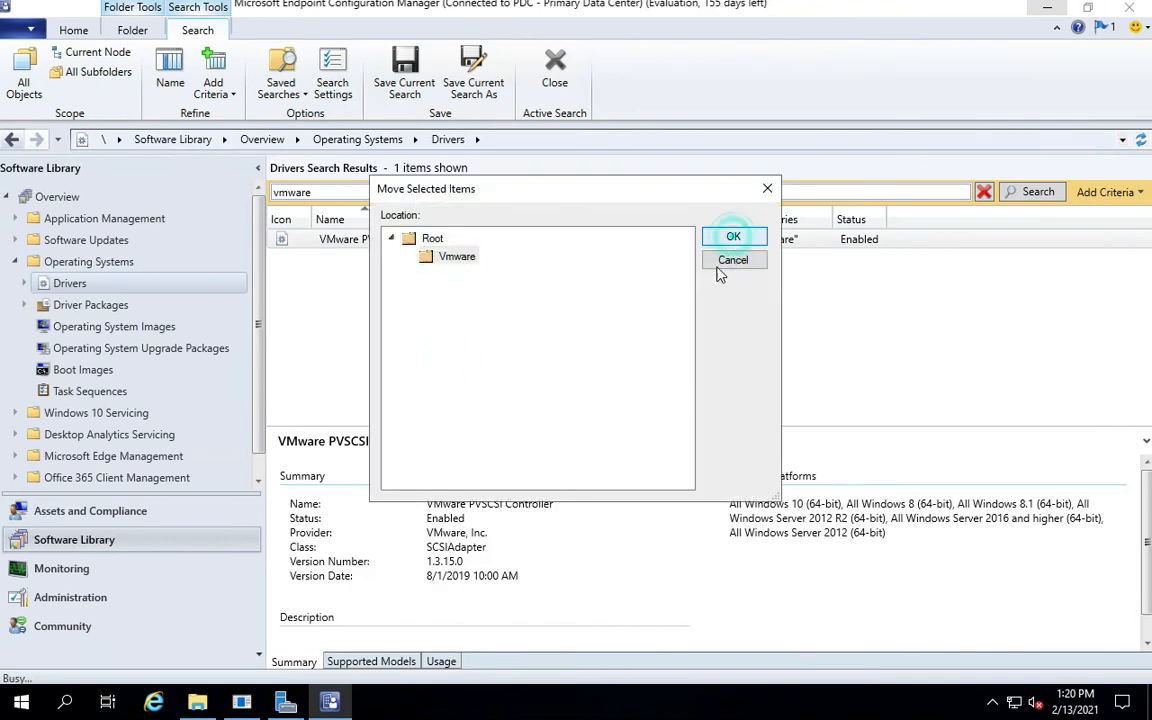
left_click(732, 236)
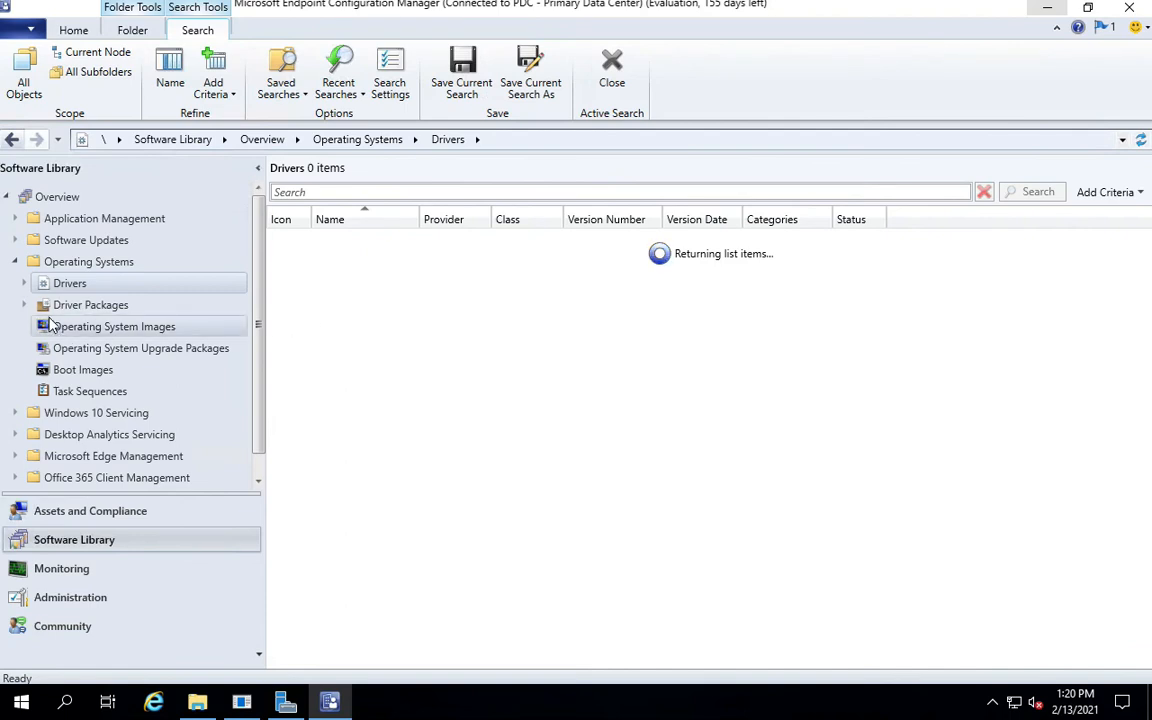
left_click(24, 304)
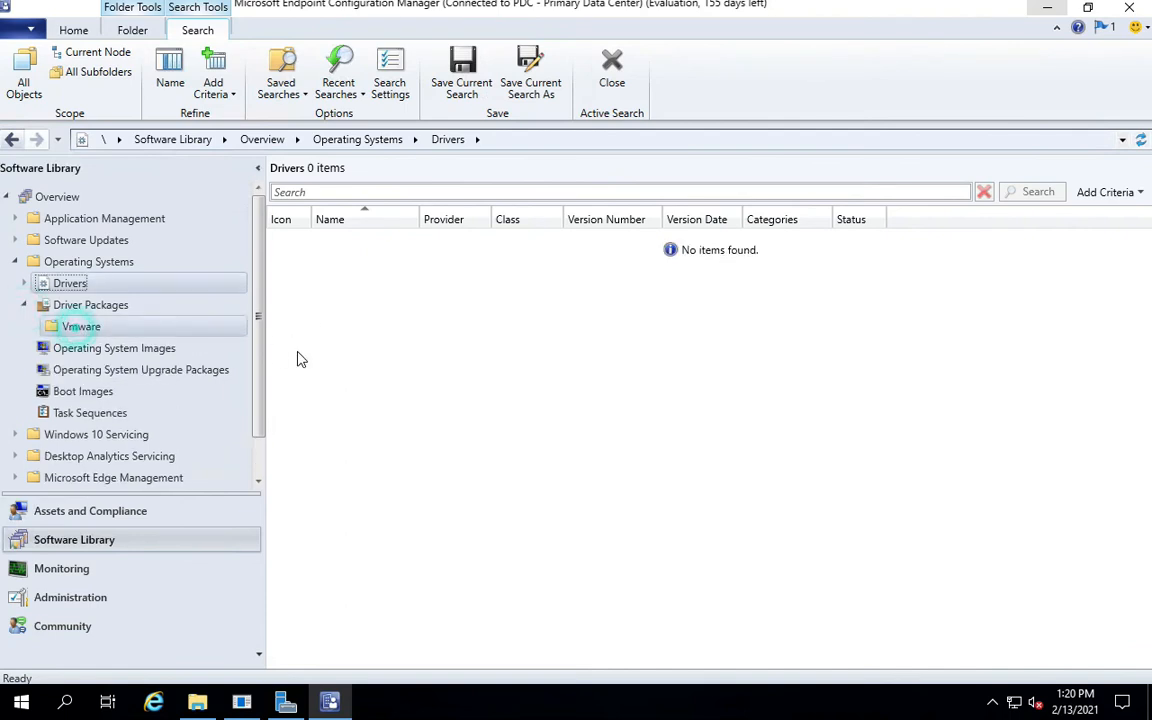
left_click(90, 304)
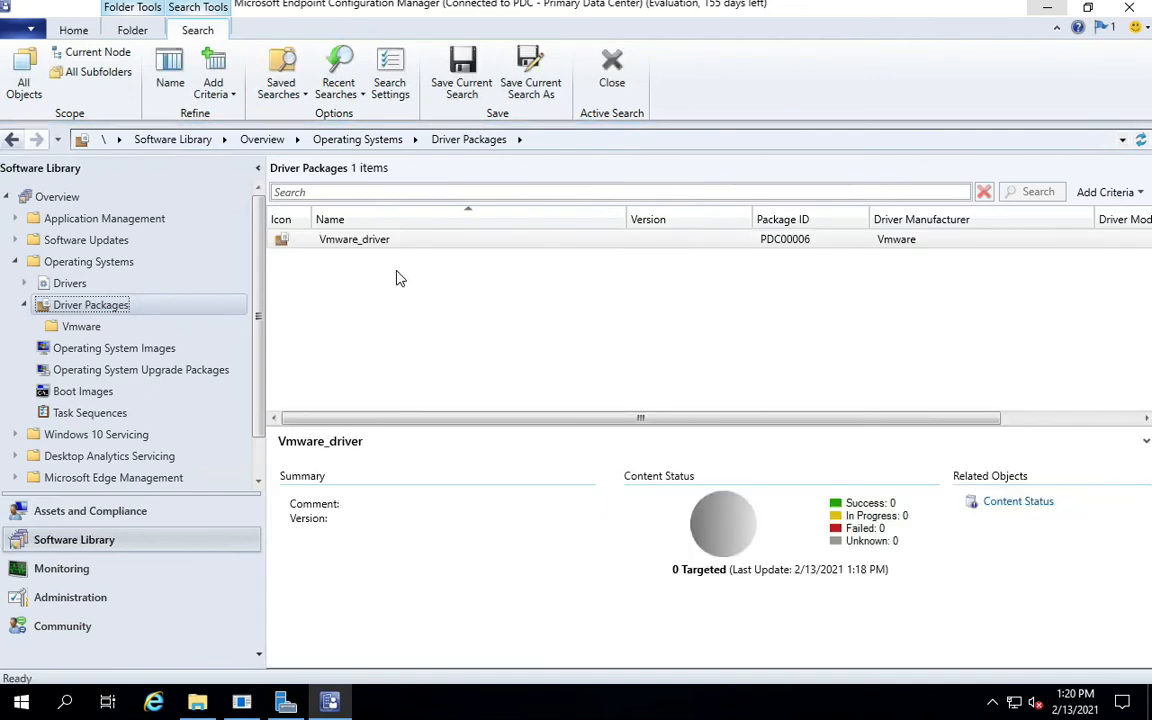
Move the Vmware_driver package into the Vmware folder, check it there, and expand the Drivers node.
right_click(354, 240)
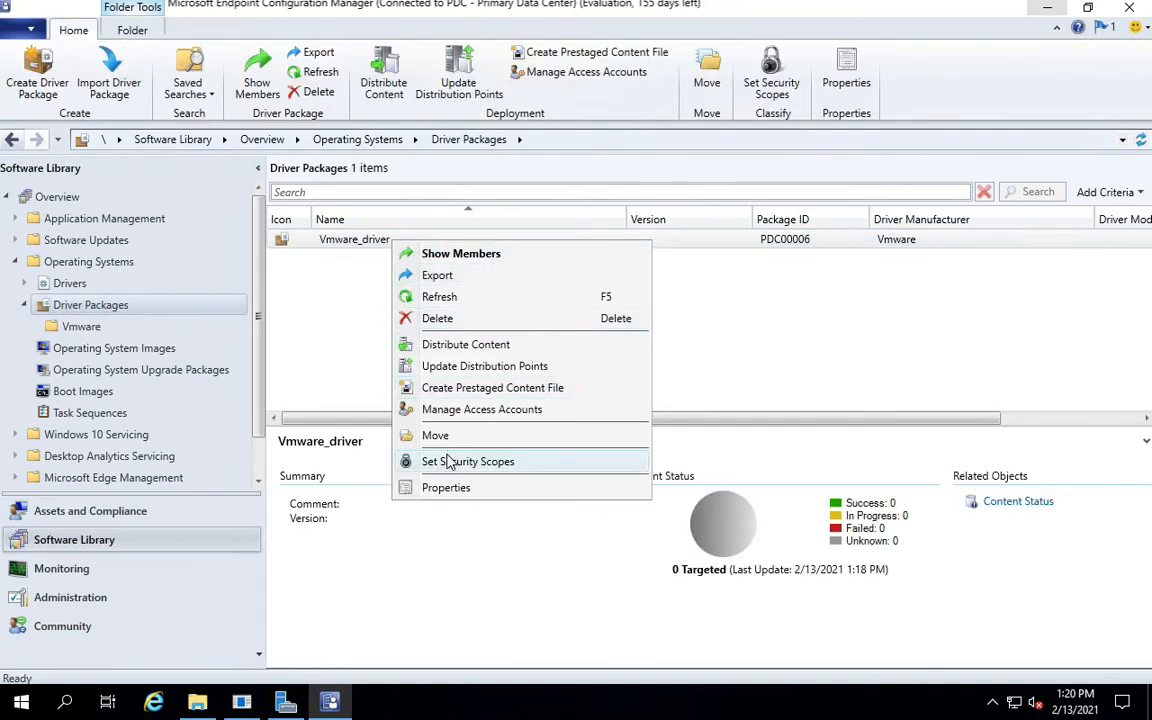
left_click(436, 436)
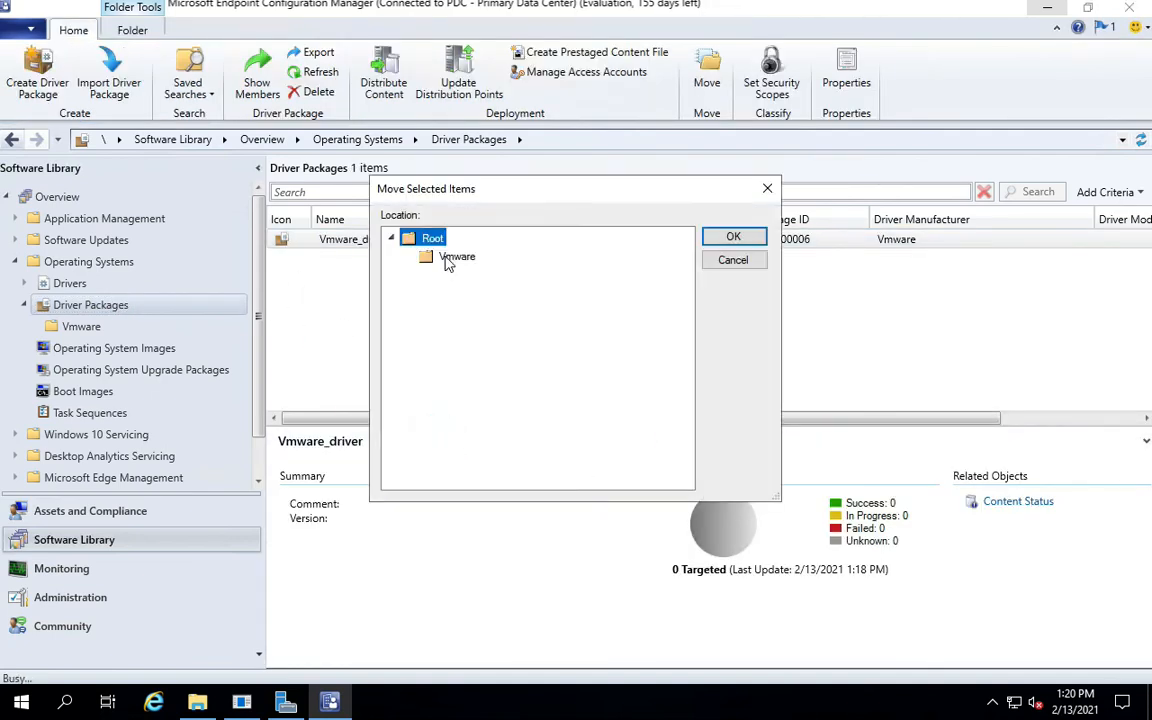
left_click(732, 236)
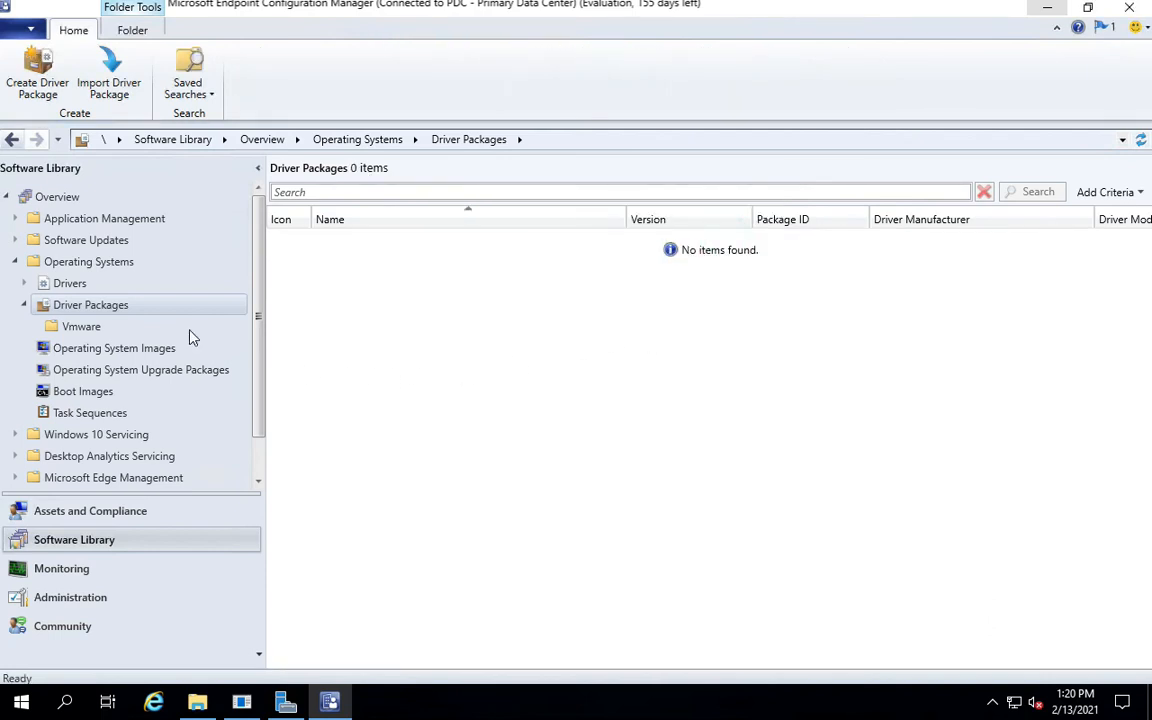
left_click(80, 326)
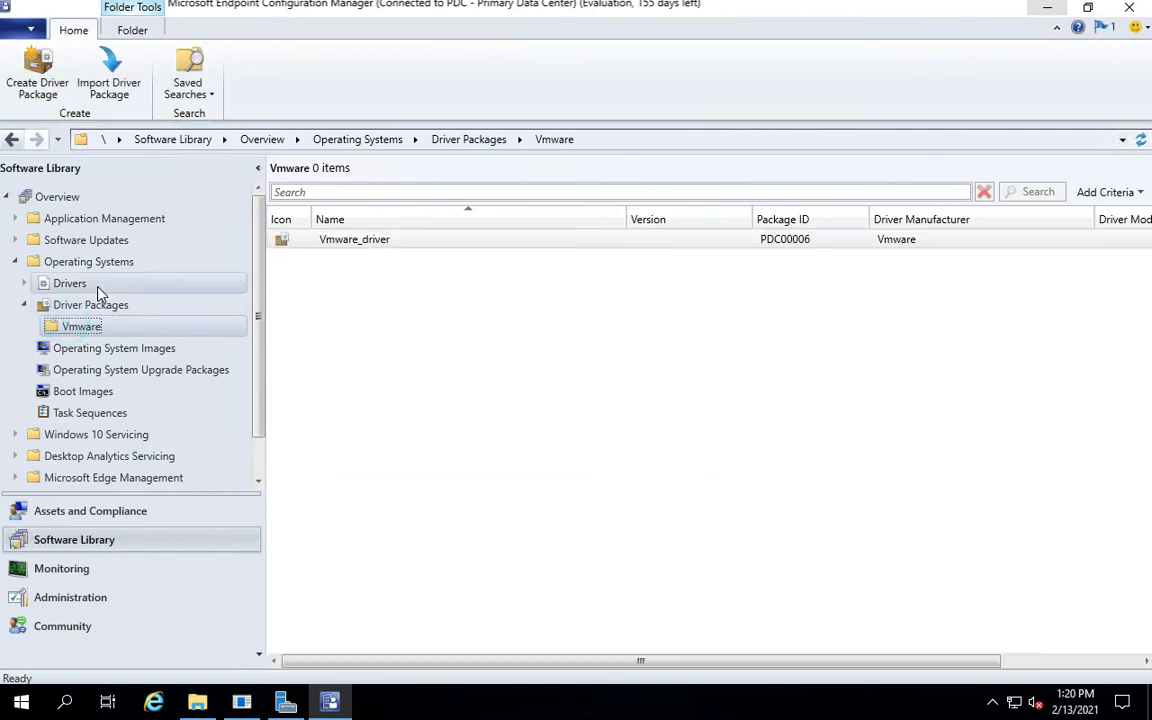
left_click(70, 284)
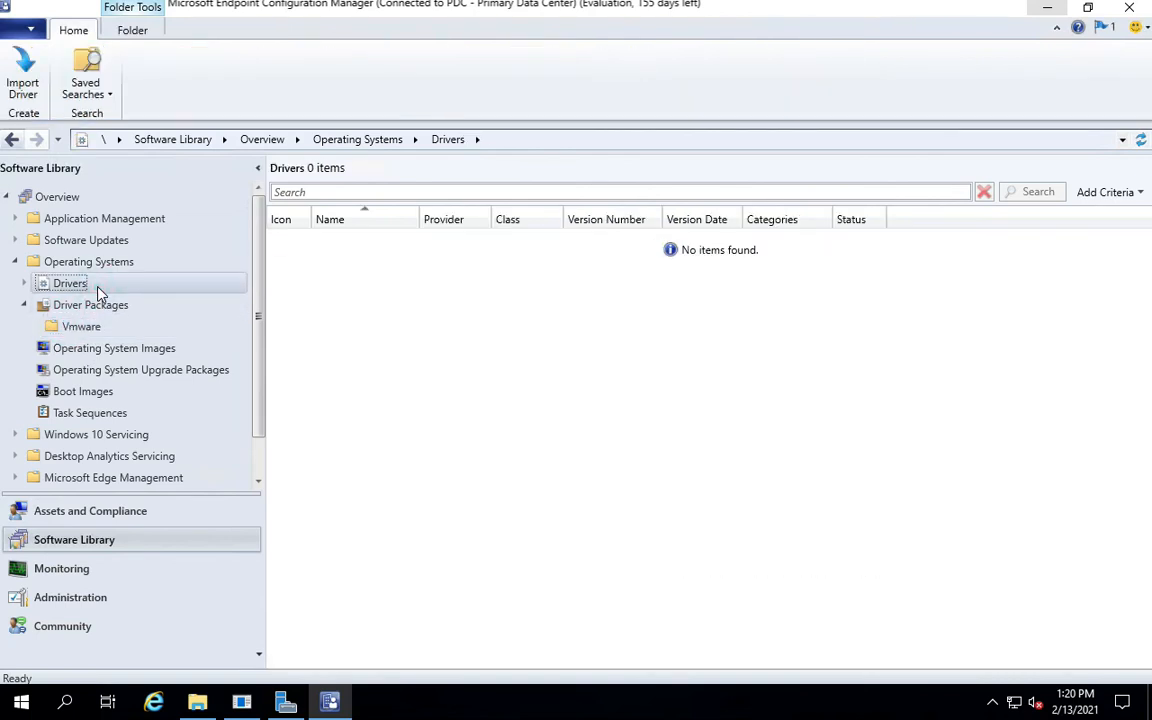
mouse_move(36, 288)
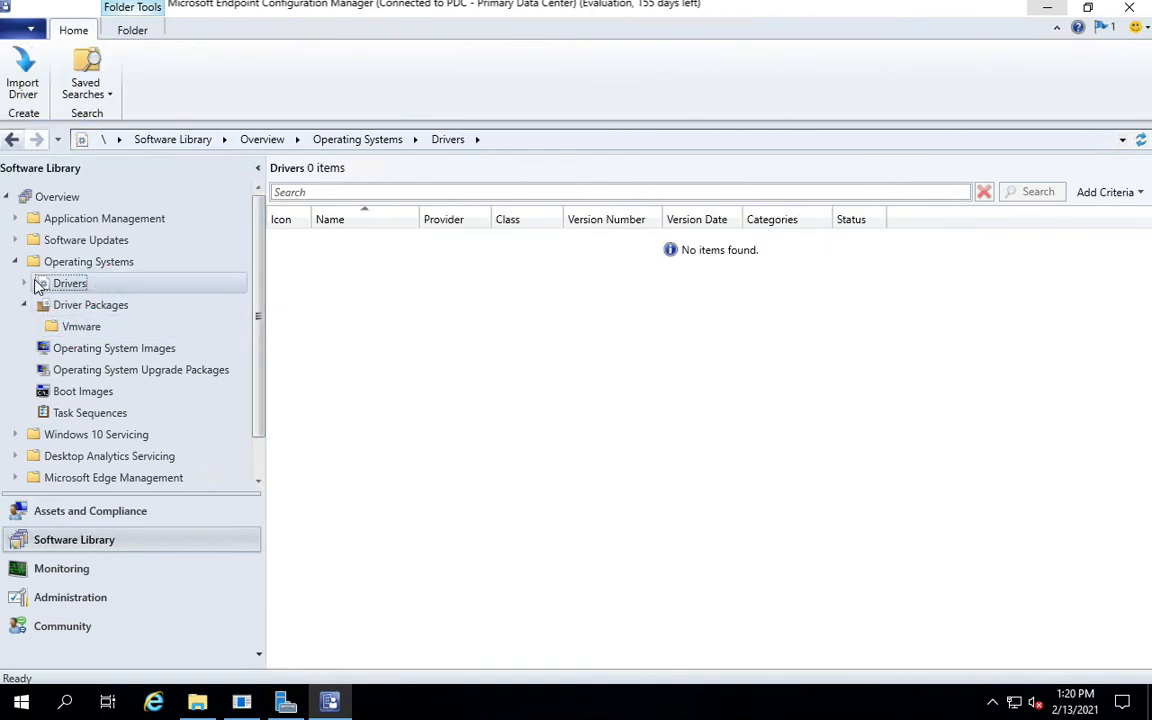
left_click(24, 284)
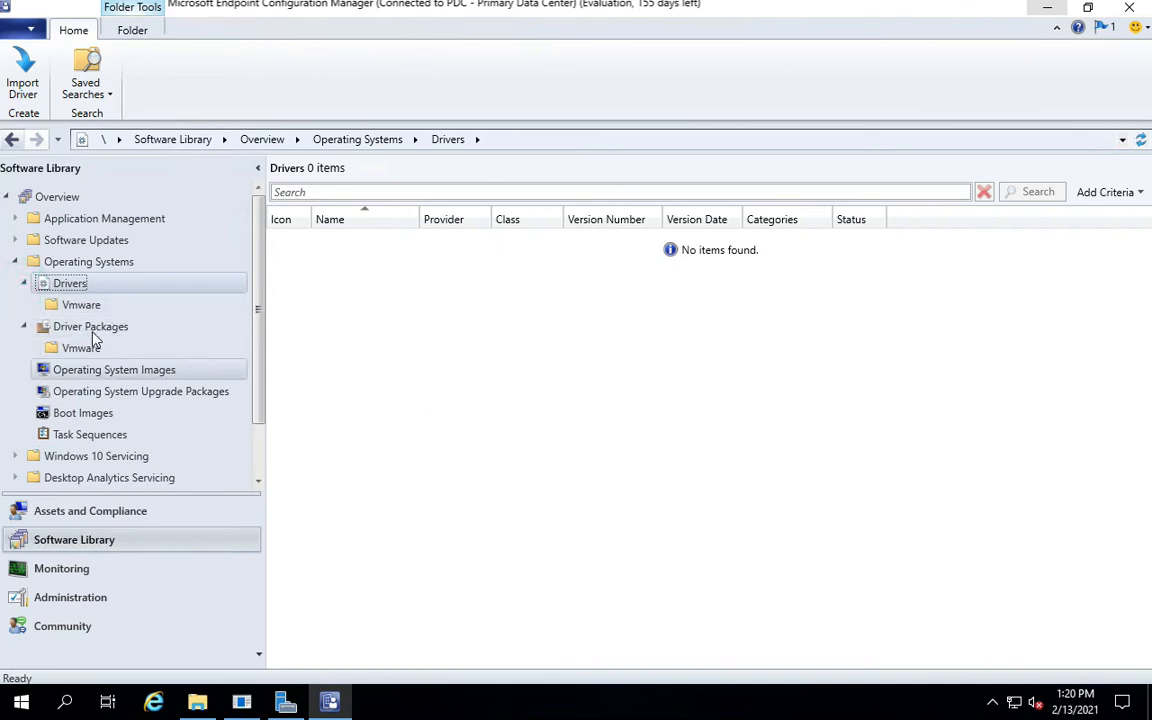
Create Dell, HP and Lenovo folders under Driver Packages alongside Vmware.
right_click(92, 326)
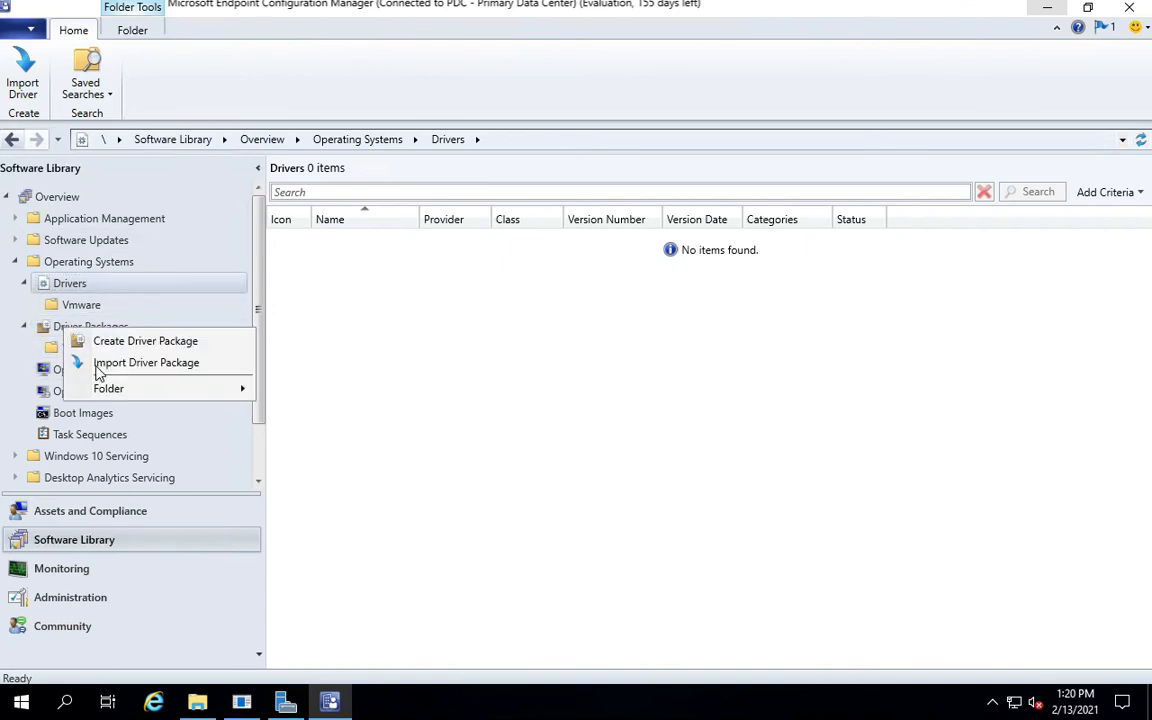
left_click(108, 388)
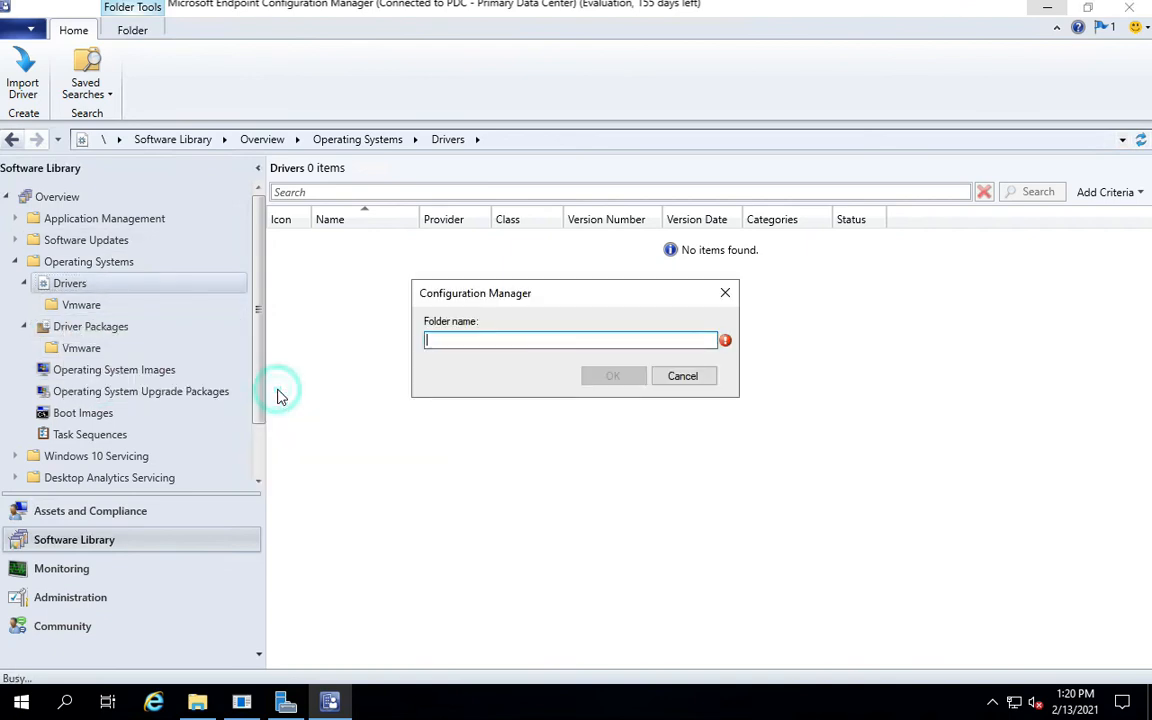
type("Dell")
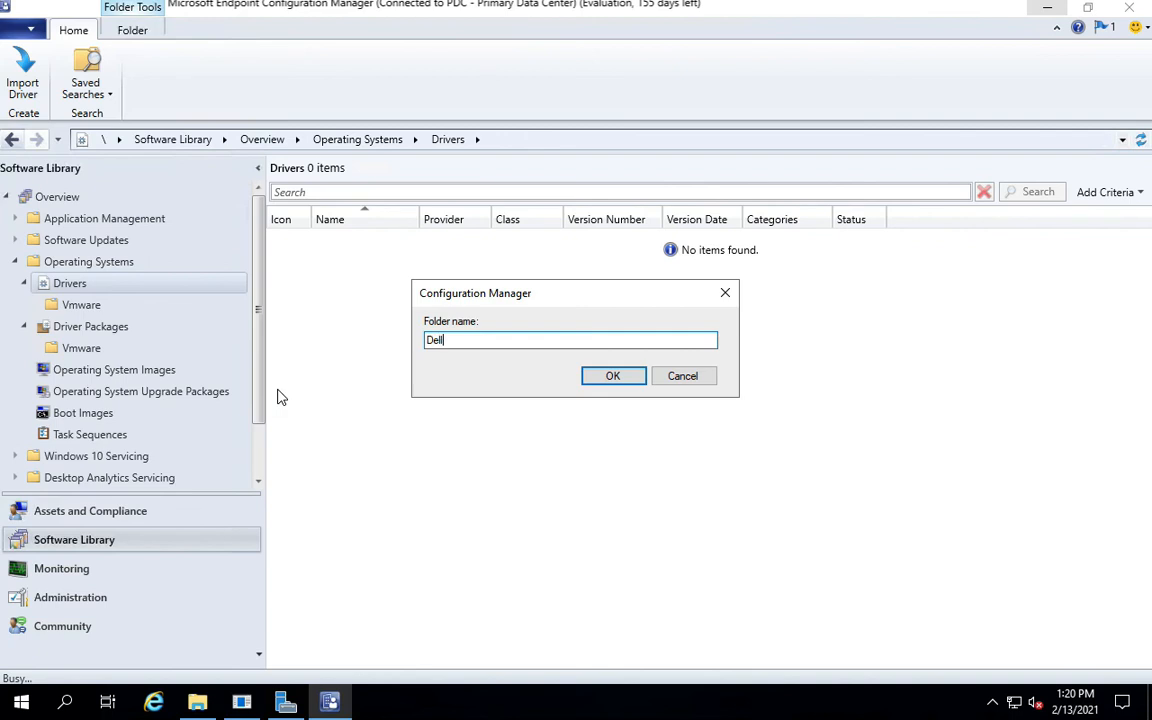
left_click(612, 376)
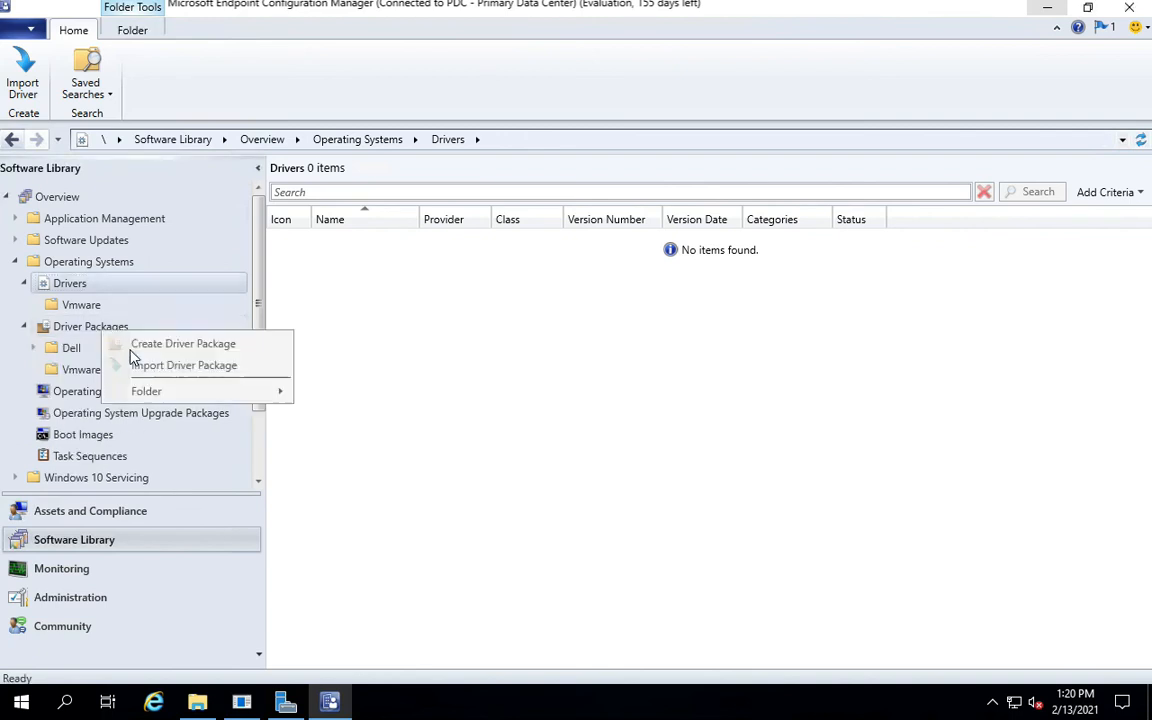
left_click(146, 390)
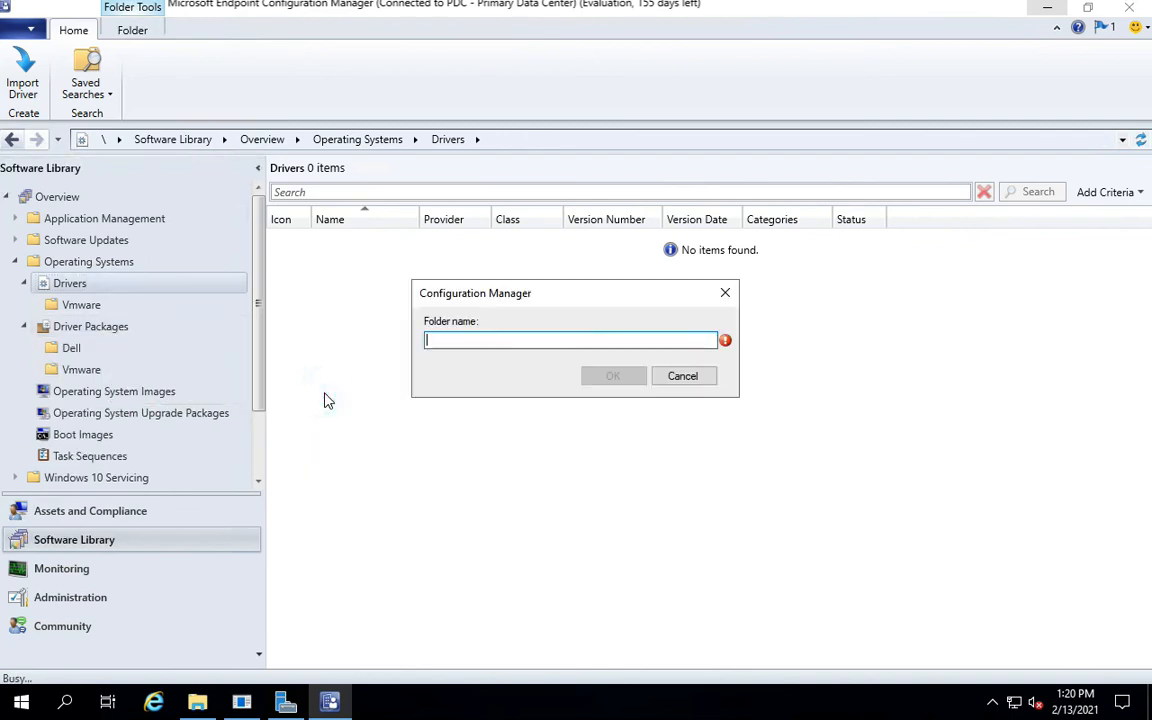
type("H")
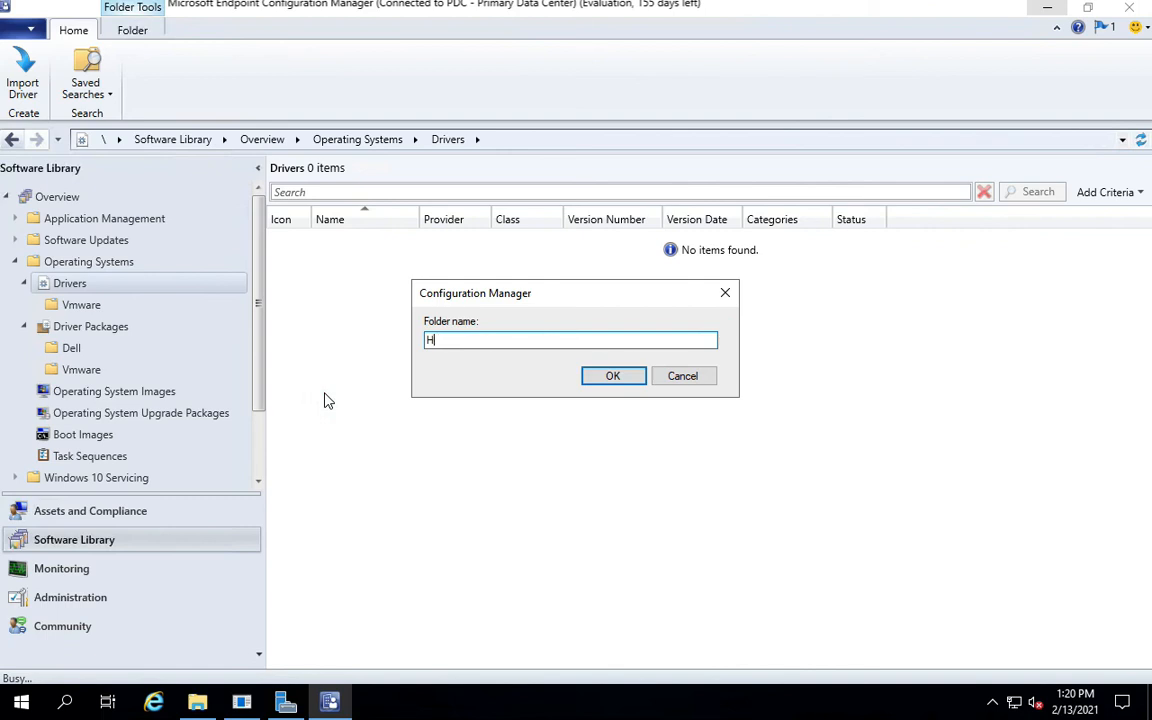
type("P")
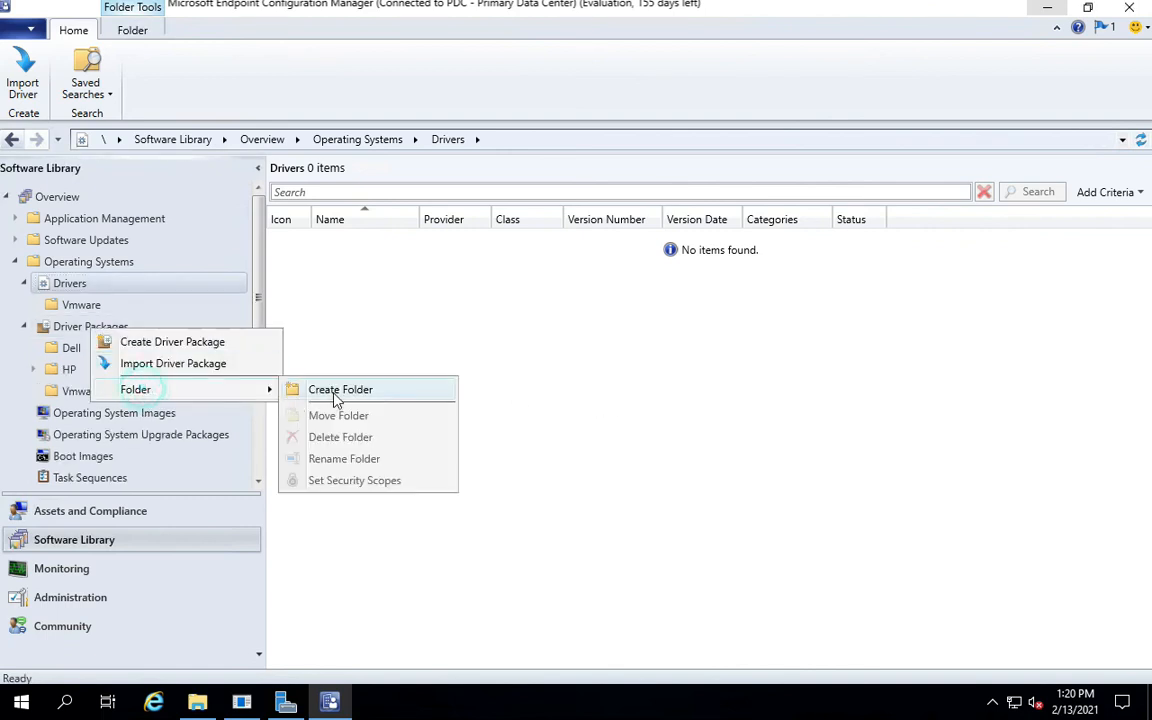
left_click(340, 388)
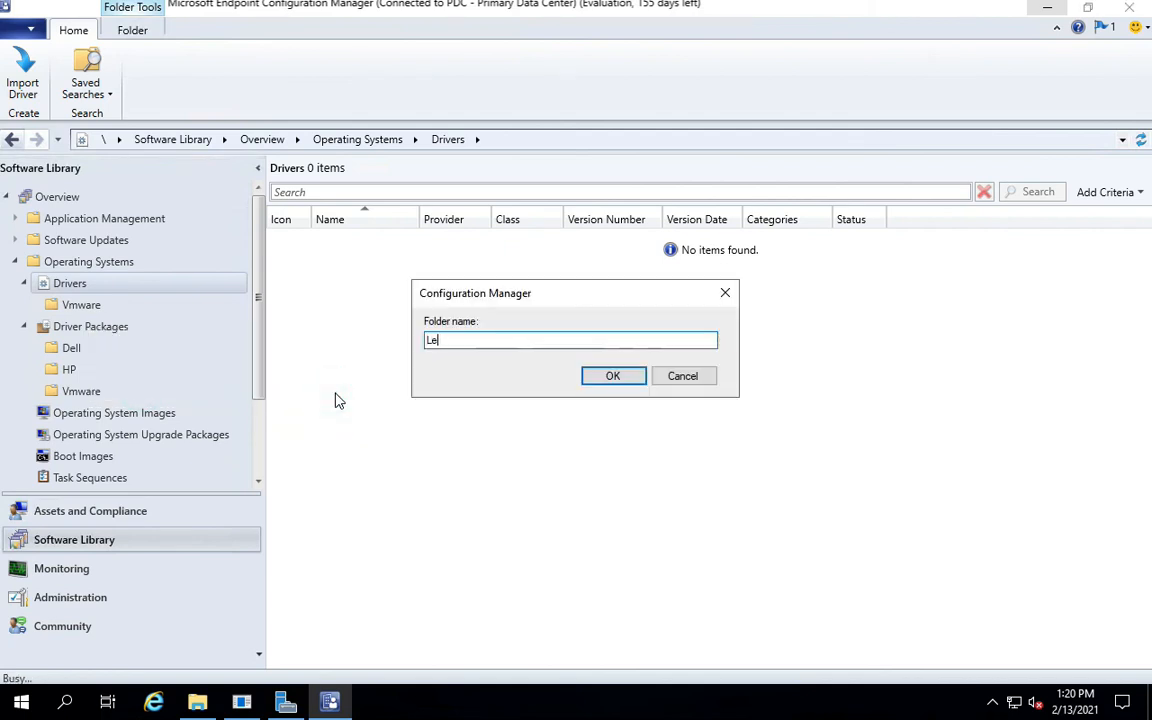
type("novo")
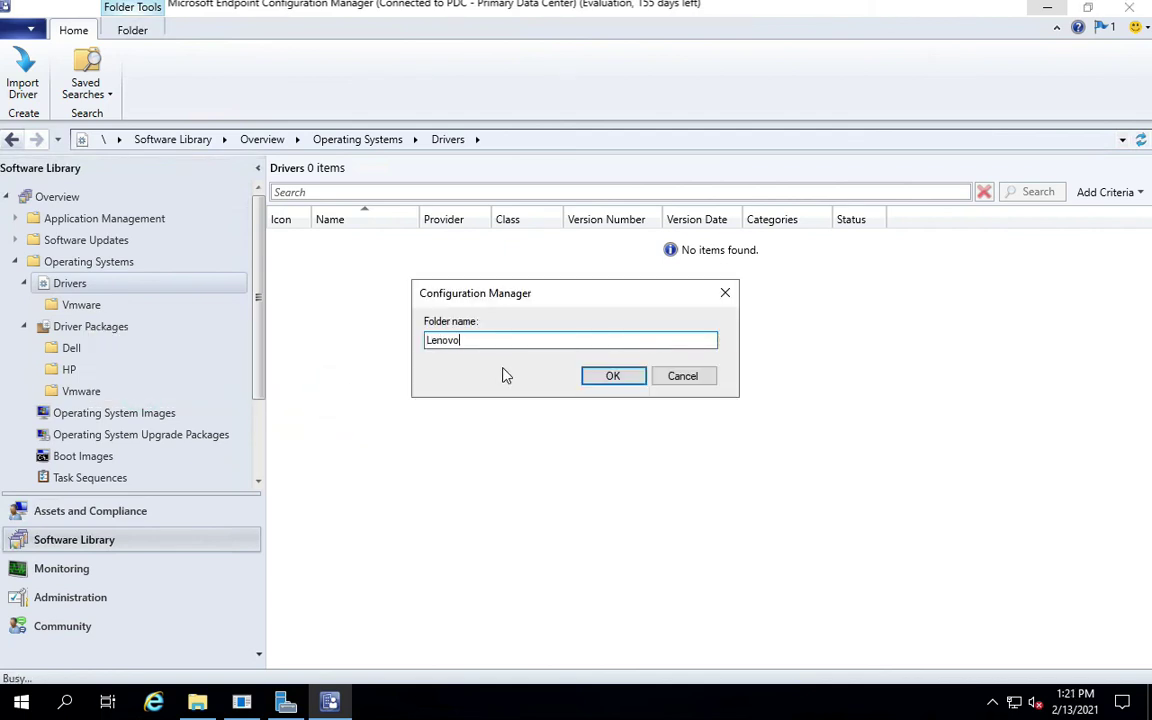
left_click(612, 376)
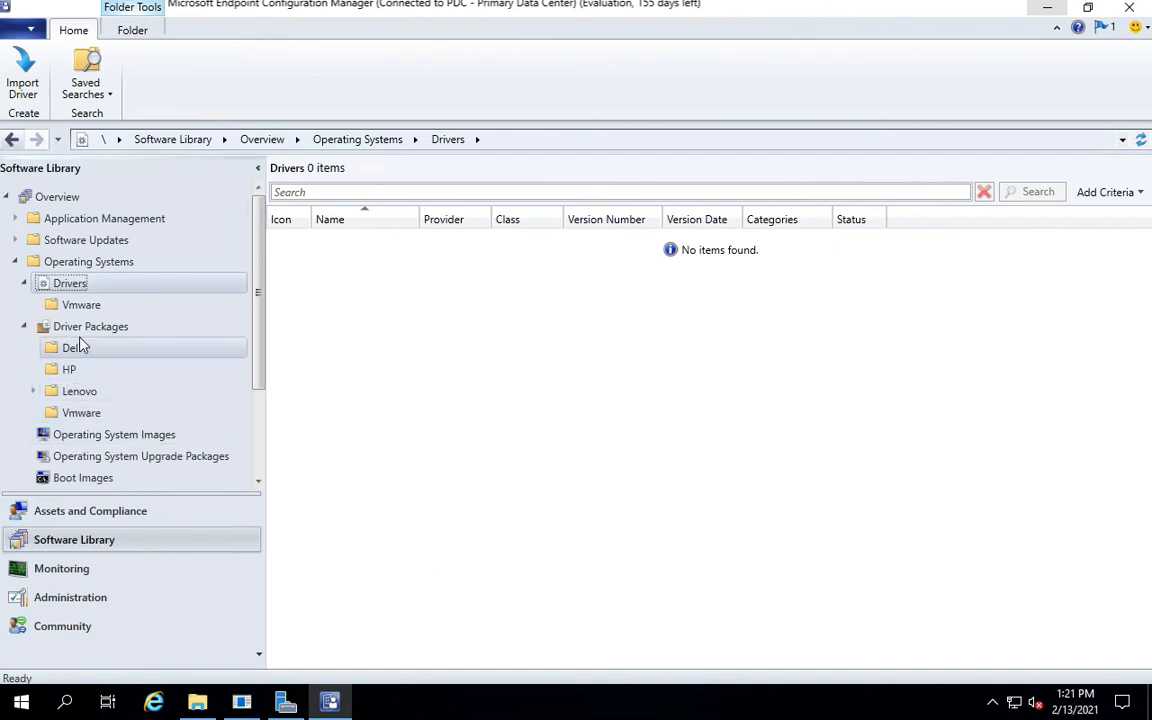
Create Dell, Lenovo and HP folders under the Drivers node to match Driver Packages.
right_click(68, 284)
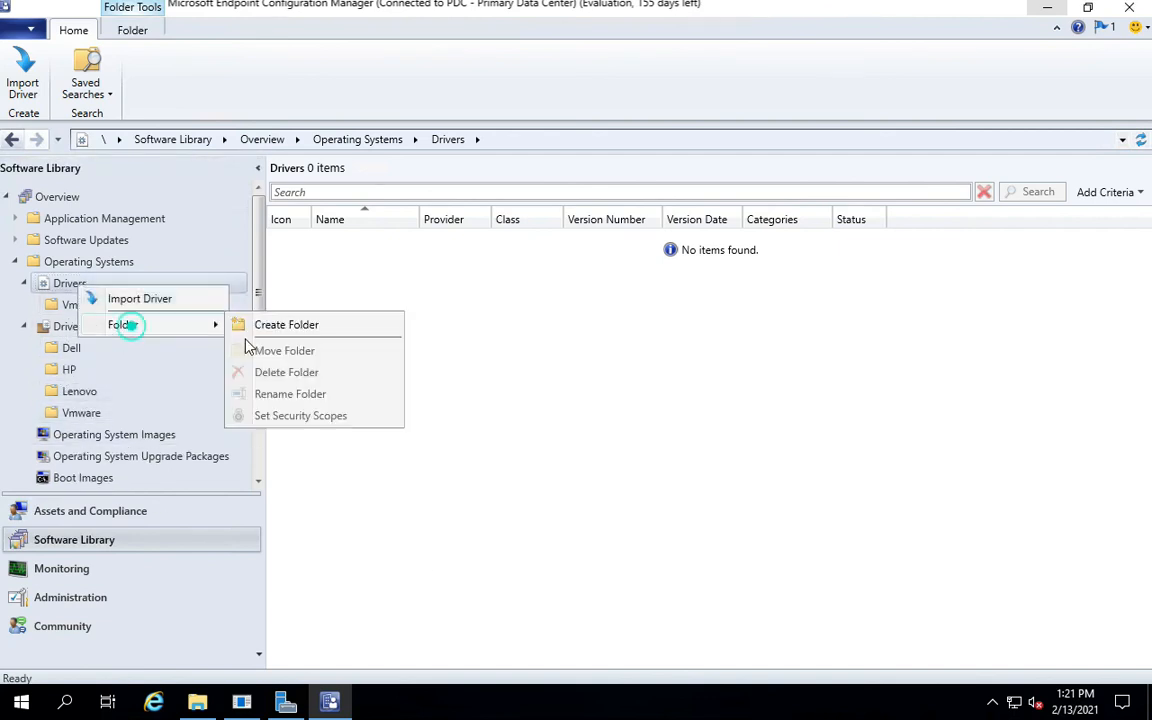
left_click(286, 324)
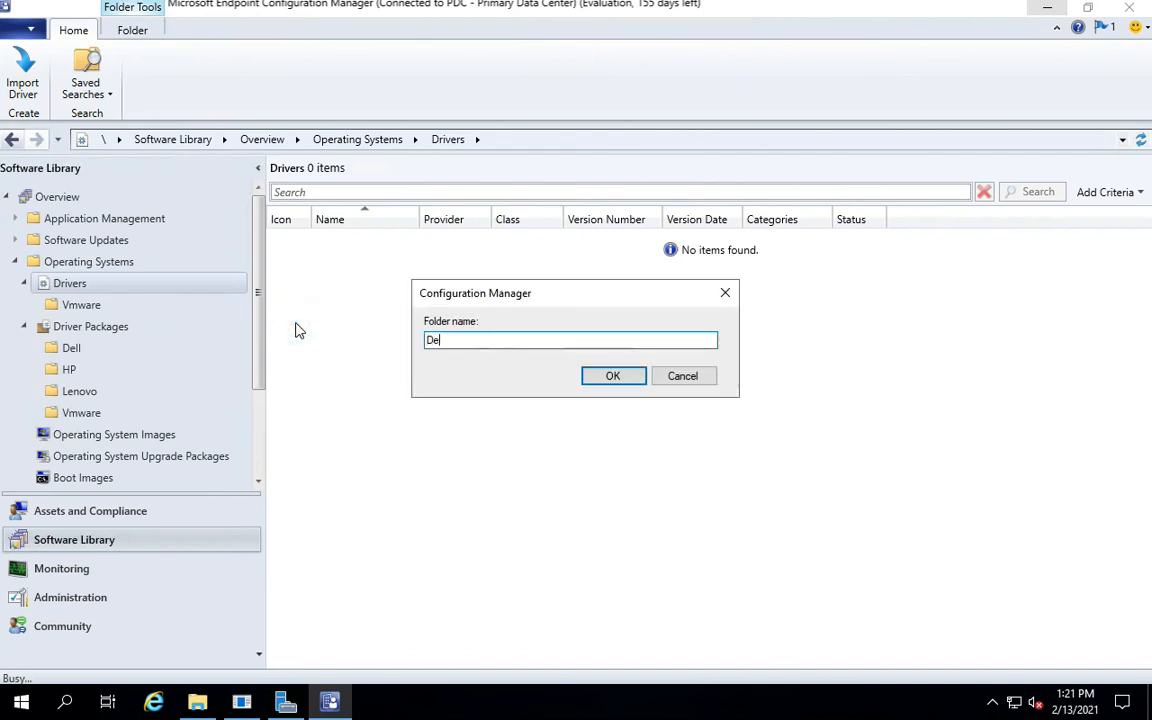
type("ll")
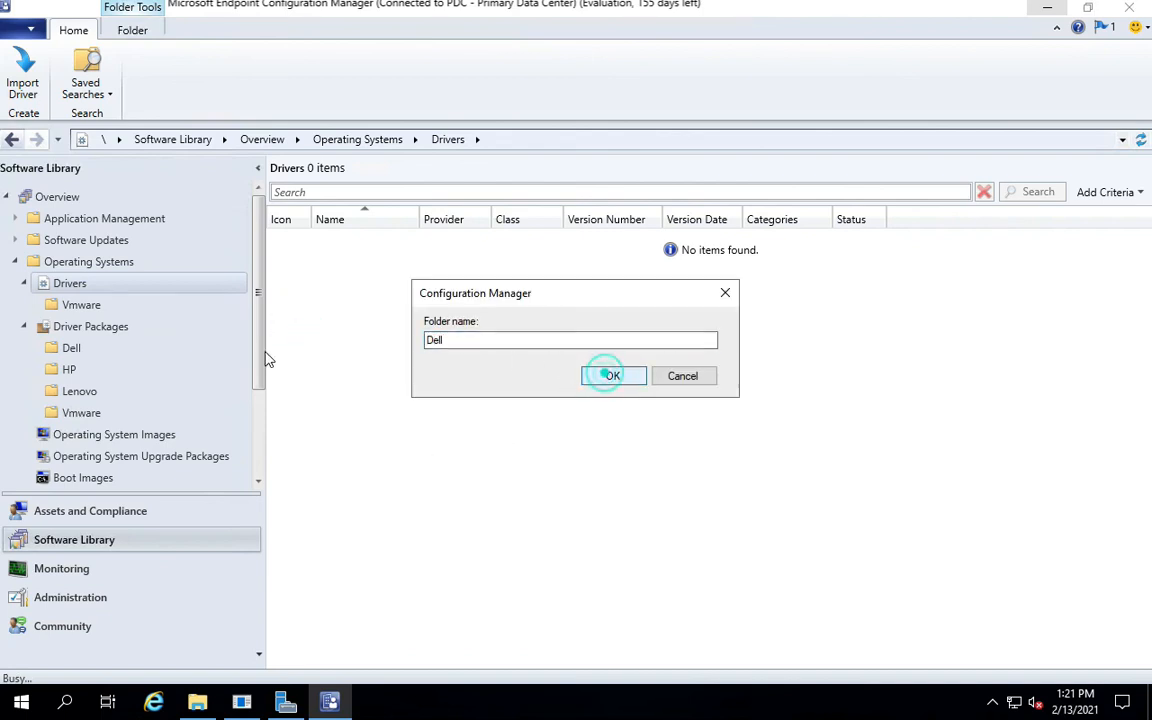
left_click(612, 376)
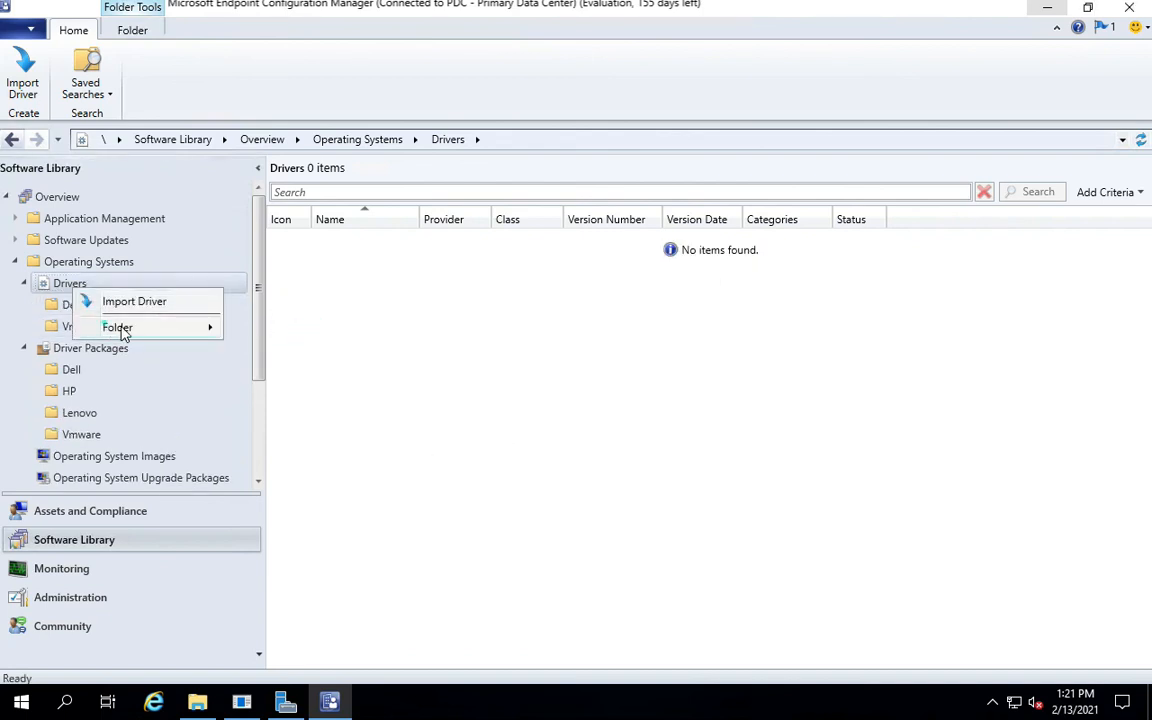
left_click(116, 328)
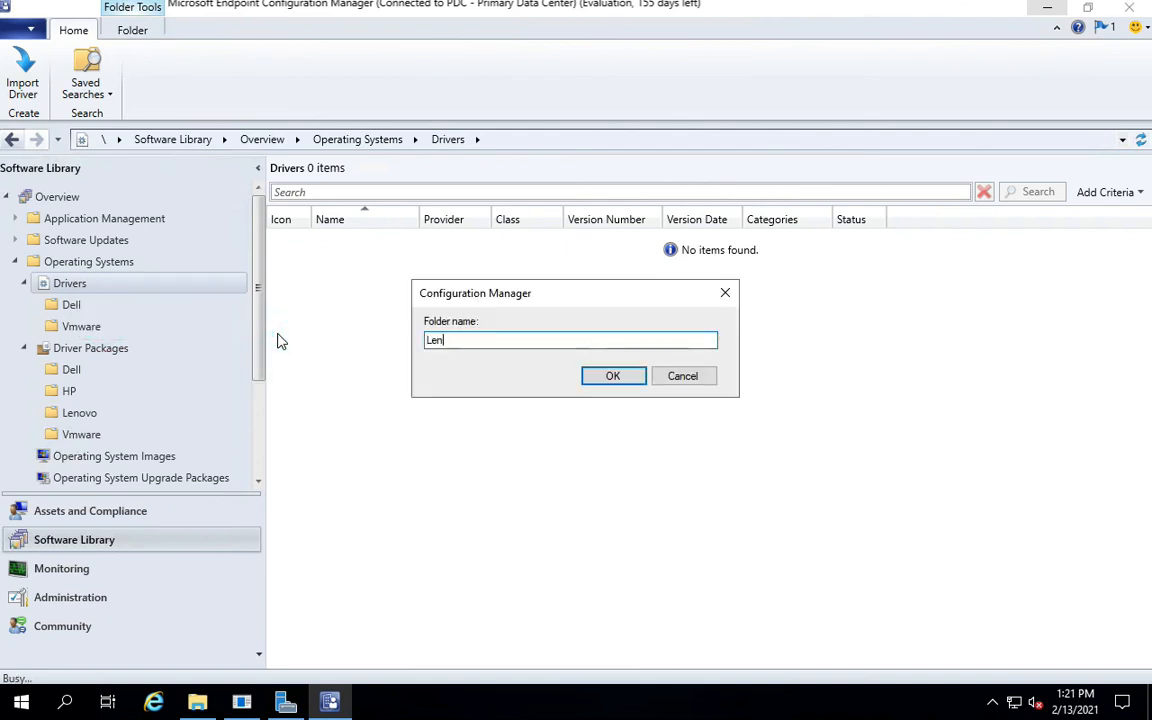
type("ovo")
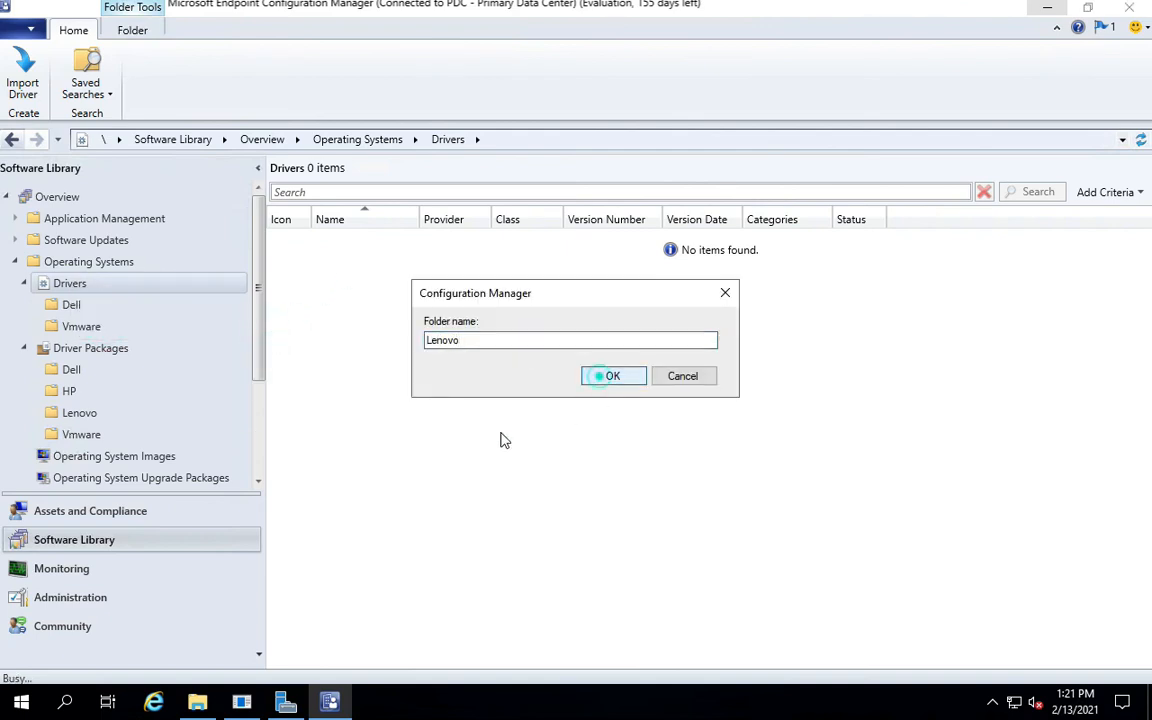
left_click(612, 376)
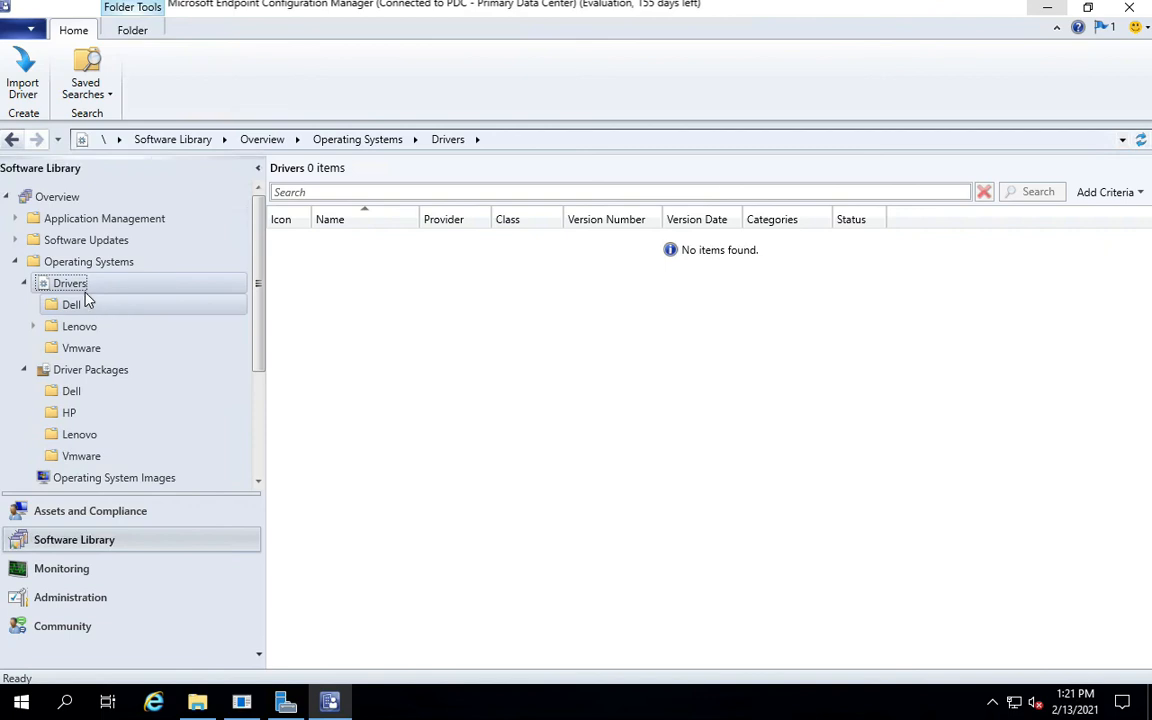
left_click(70, 284)
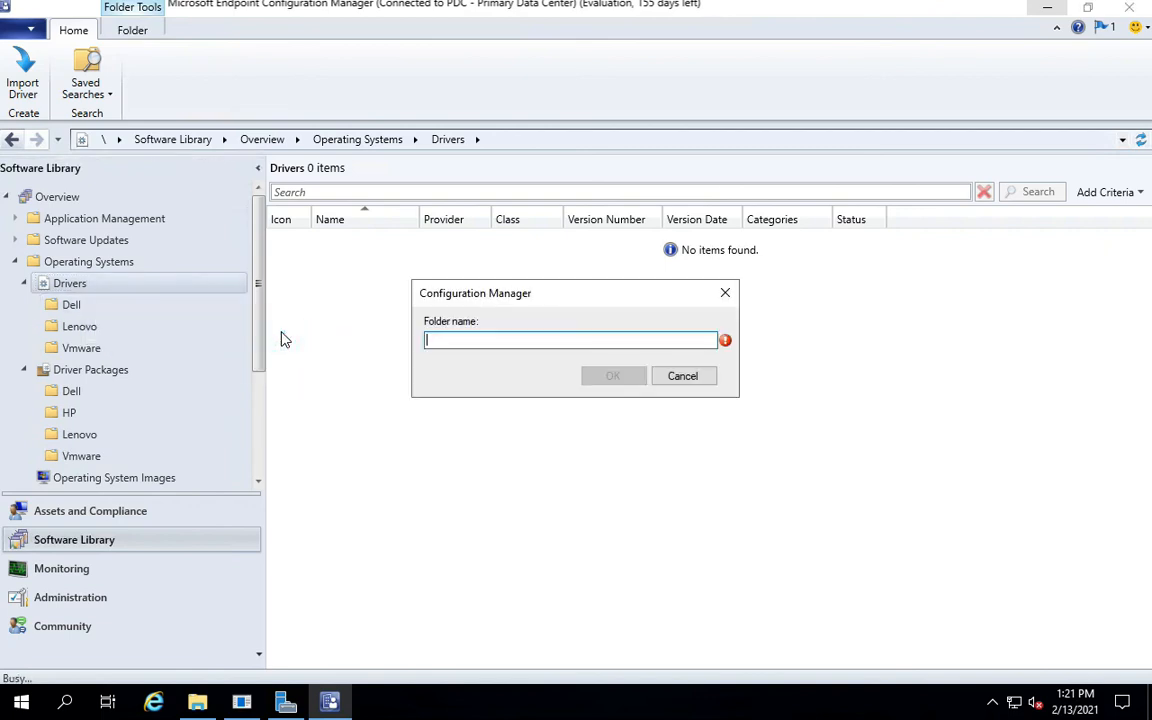
type("HP")
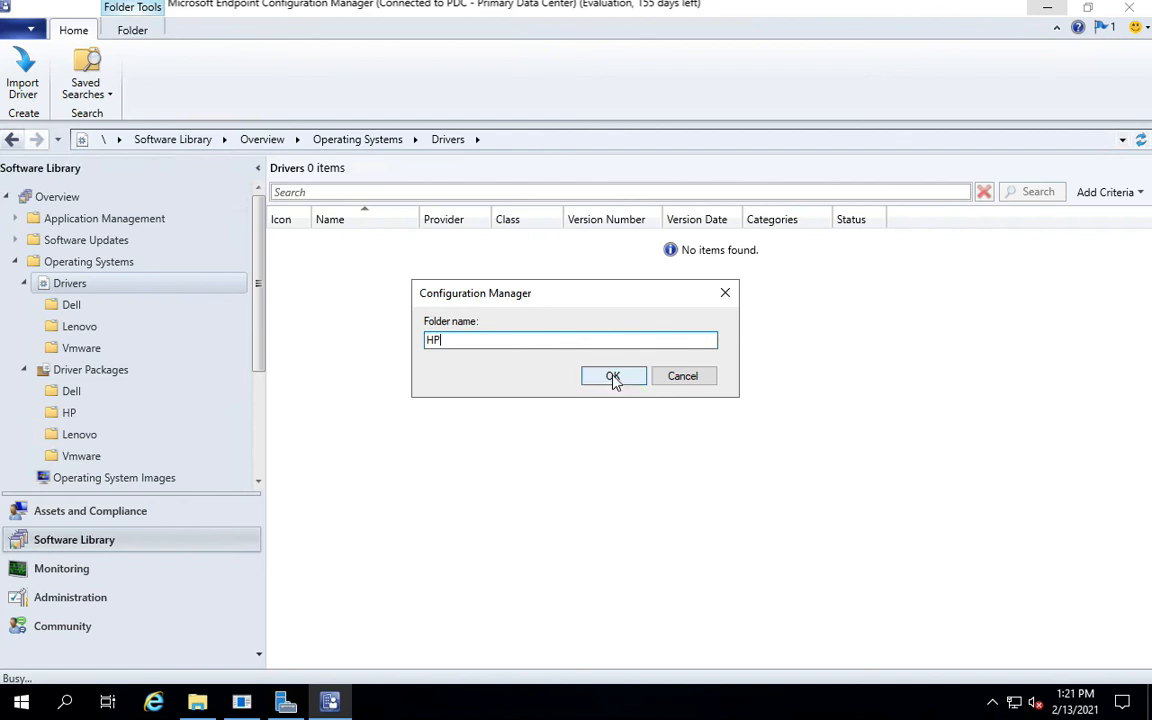
left_click(612, 376)
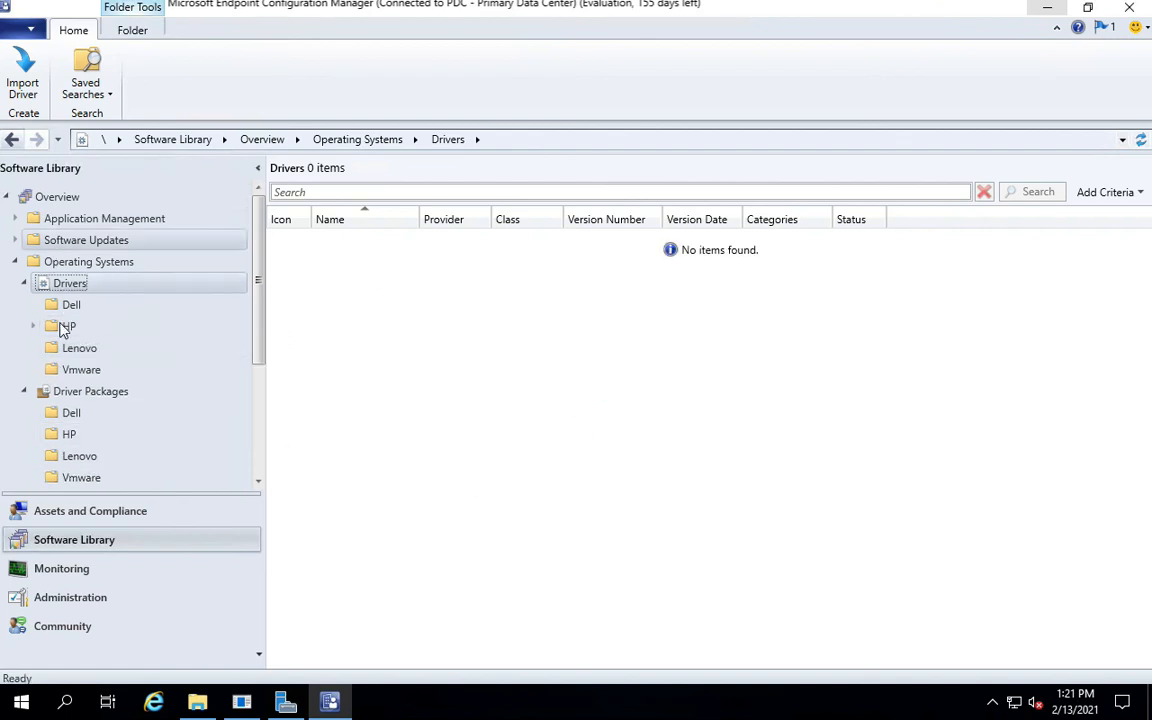
Open the Vmware folder under Driver Packages and bring up actions for the Vmware_driver package.
scroll("down", 3)
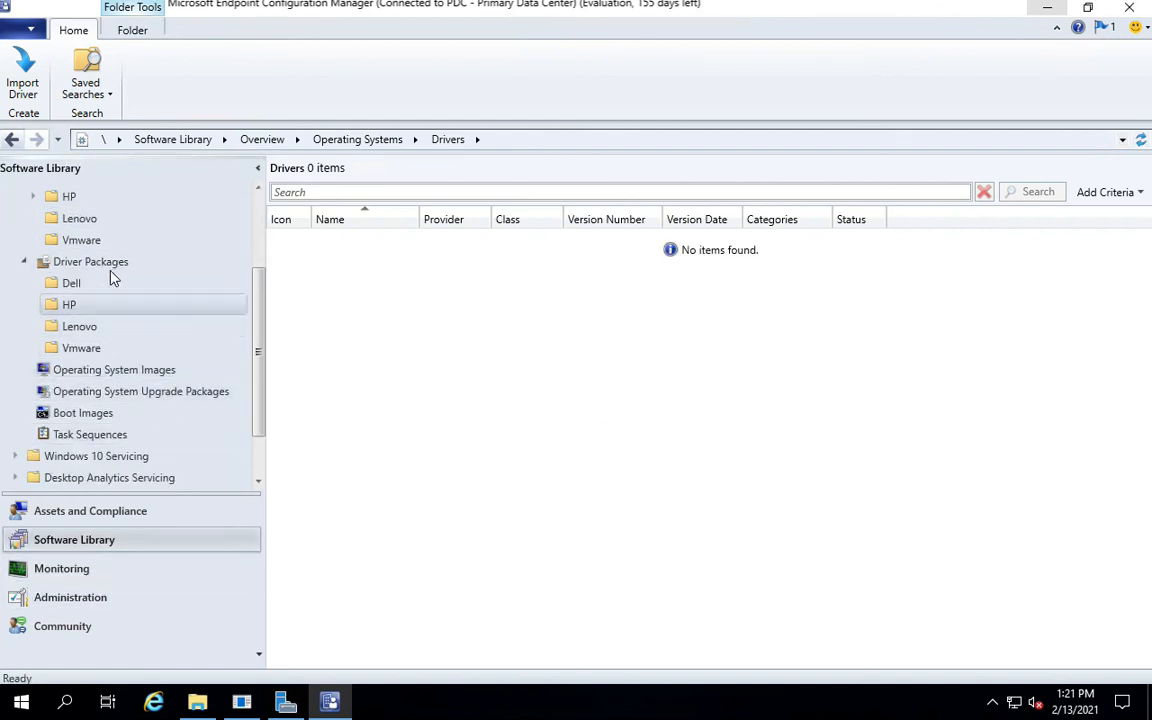
left_click(92, 260)
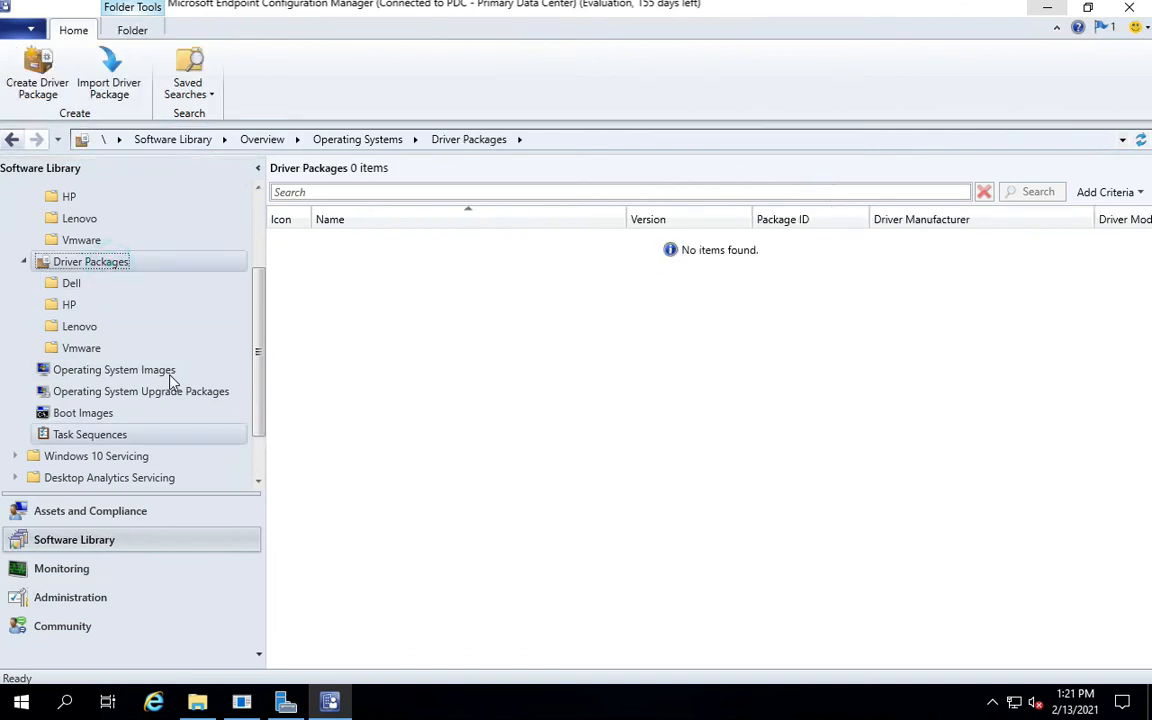
left_click(80, 348)
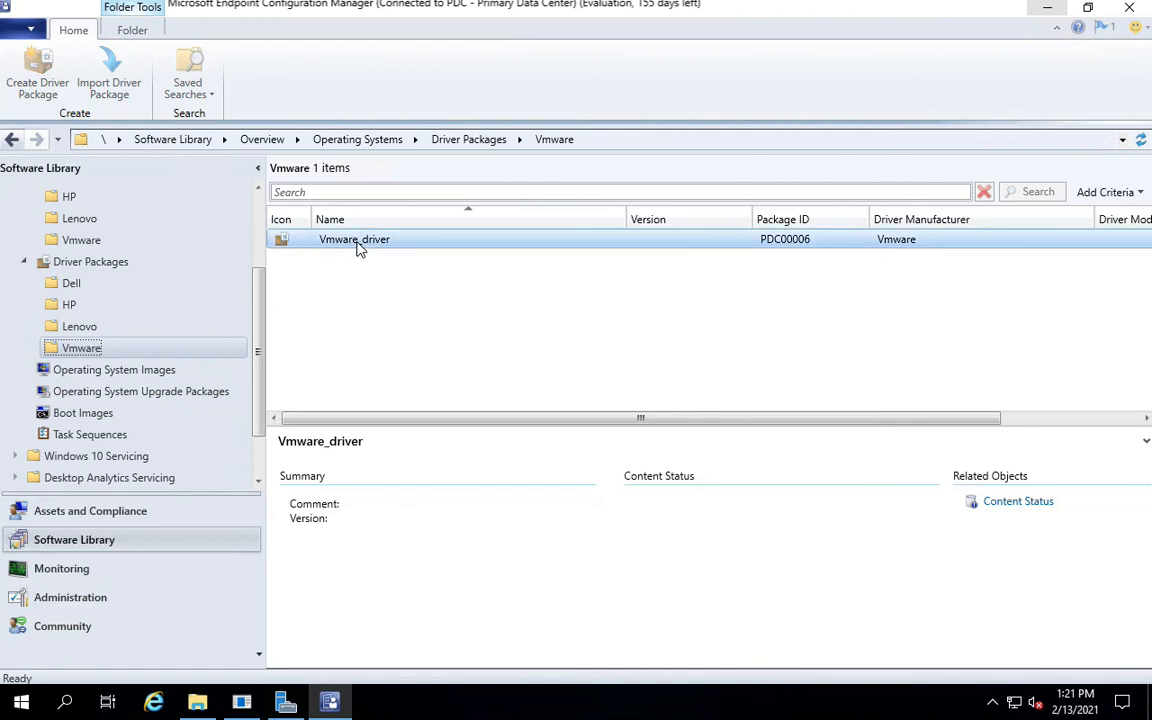
left_click(354, 240)
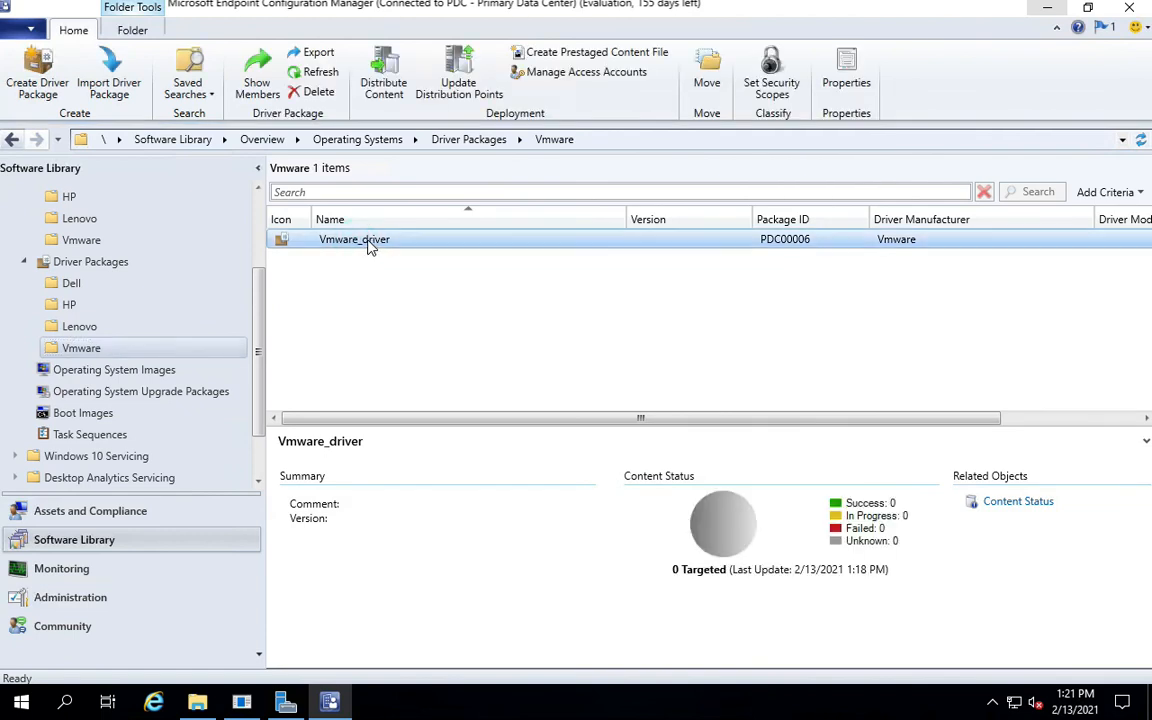
right_click(354, 240)
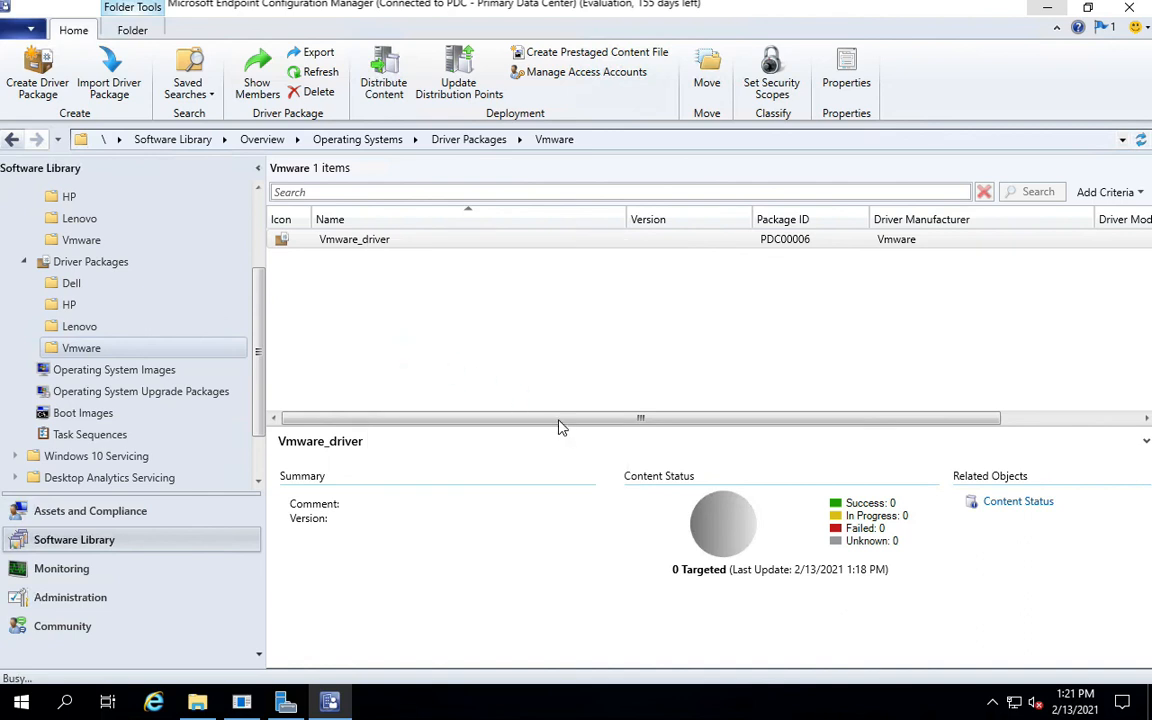
Distribute the Vmware_driver package content to the ASDFCM01.VJXL.LOCAL distribution point and finish the wizard.
left_click(384, 76)
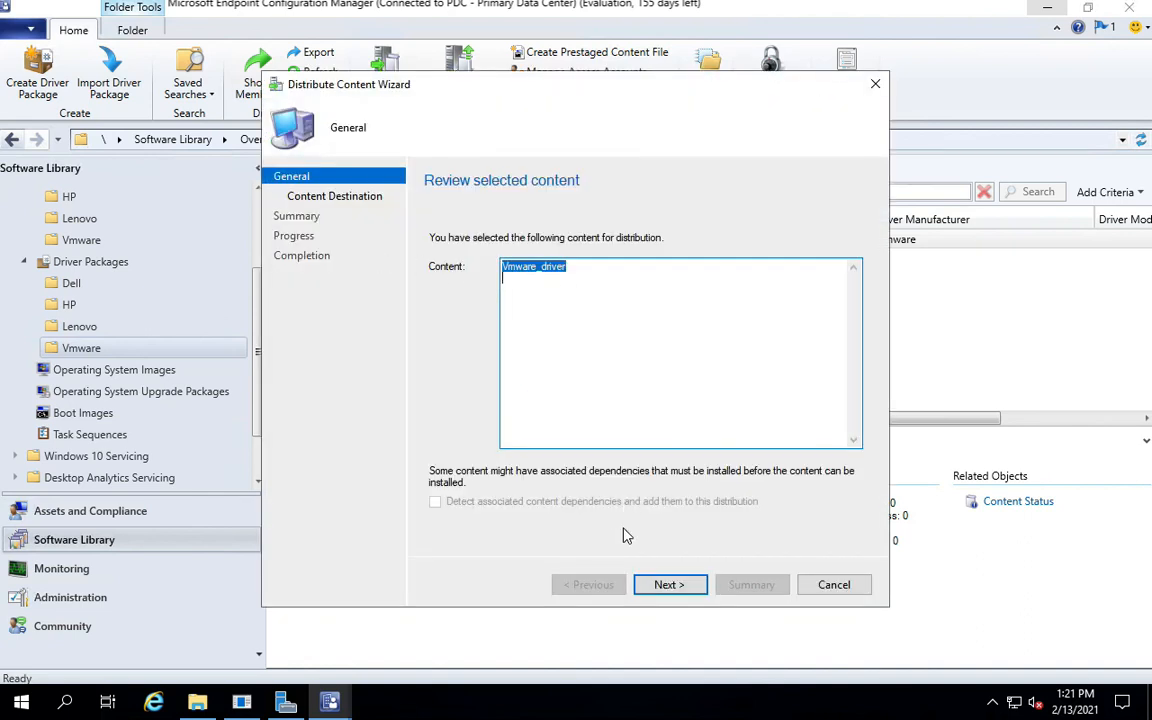
left_click(668, 584)
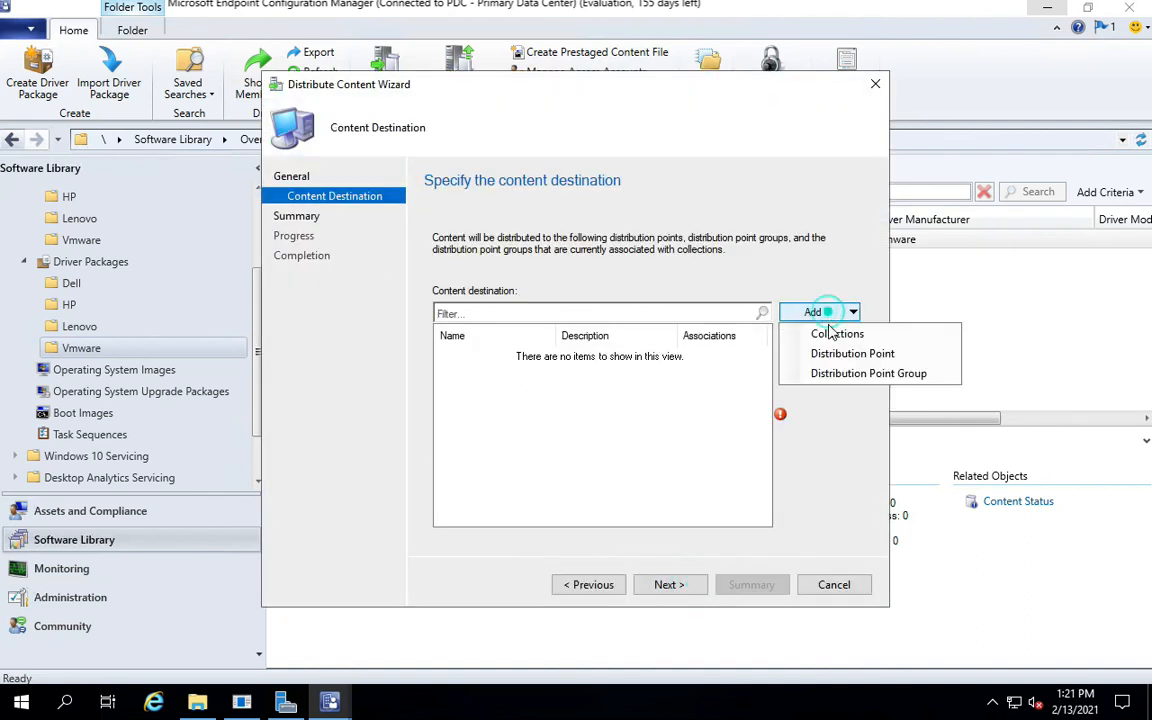
left_click(852, 352)
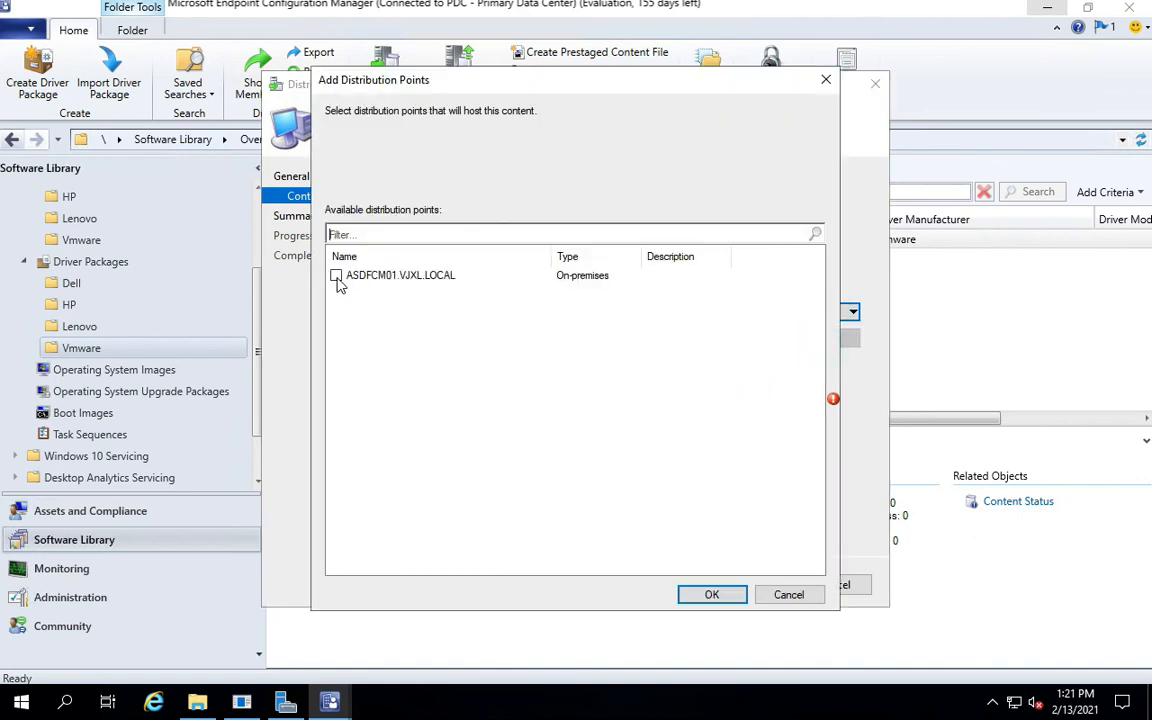
left_click(712, 594)
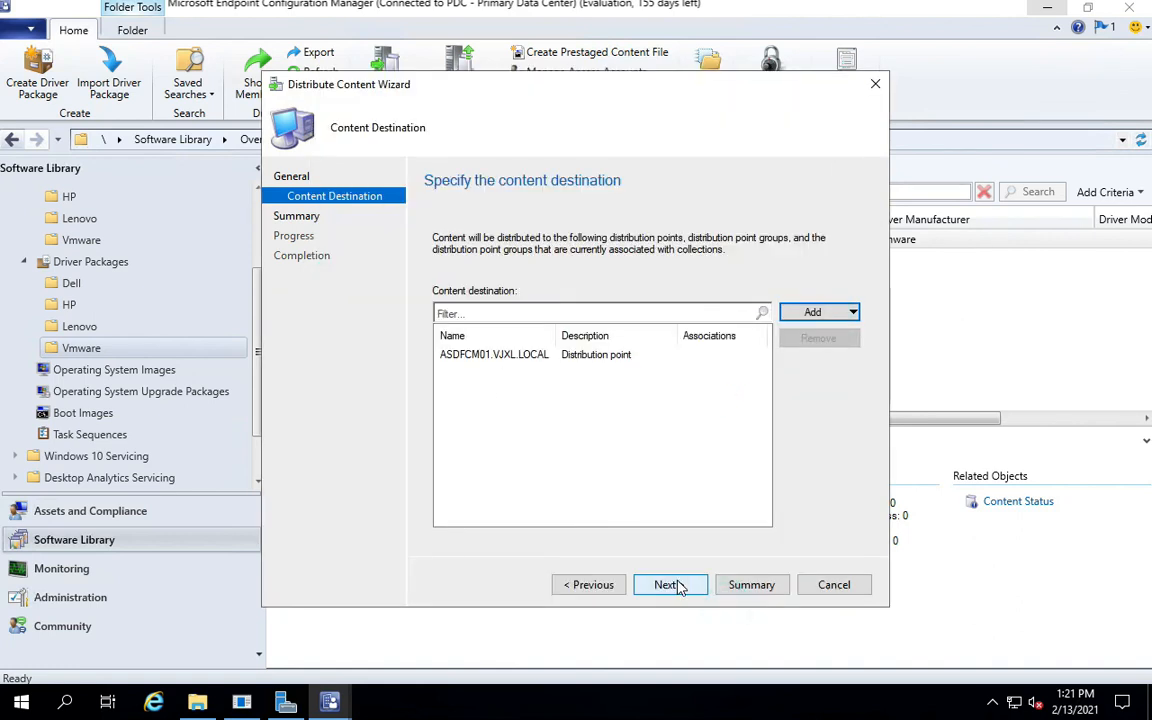
left_click(664, 584)
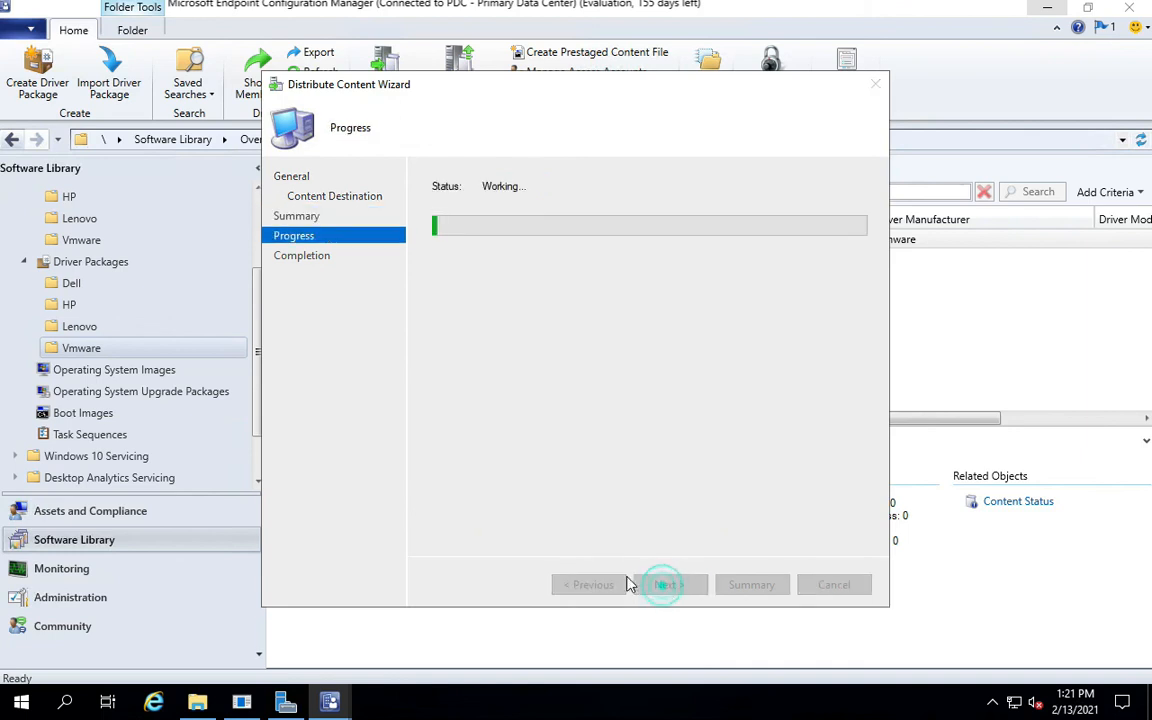
left_click(664, 584)
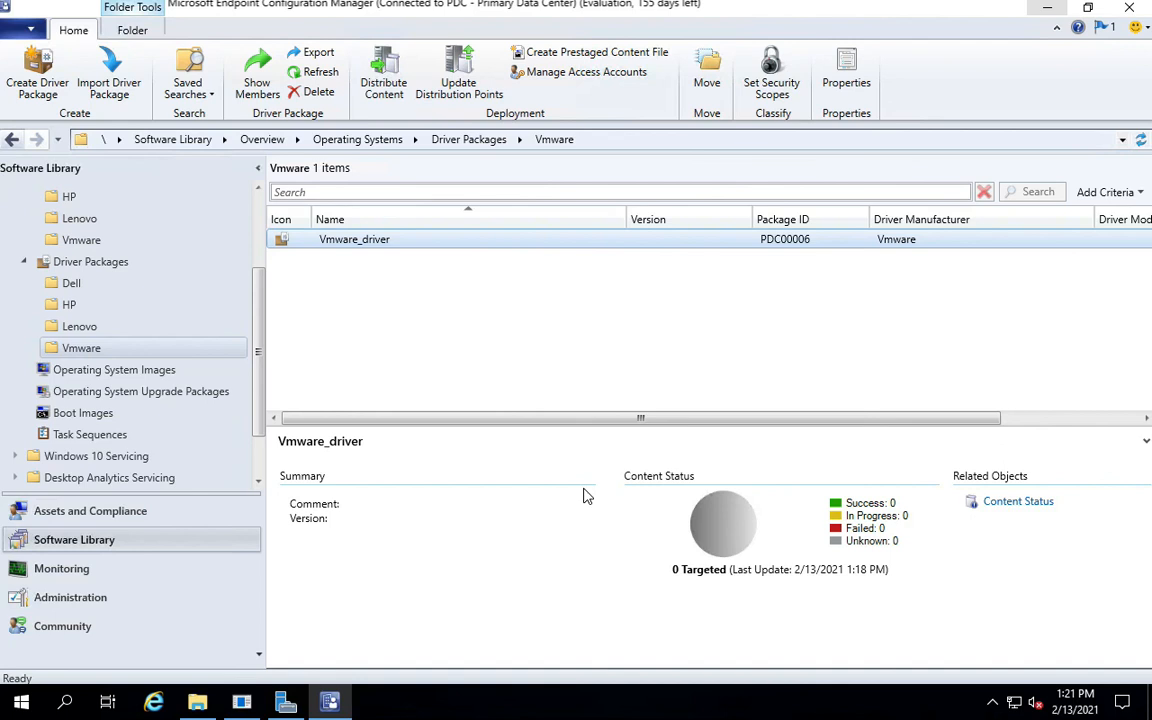
mouse_move(576, 472)
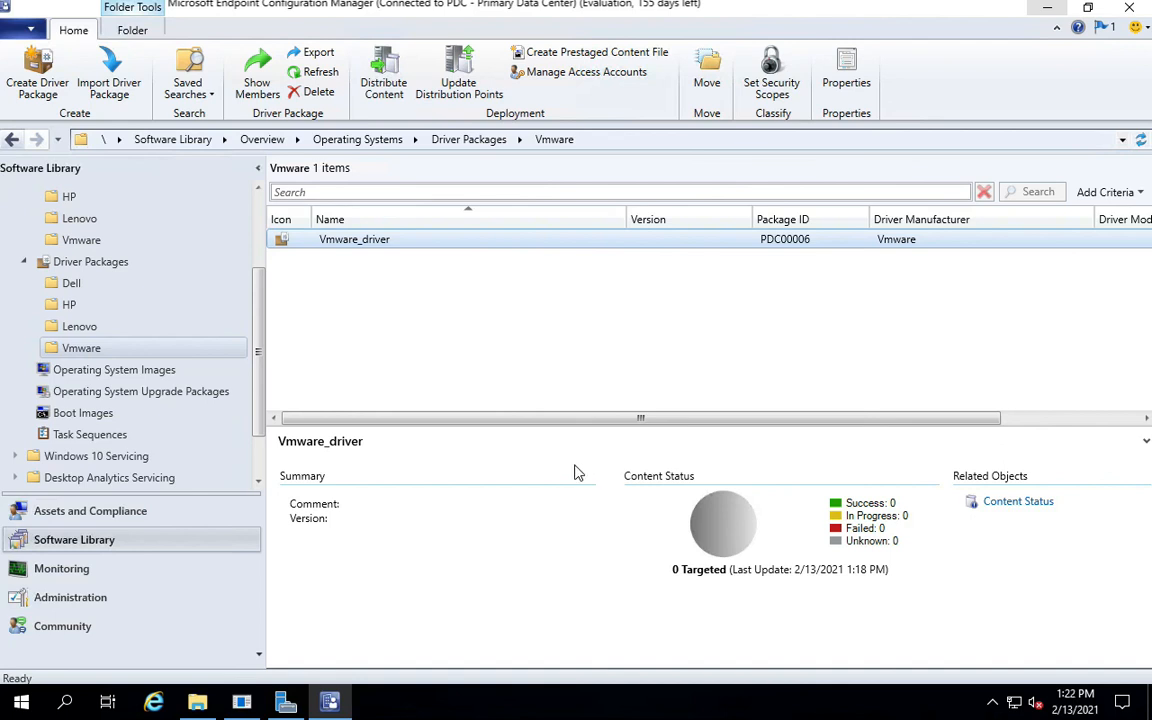
mouse_move(362, 284)
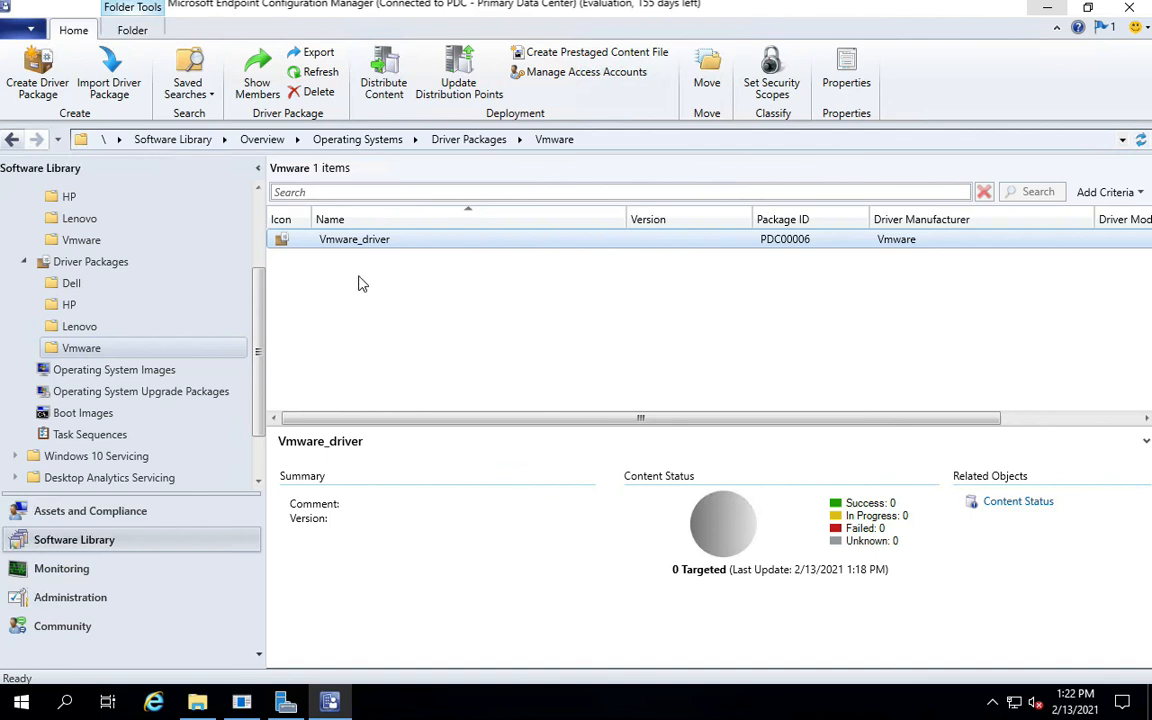
mouse_move(392, 270)
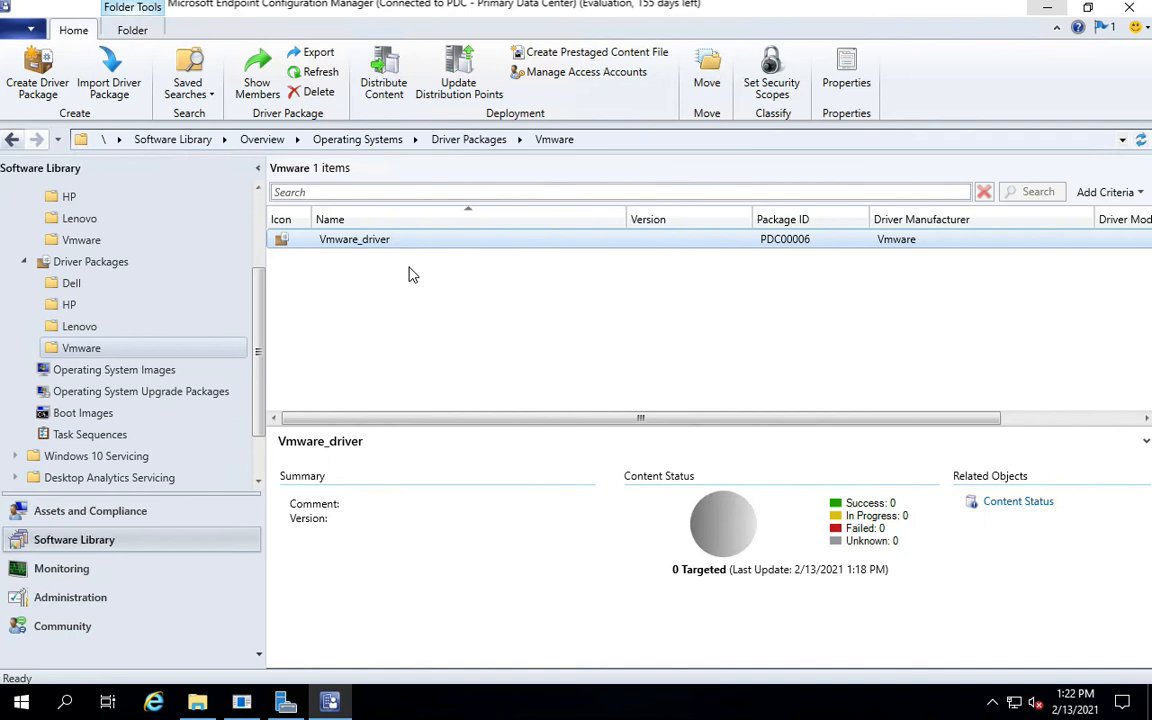
mouse_move(428, 280)
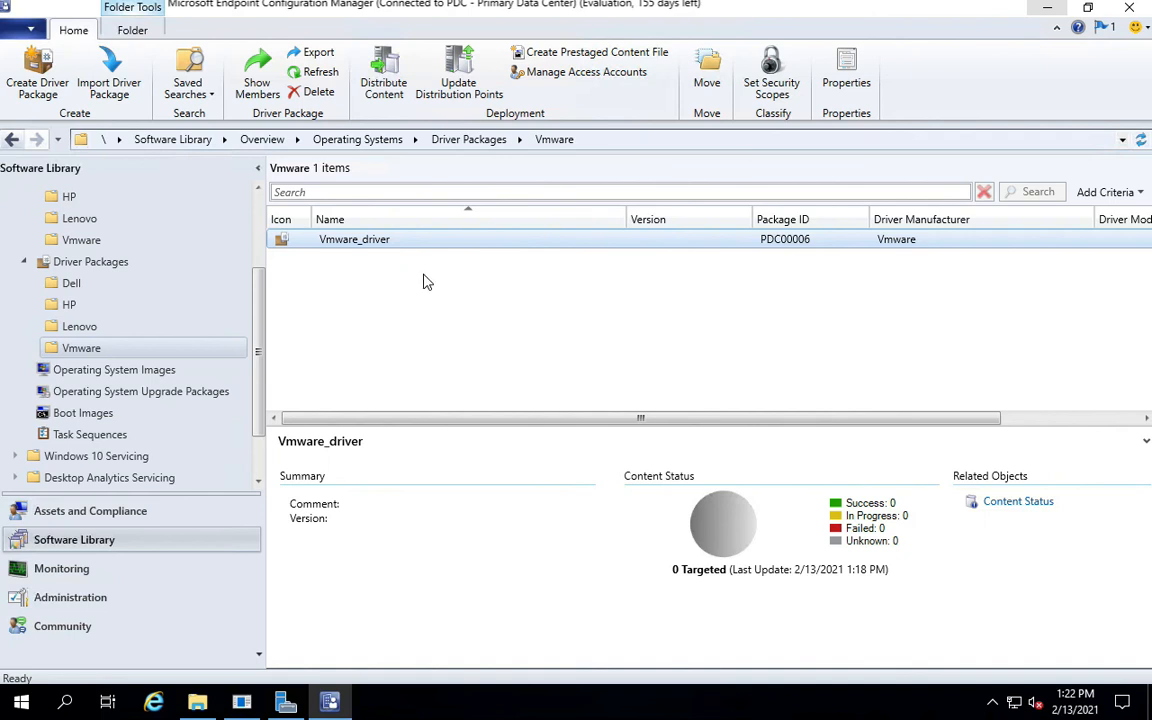